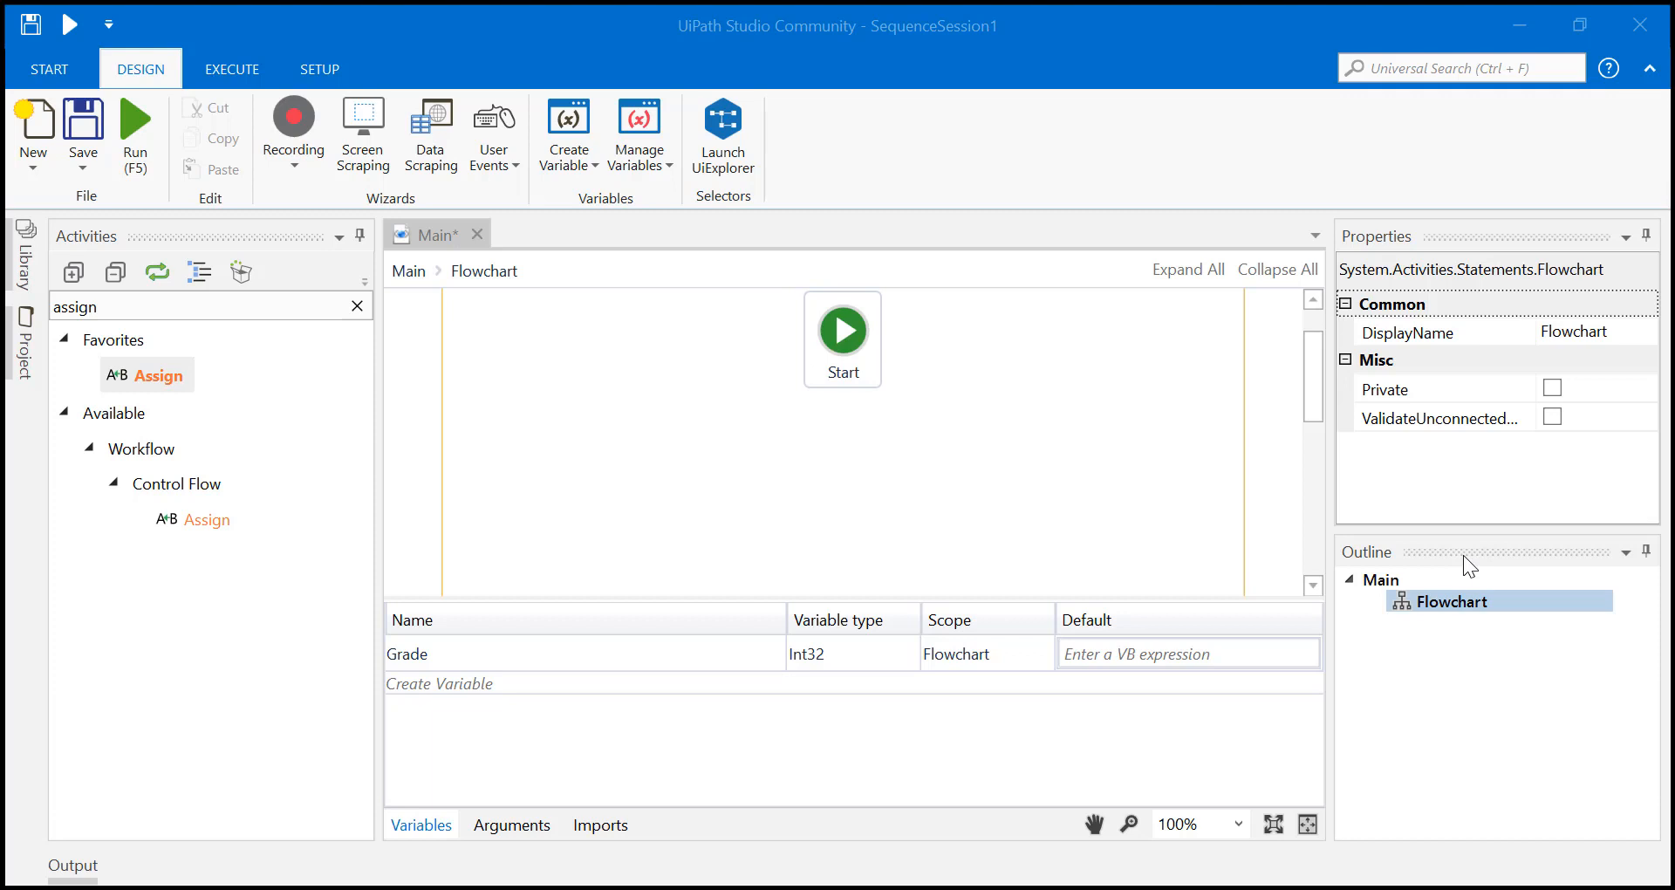
pyautogui.moveTo(1129, 330)
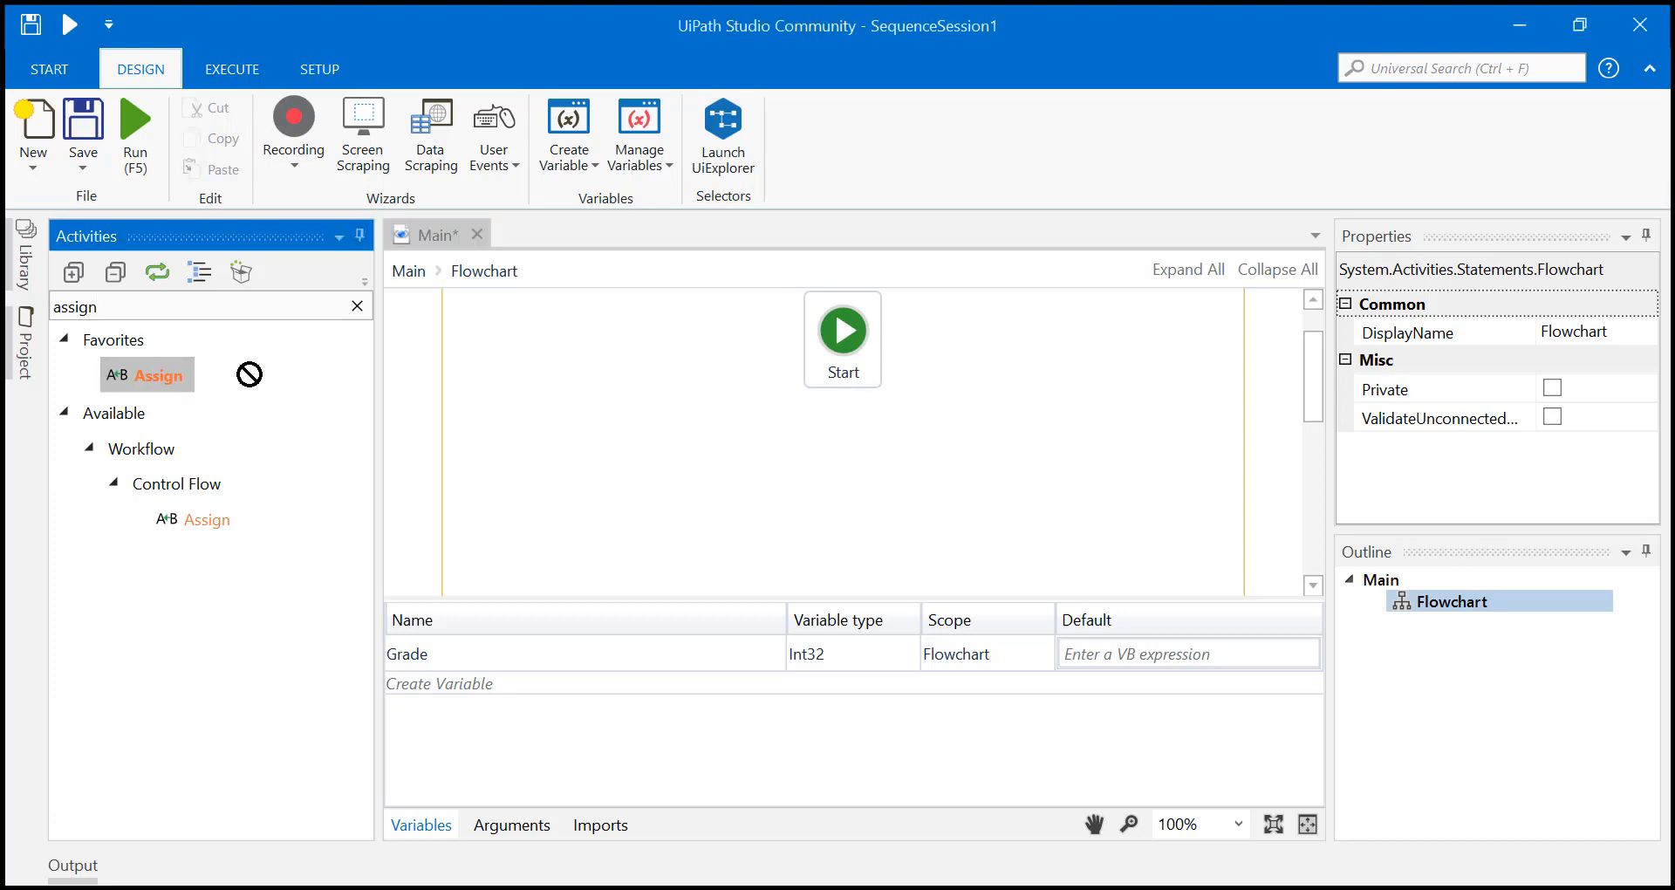
# - Add an Assign activity below Start with Grade as its To target
pyautogui.moveTo(146, 374); pyautogui.dragTo(815, 391)
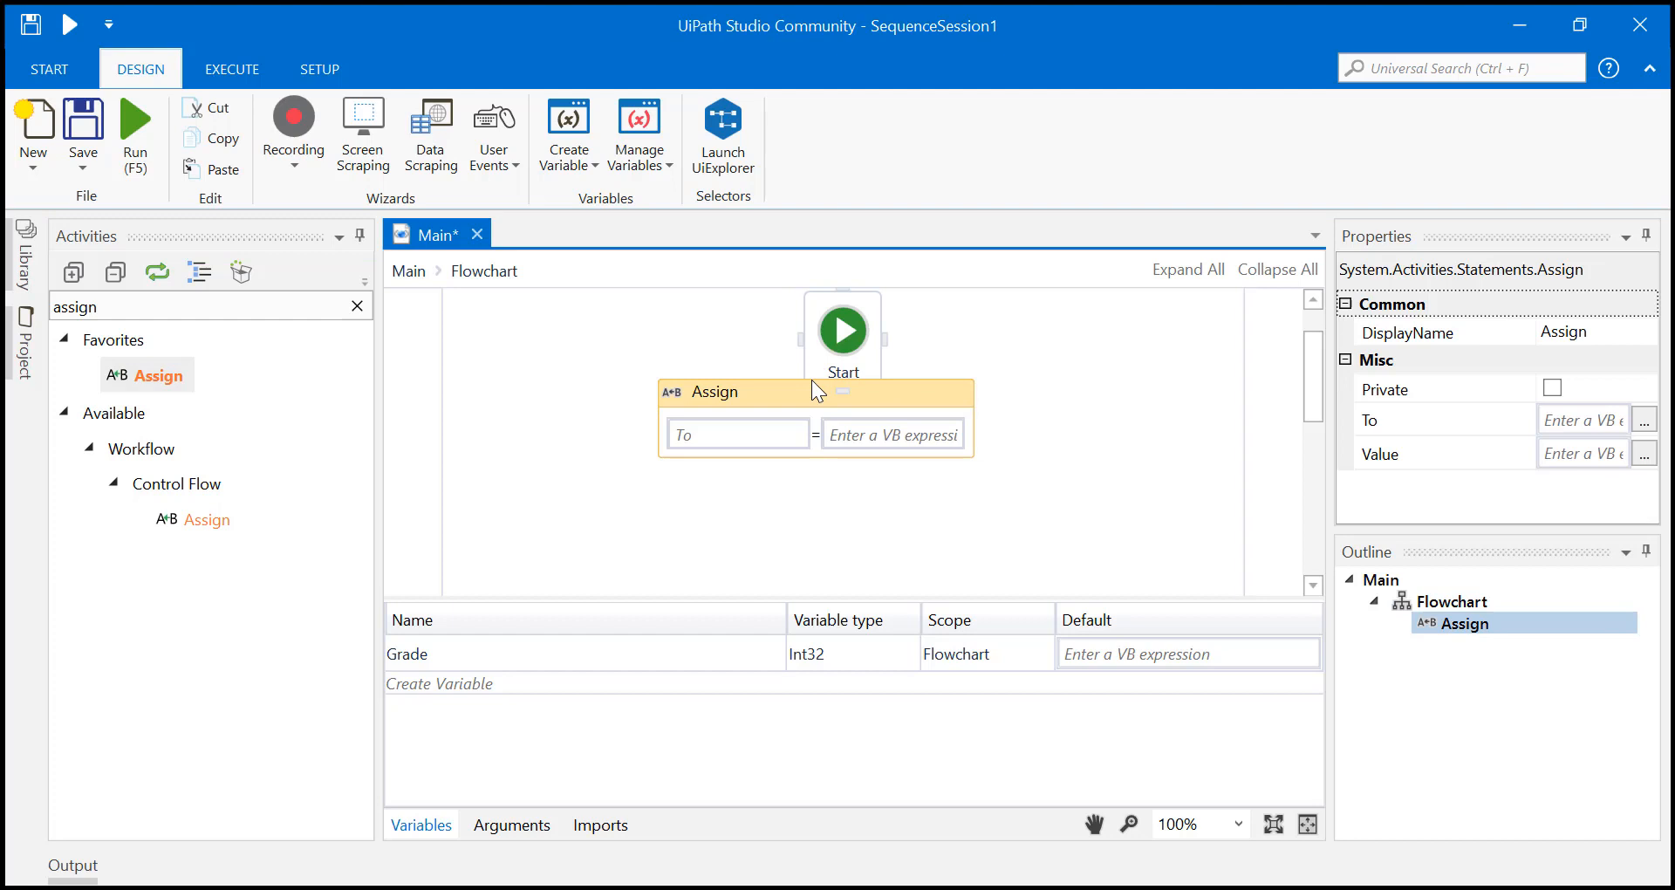
pyautogui.click(449, 653)
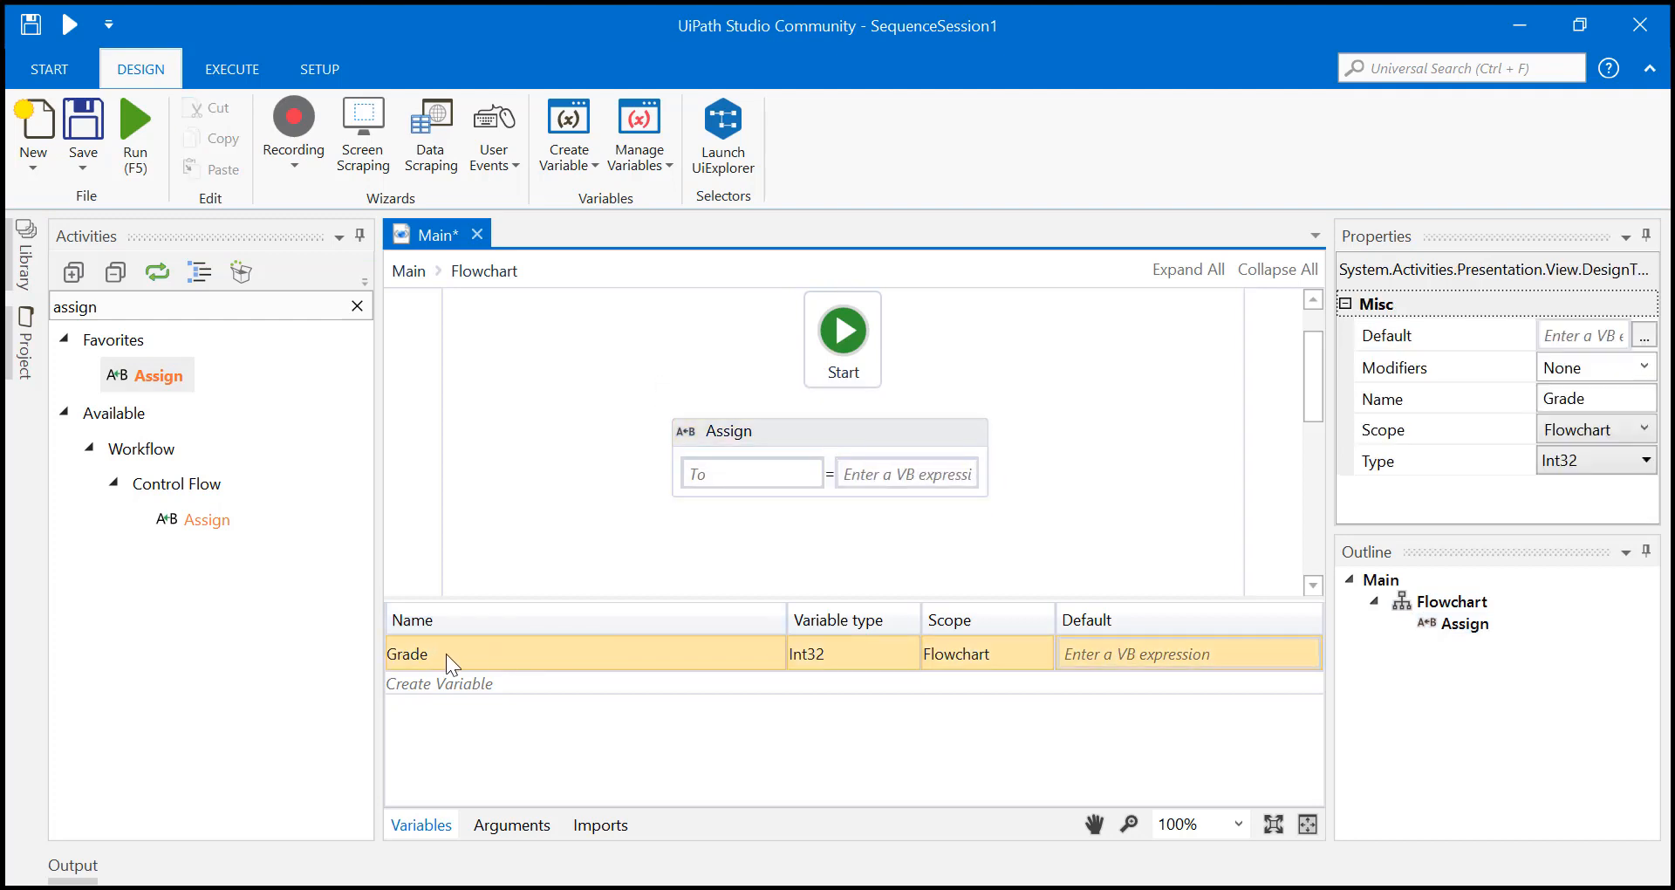
pyautogui.click(851, 653)
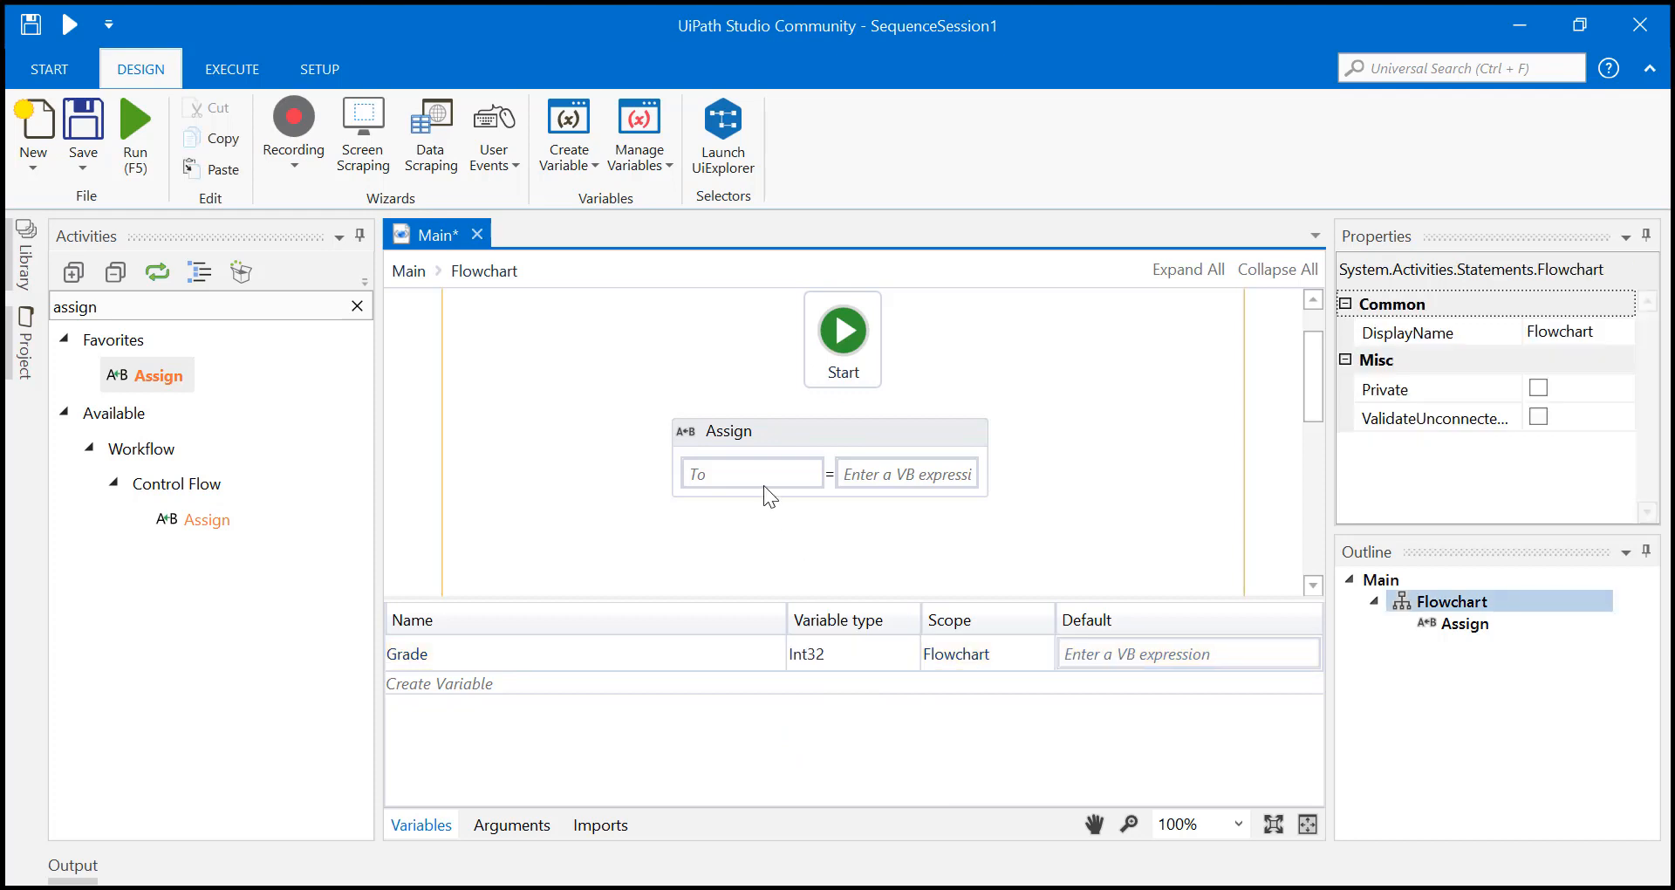
pyautogui.write('Grade')
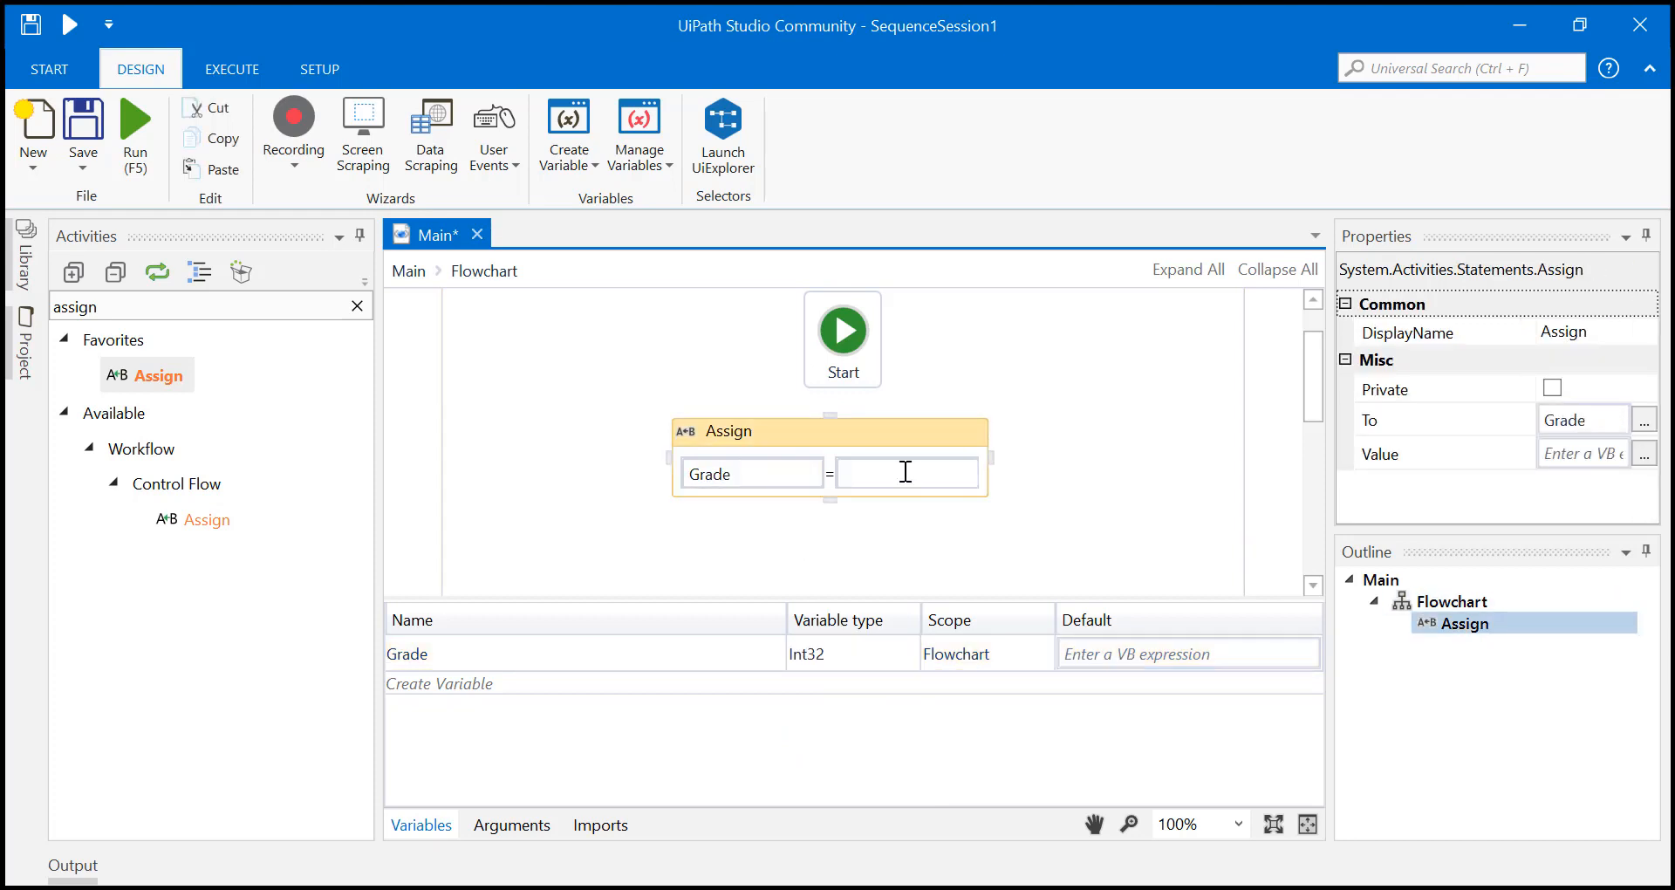
pyautogui.click(907, 473)
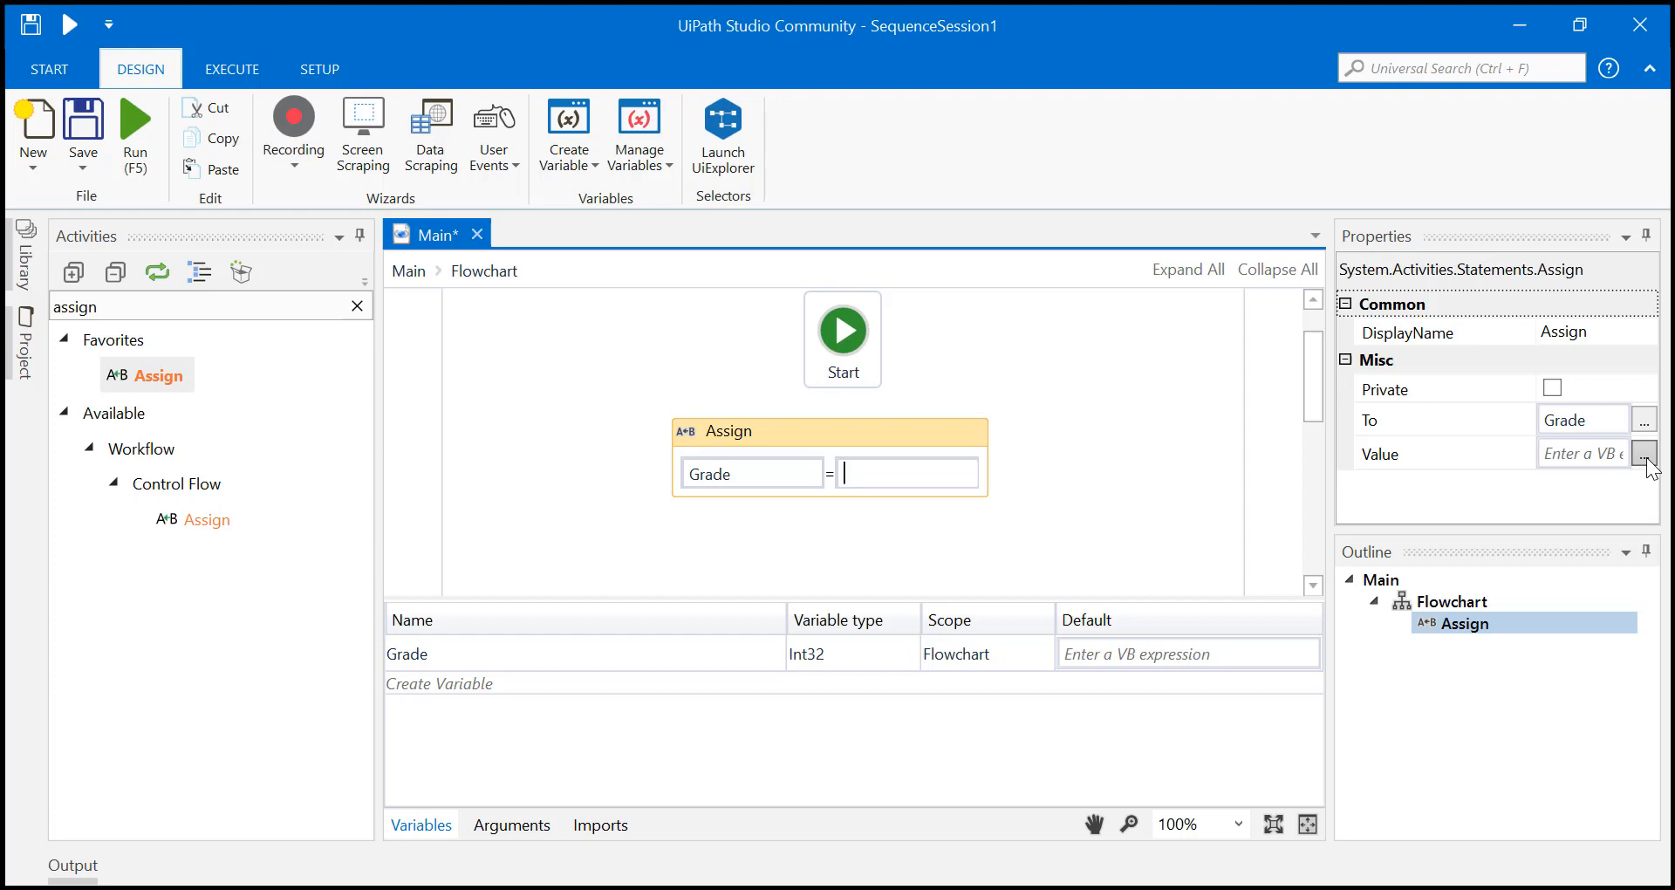
# - Set the Assign value to new Random().Next(10,90) in the Expression Editor and confirm
pyautogui.click(1644, 454)
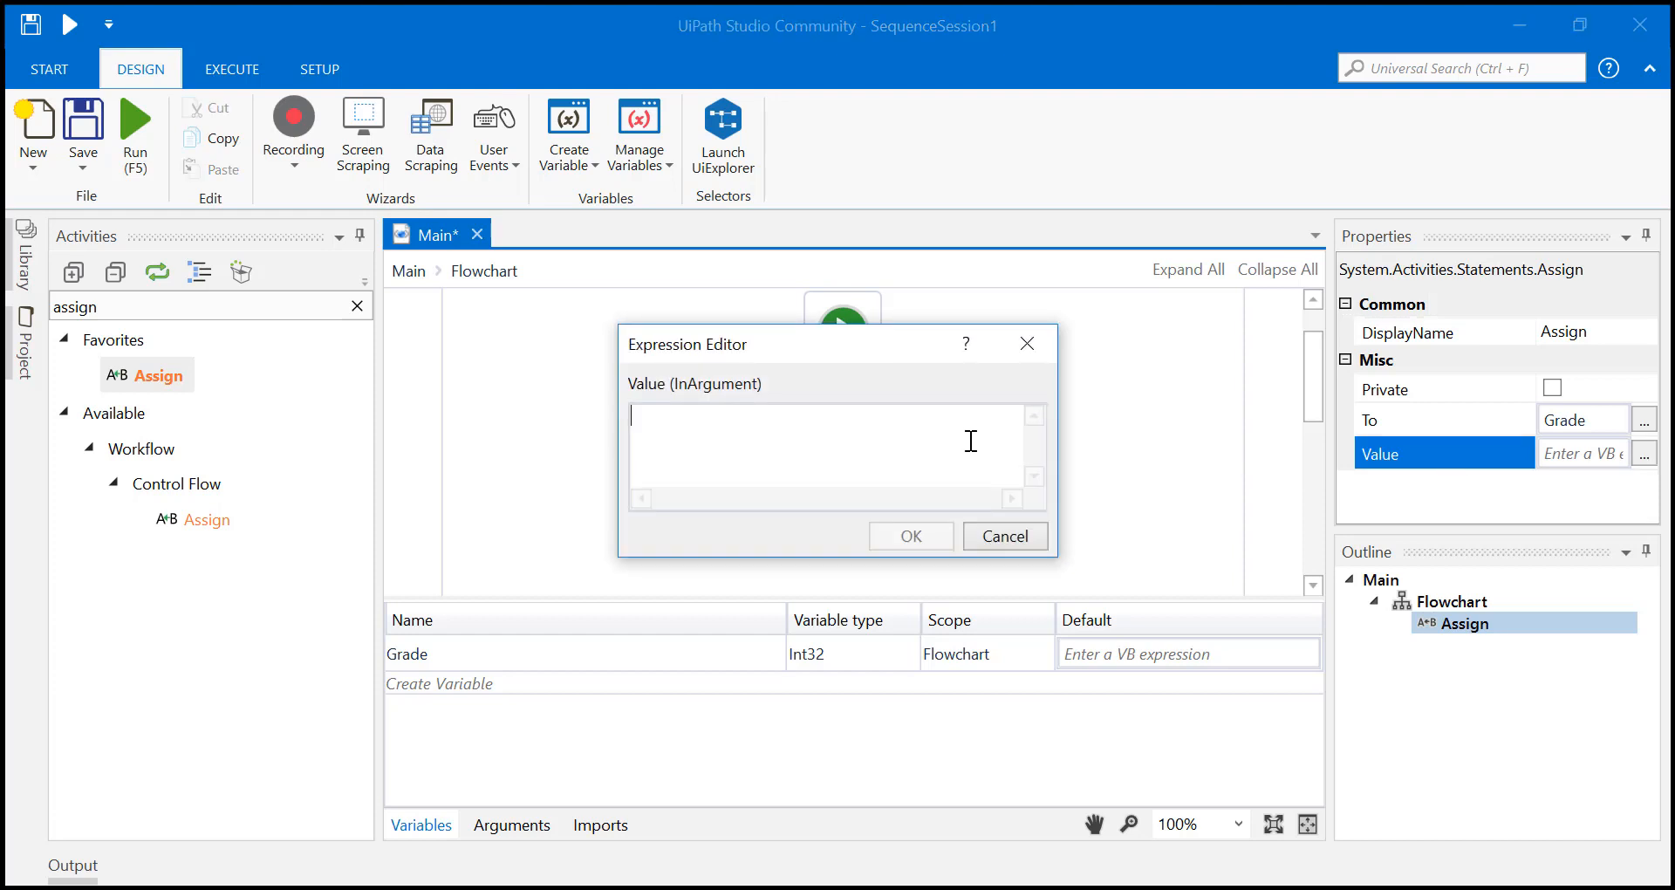
pyautogui.write('new')
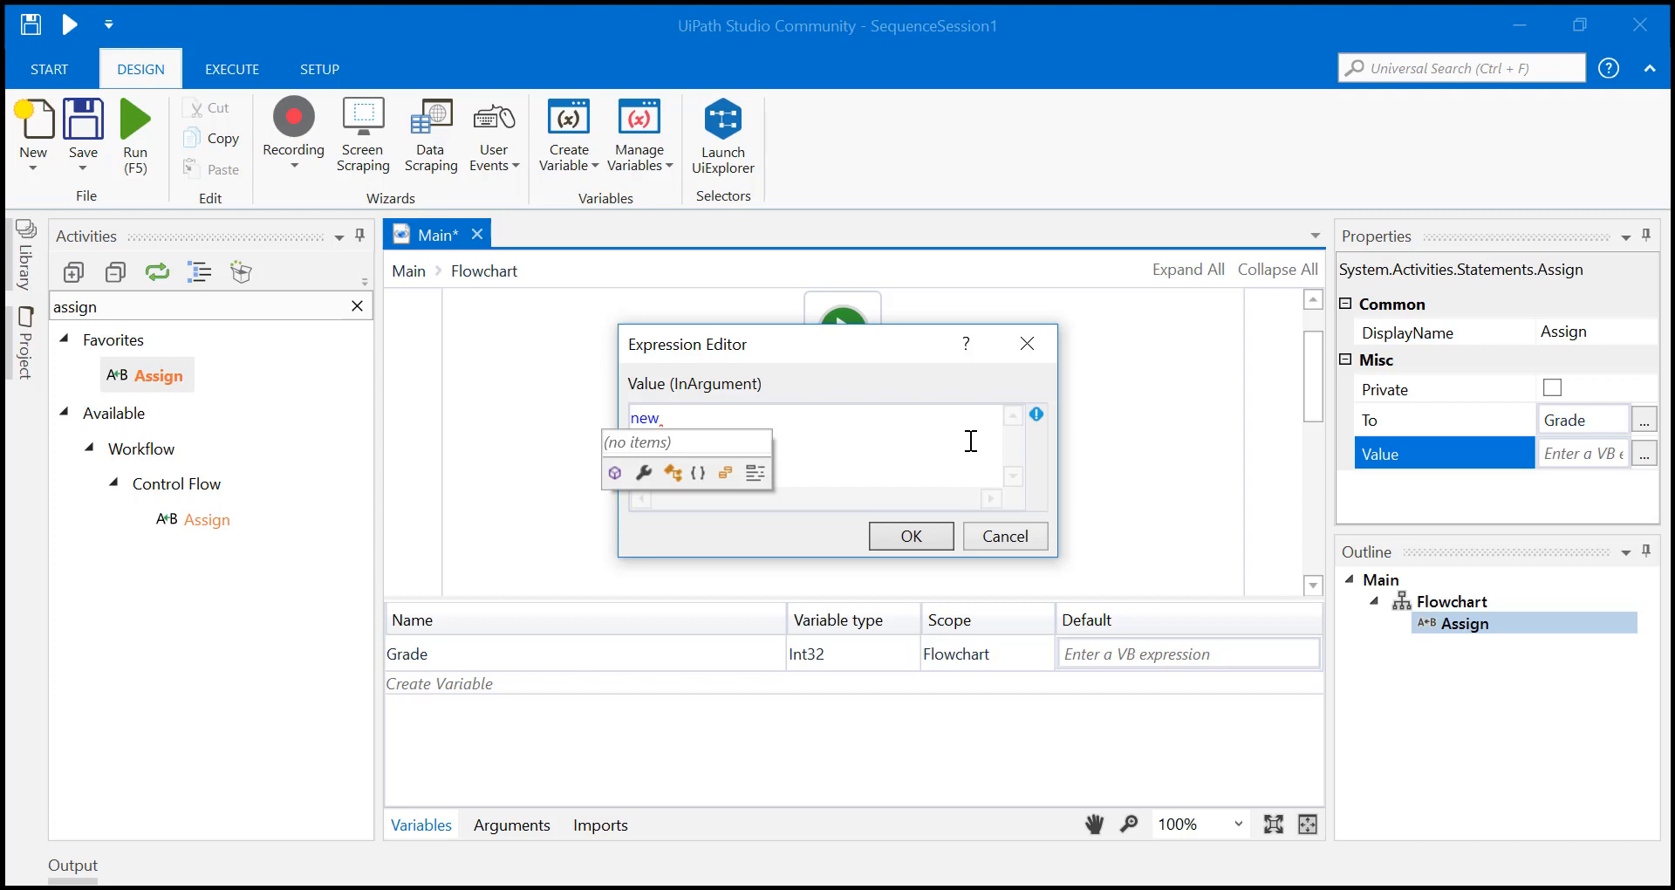
pyautogui.write('Ra')
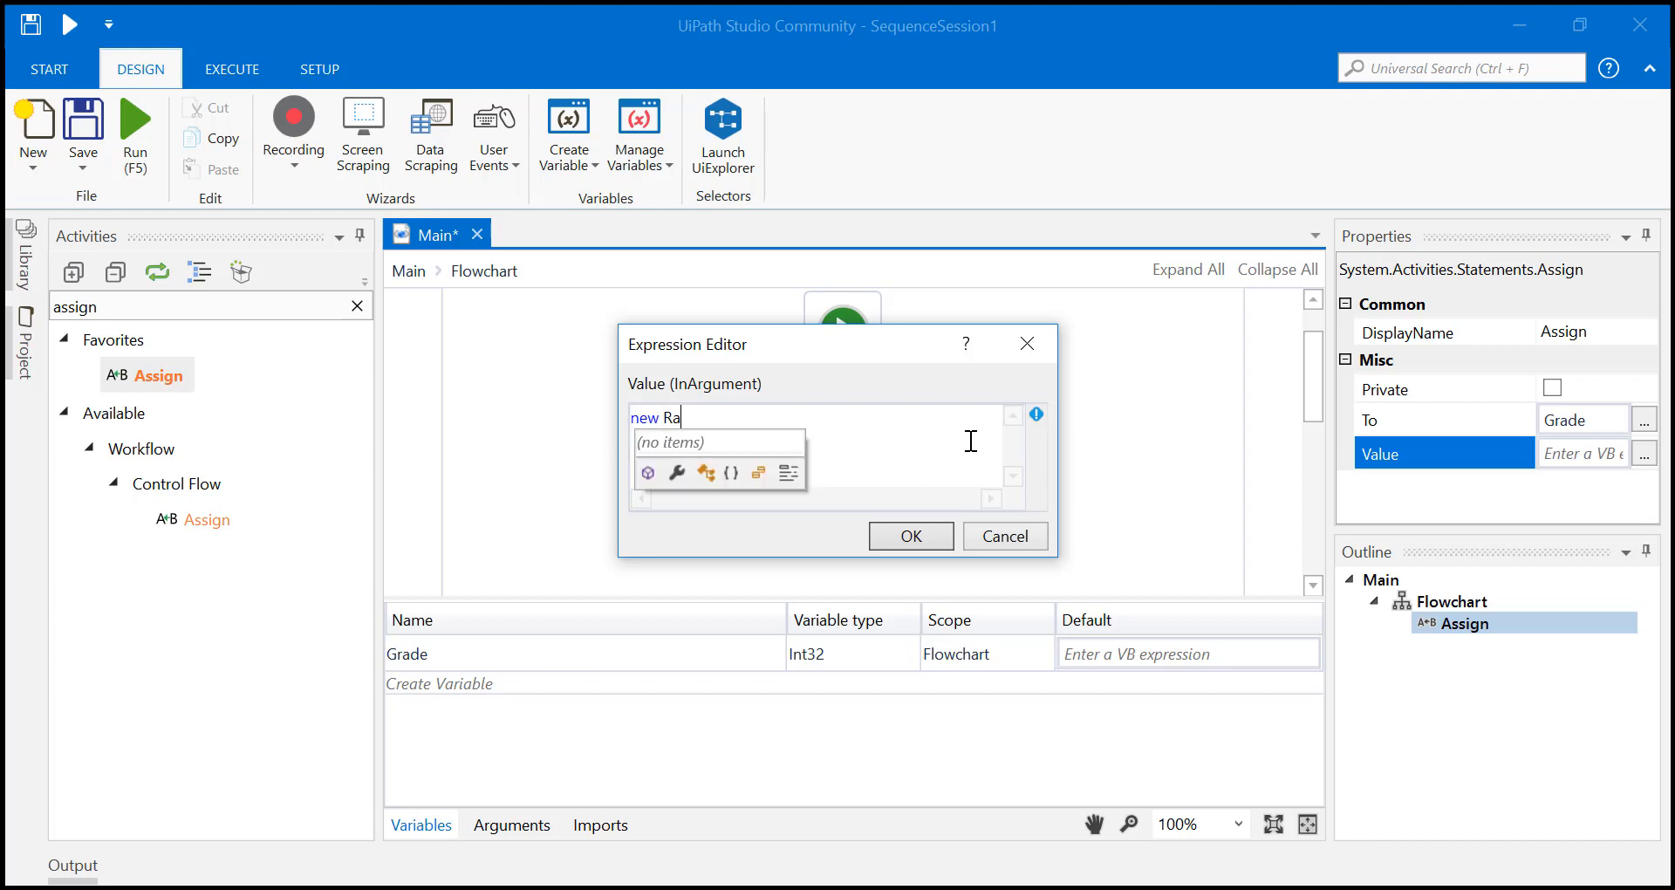
pyautogui.write('ndom')
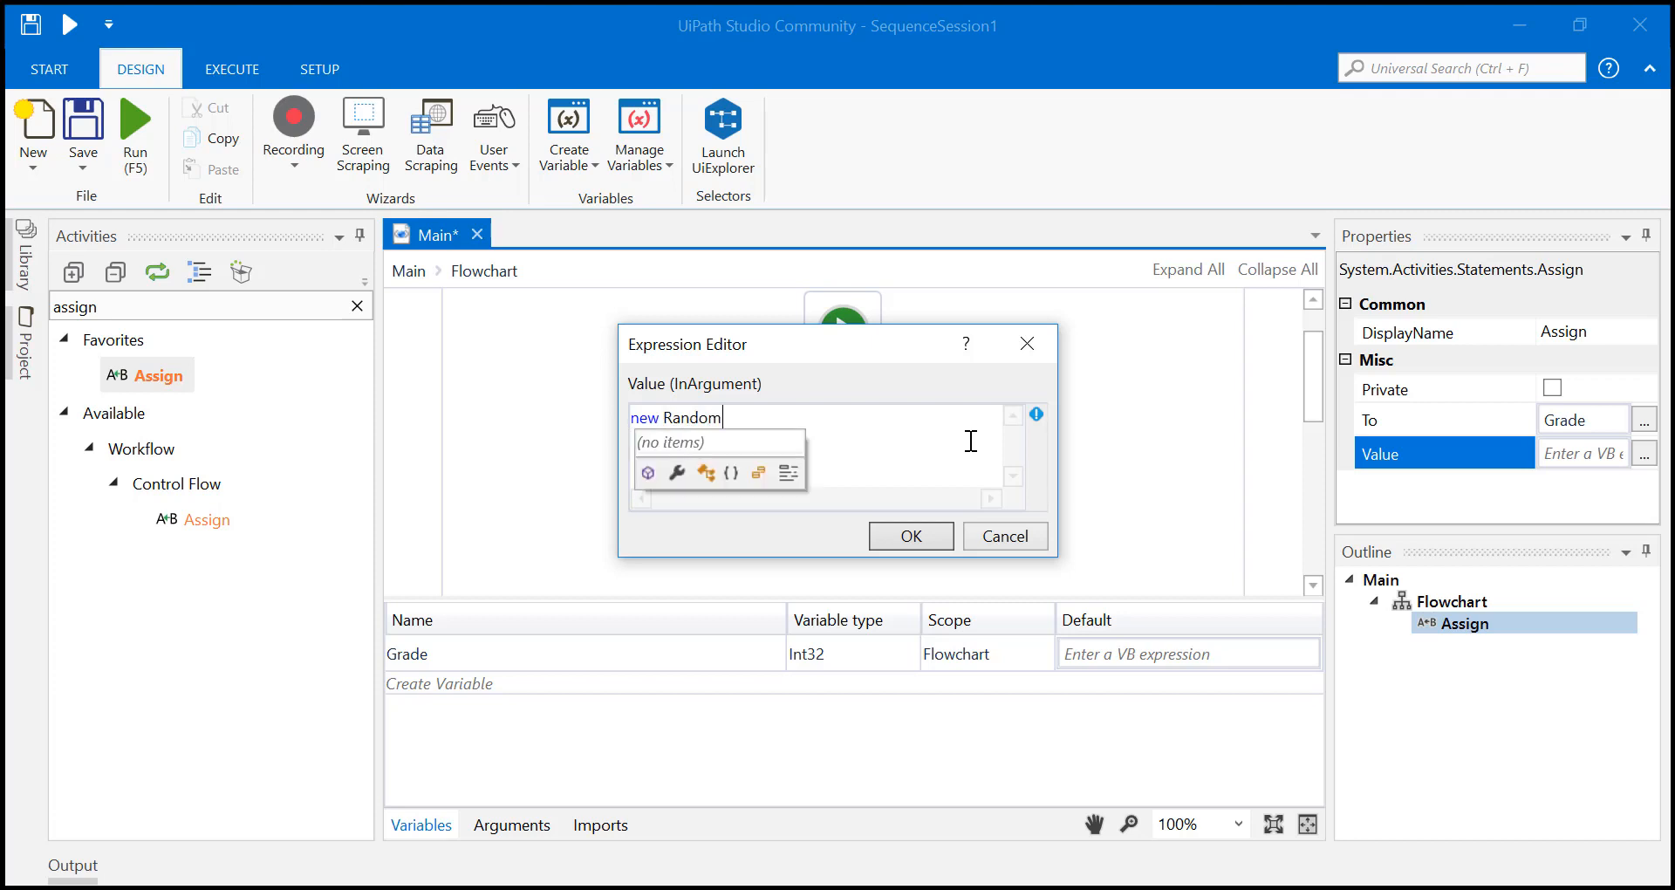
pyautogui.write('()')
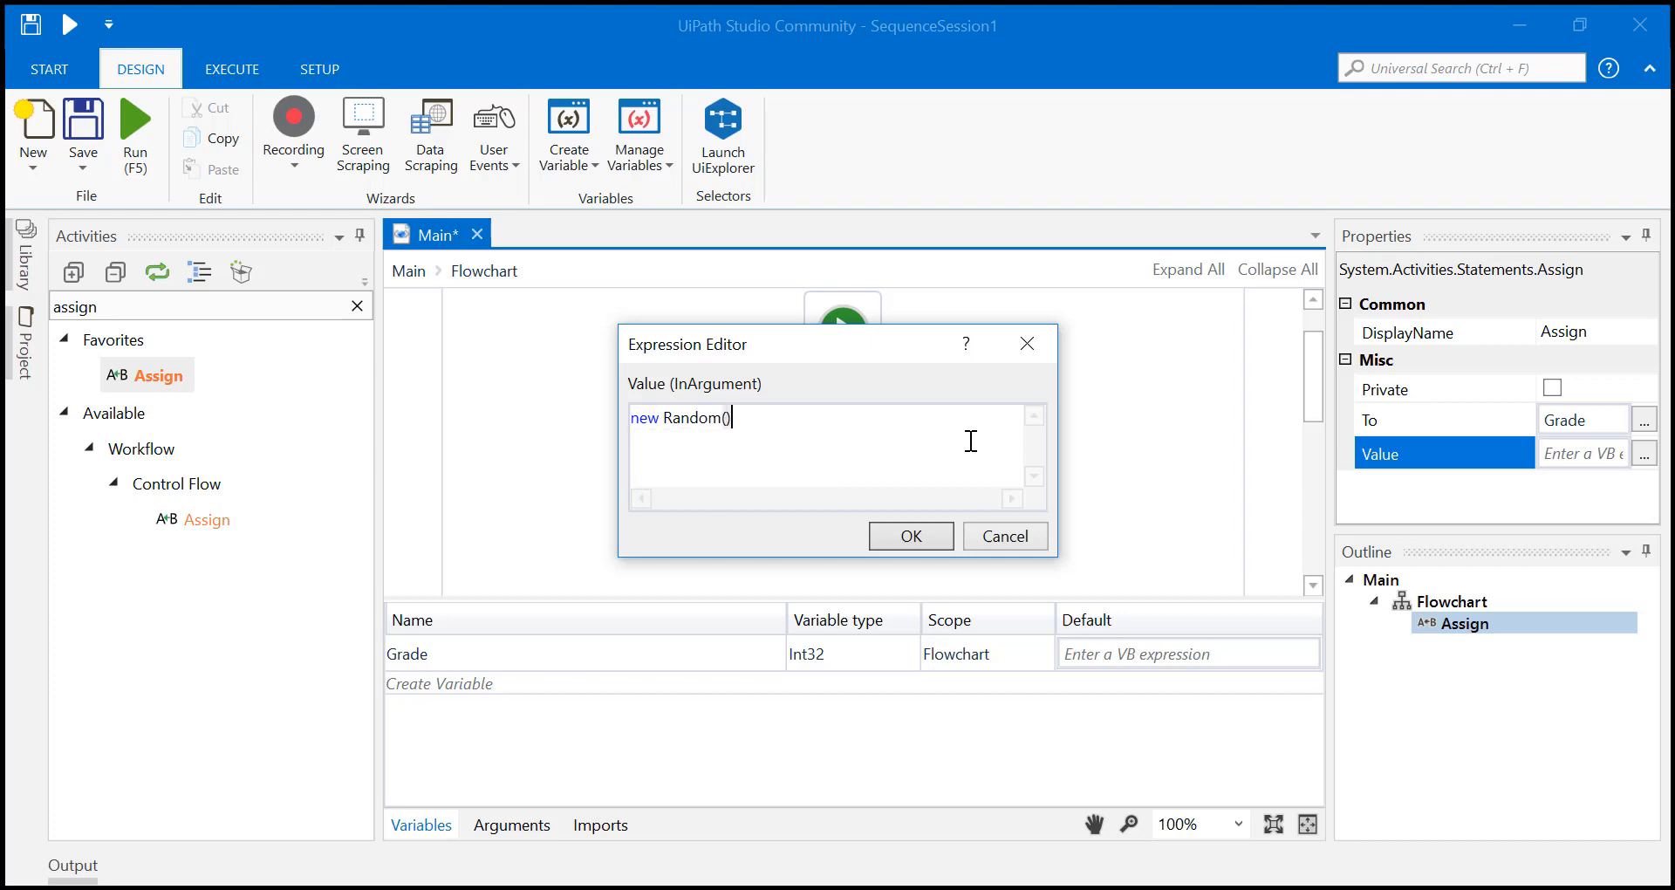
pyautogui.write('.N')
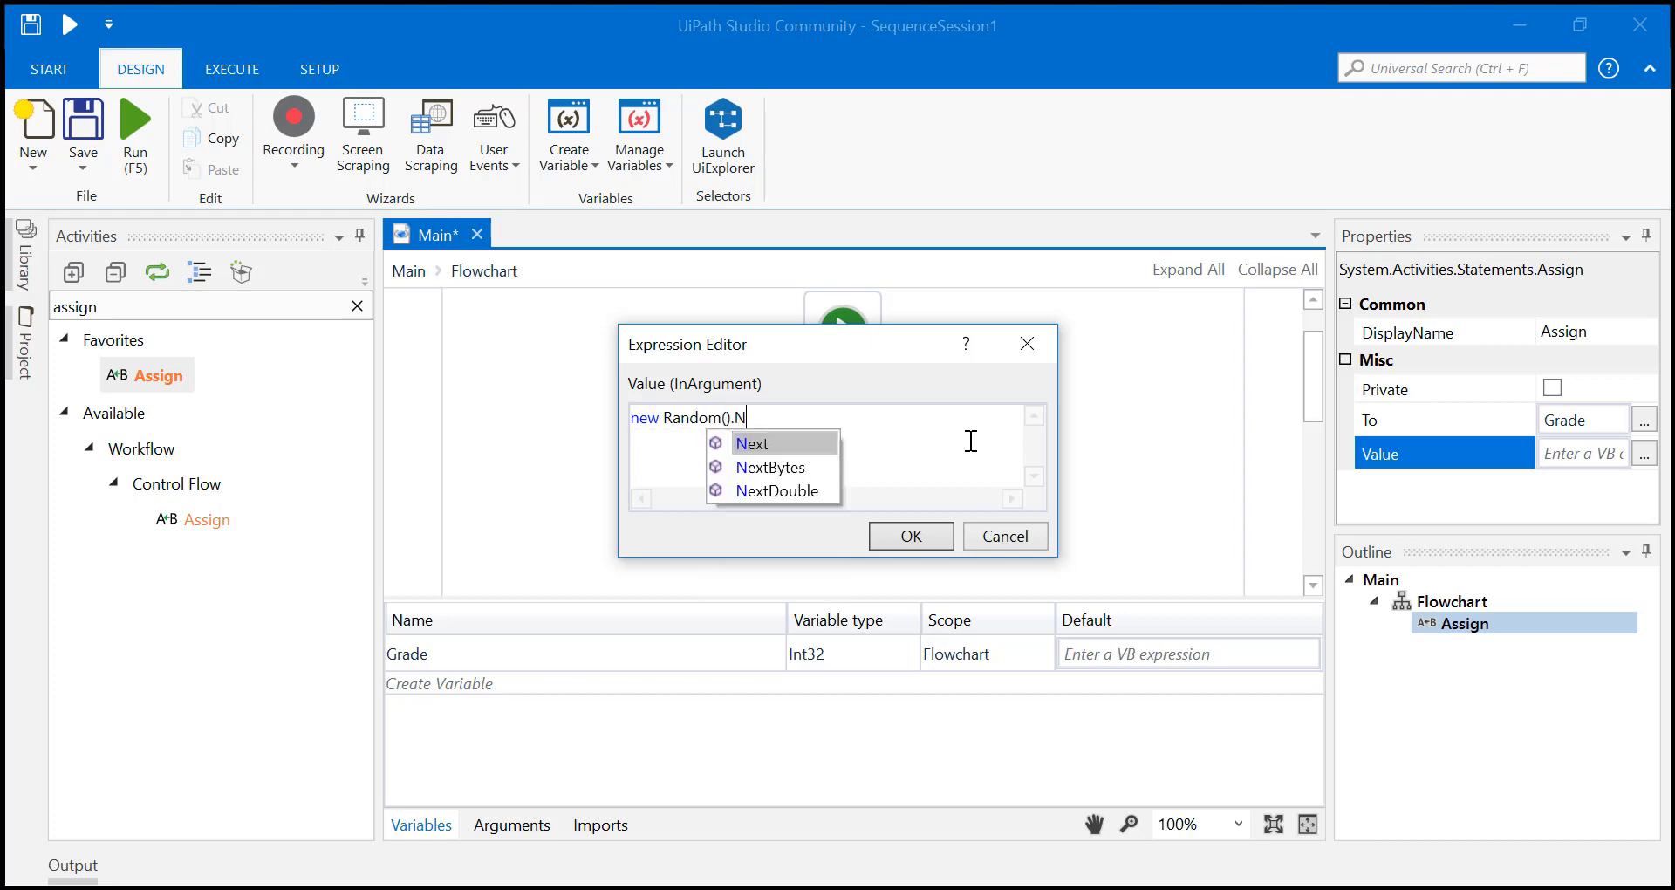
pyautogui.write('ext')
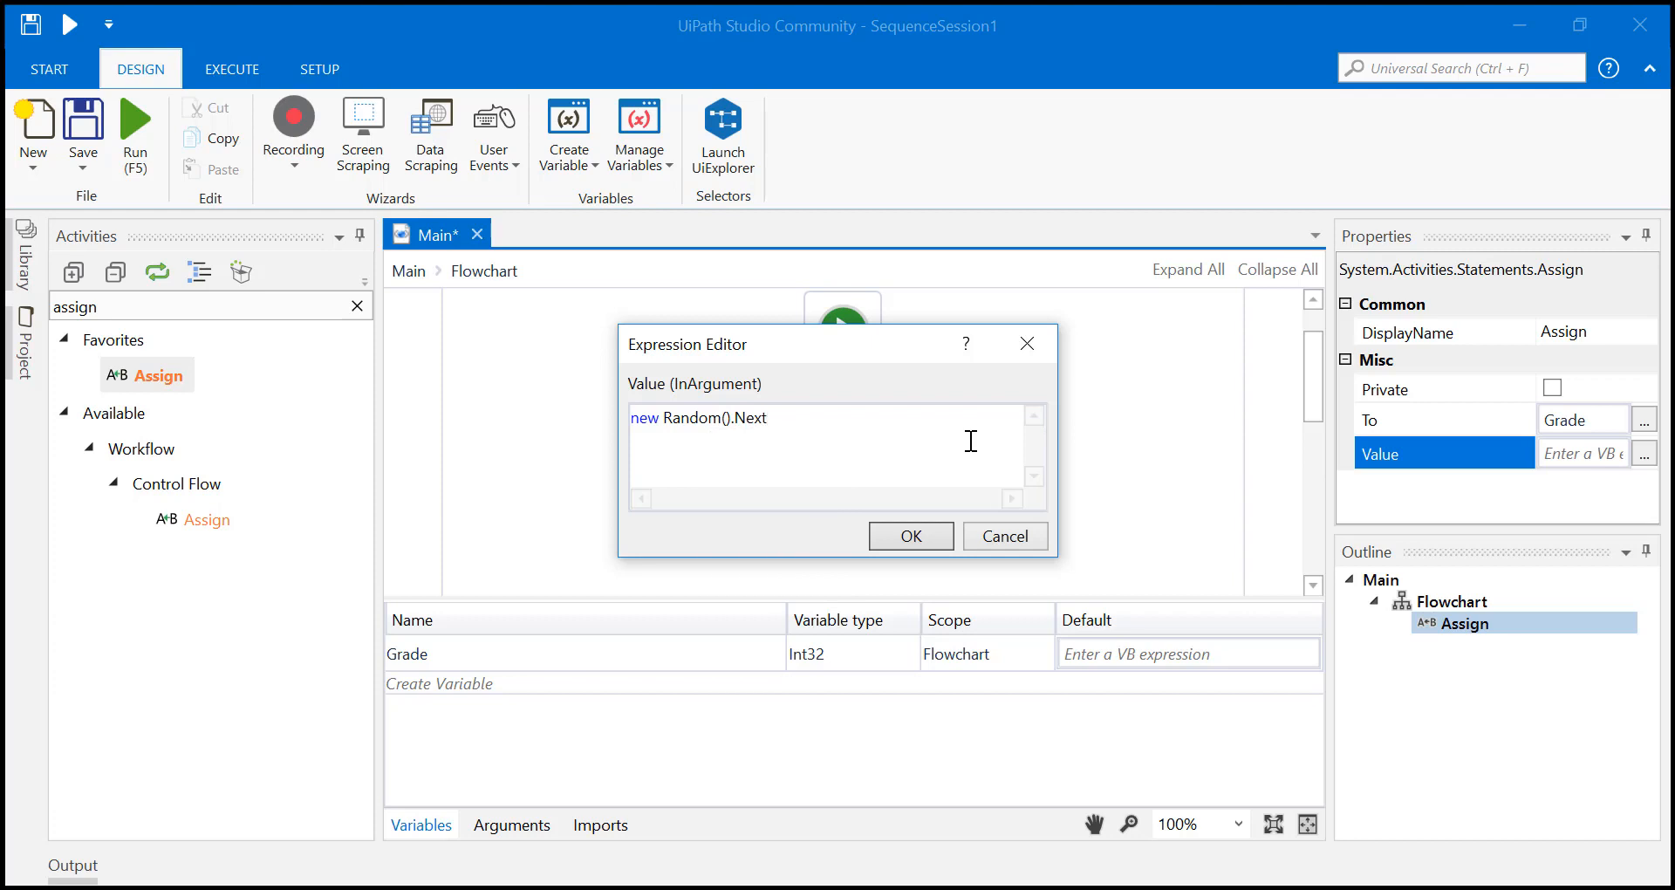
pyautogui.write('(1')
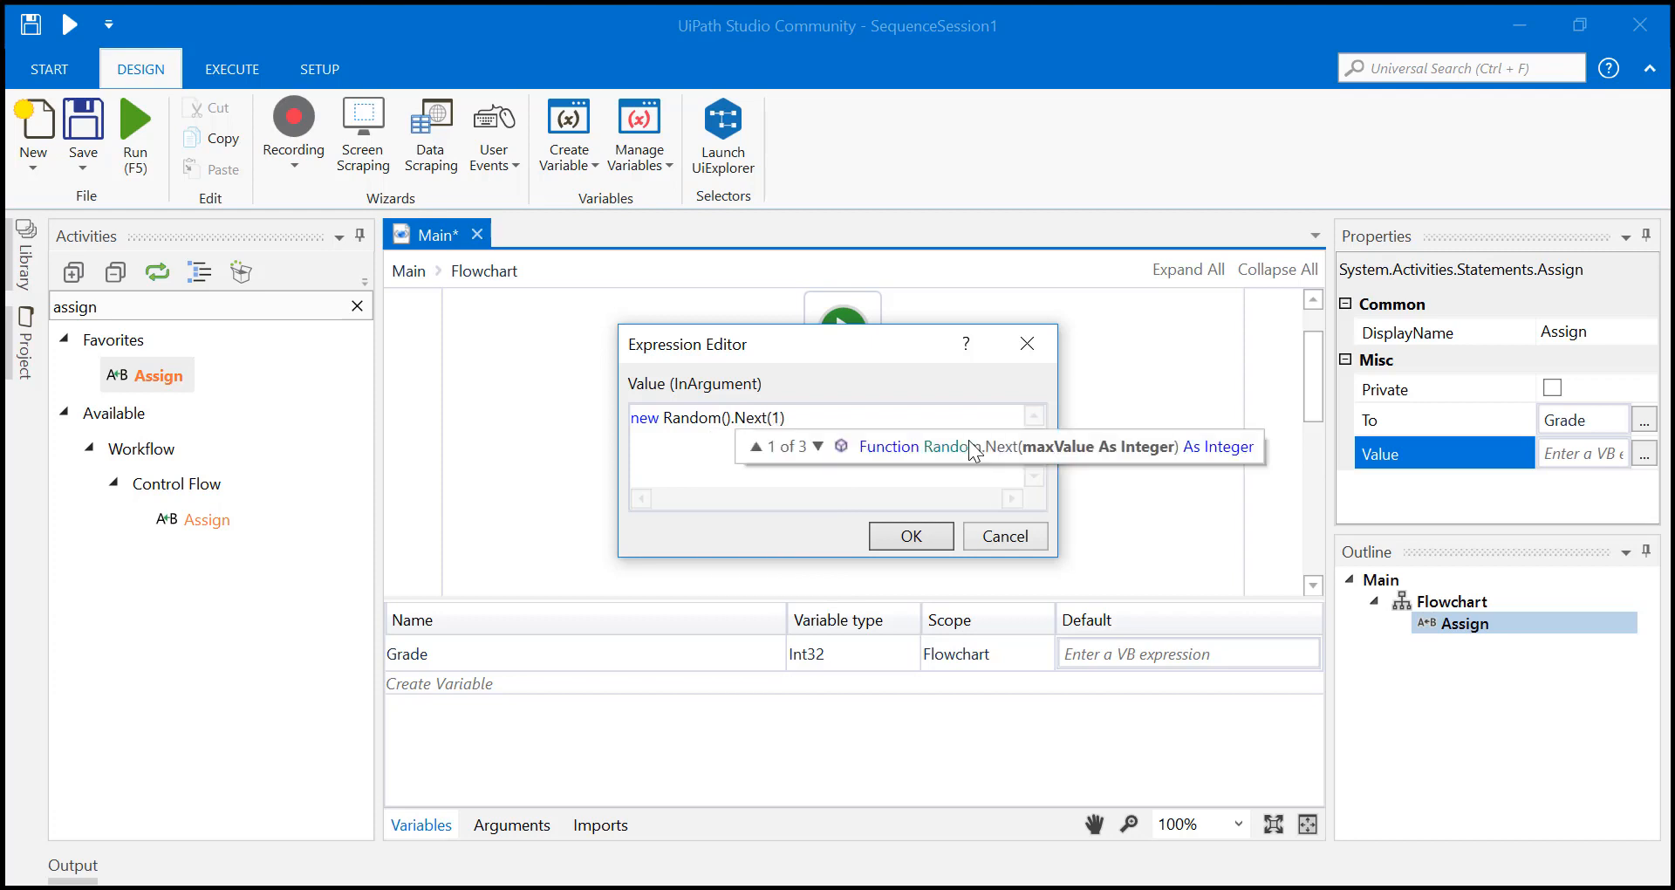
pyautogui.write('0,')
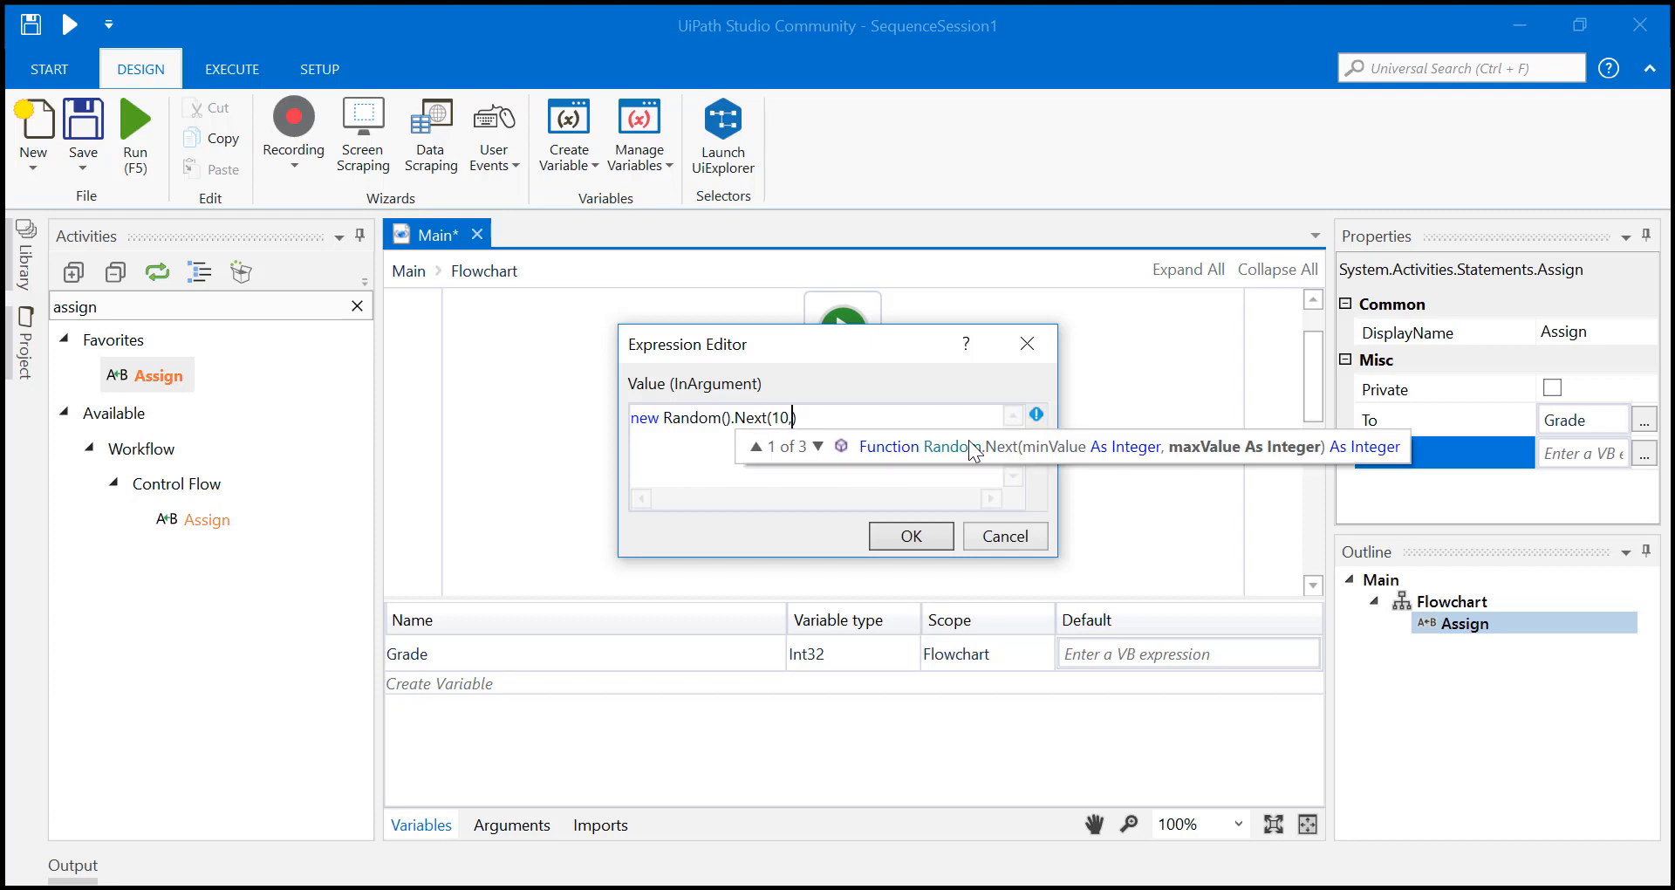
pyautogui.write('90')
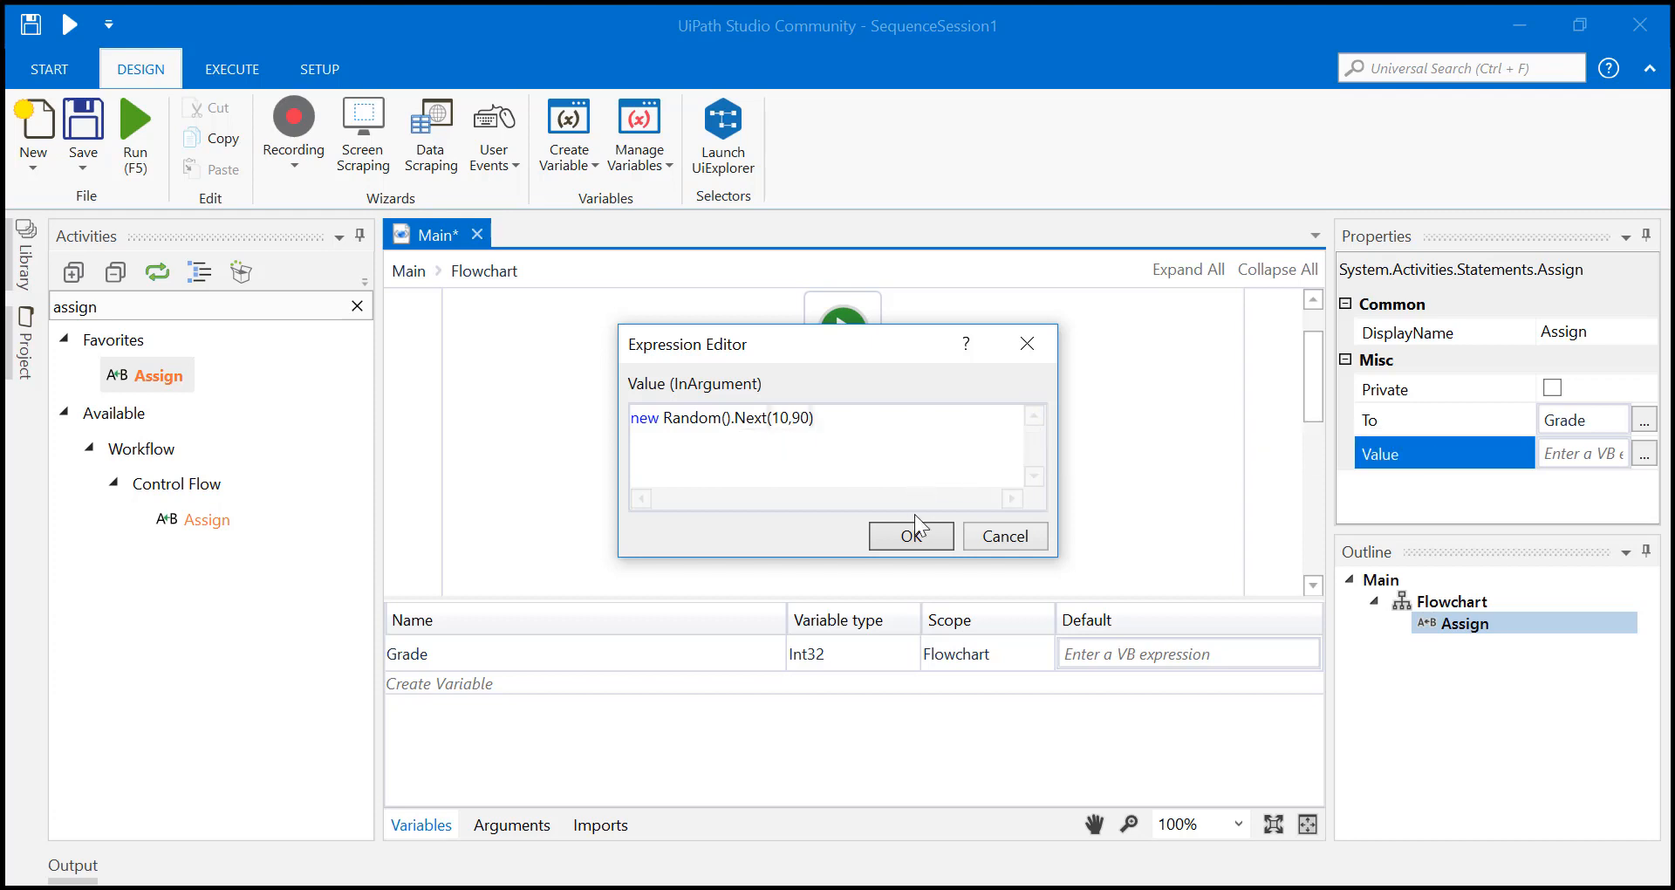
pyautogui.click(909, 535)
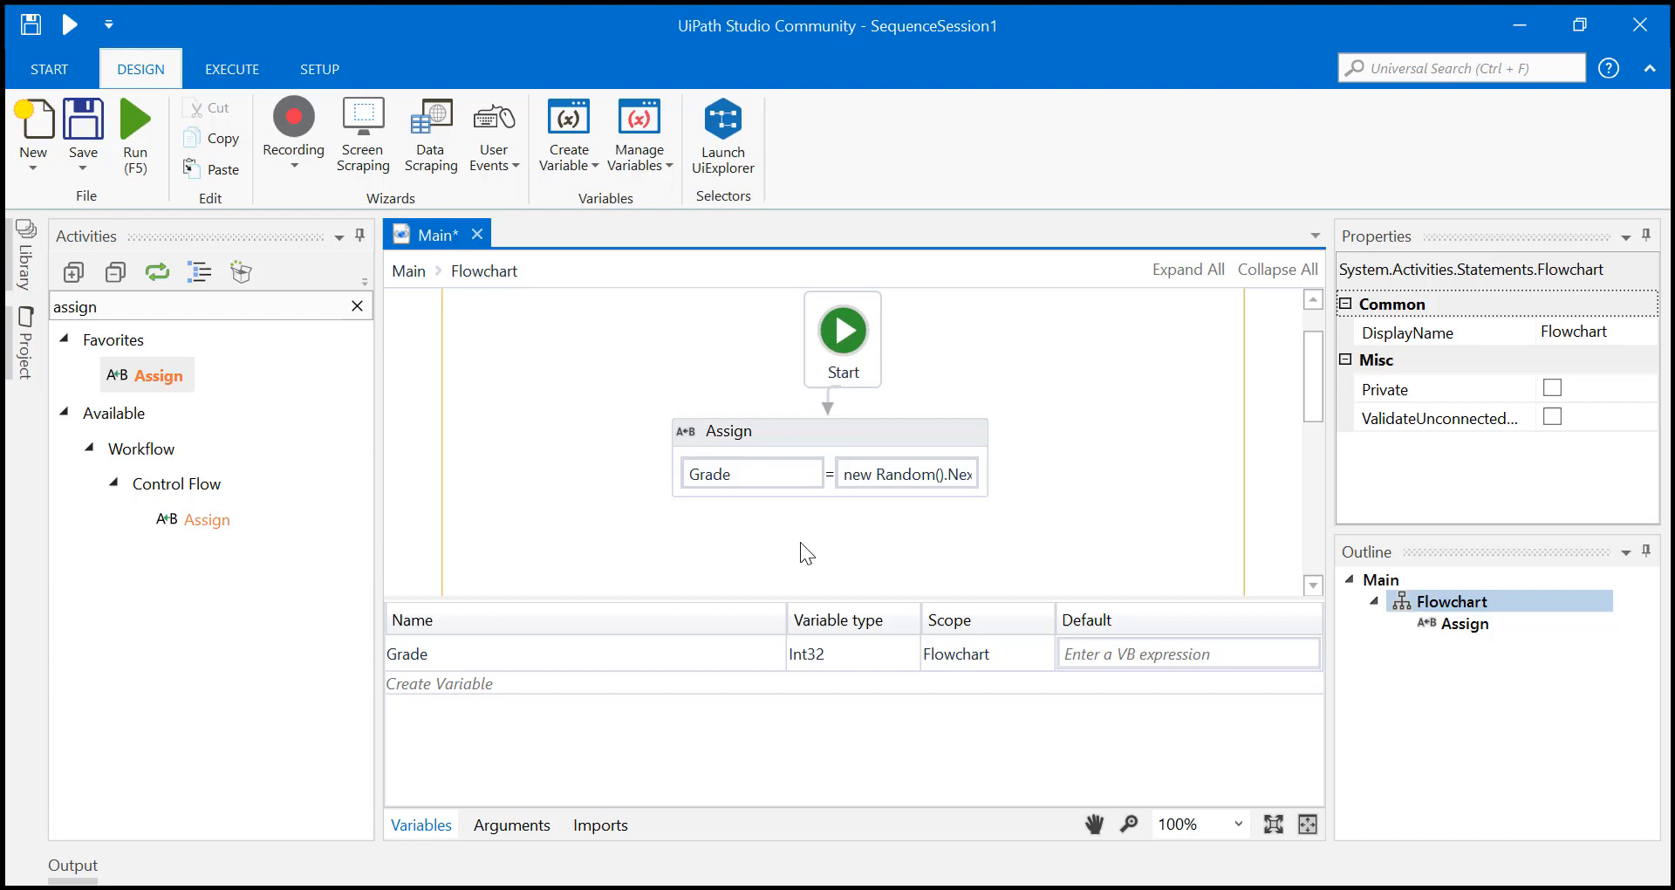
# - Find Message Box in Activities and drop it onto the flowchart canvas
pyautogui.write('Message')
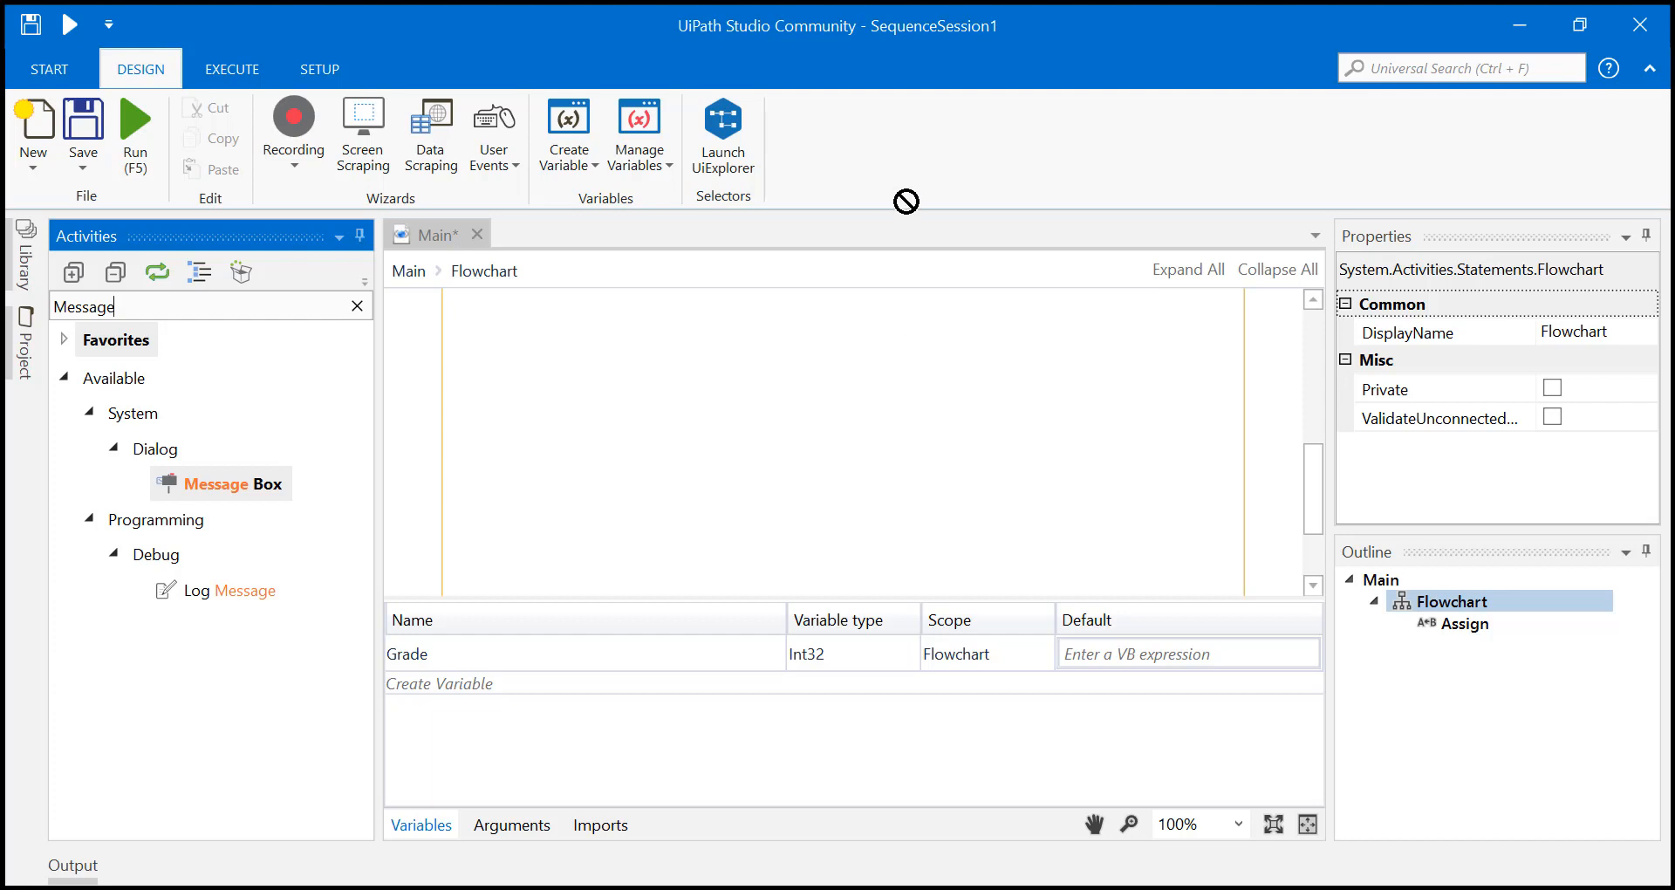
pyautogui.moveTo(221, 483); pyautogui.dragTo(932, 530)
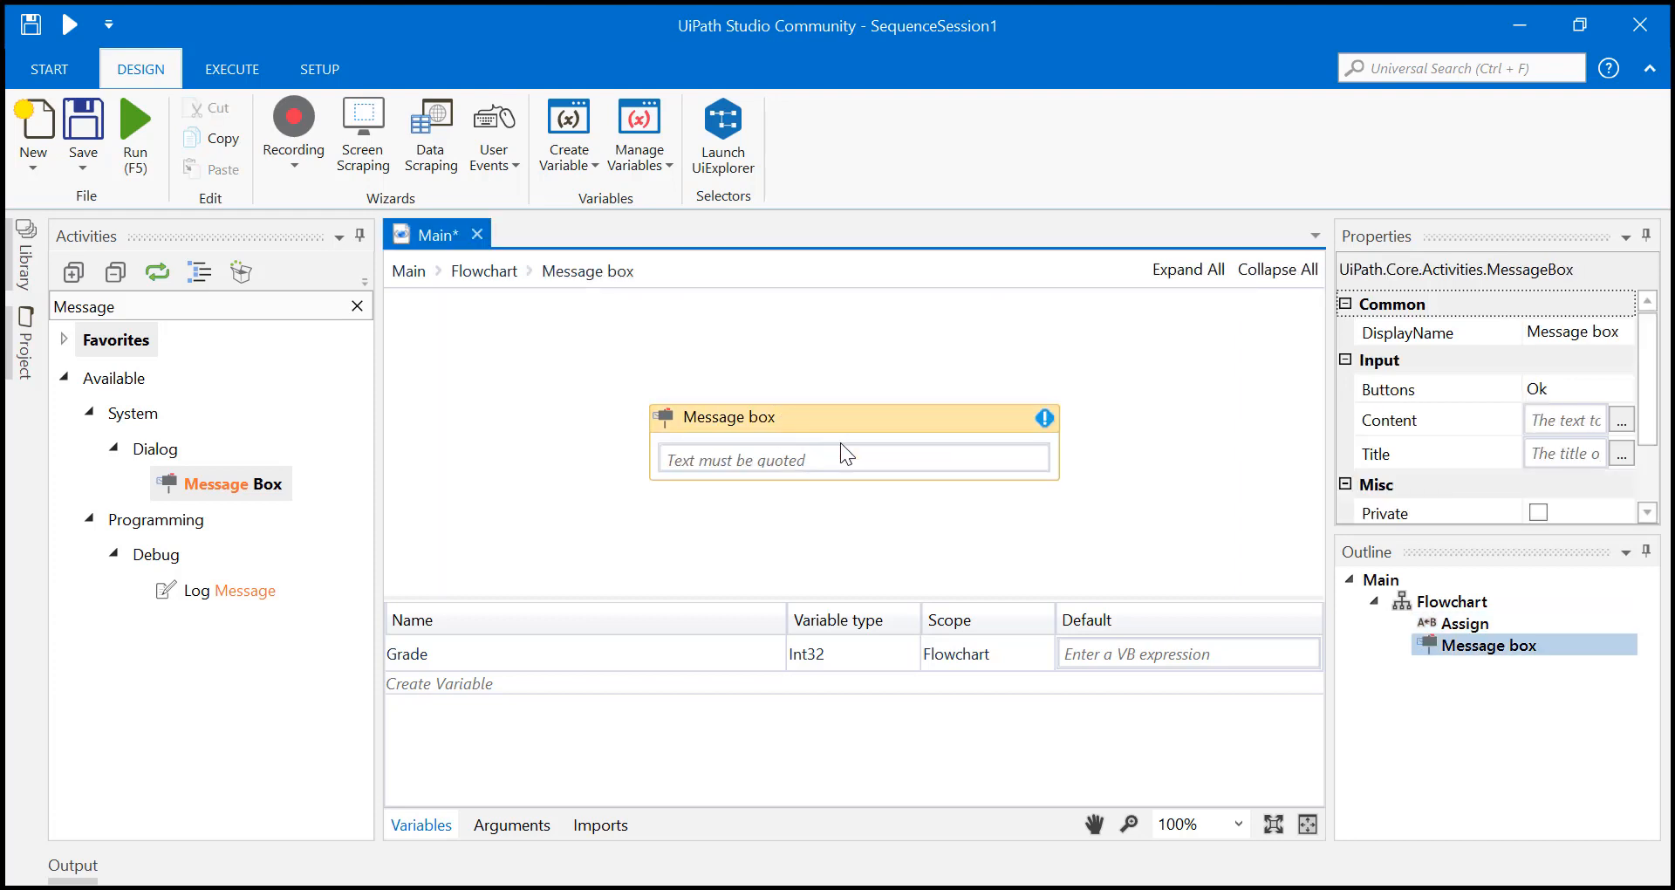
# - Enter "Your Grade is " + Grade as the message text and bring it up in the Expression Editor
pyautogui.click(844, 457)
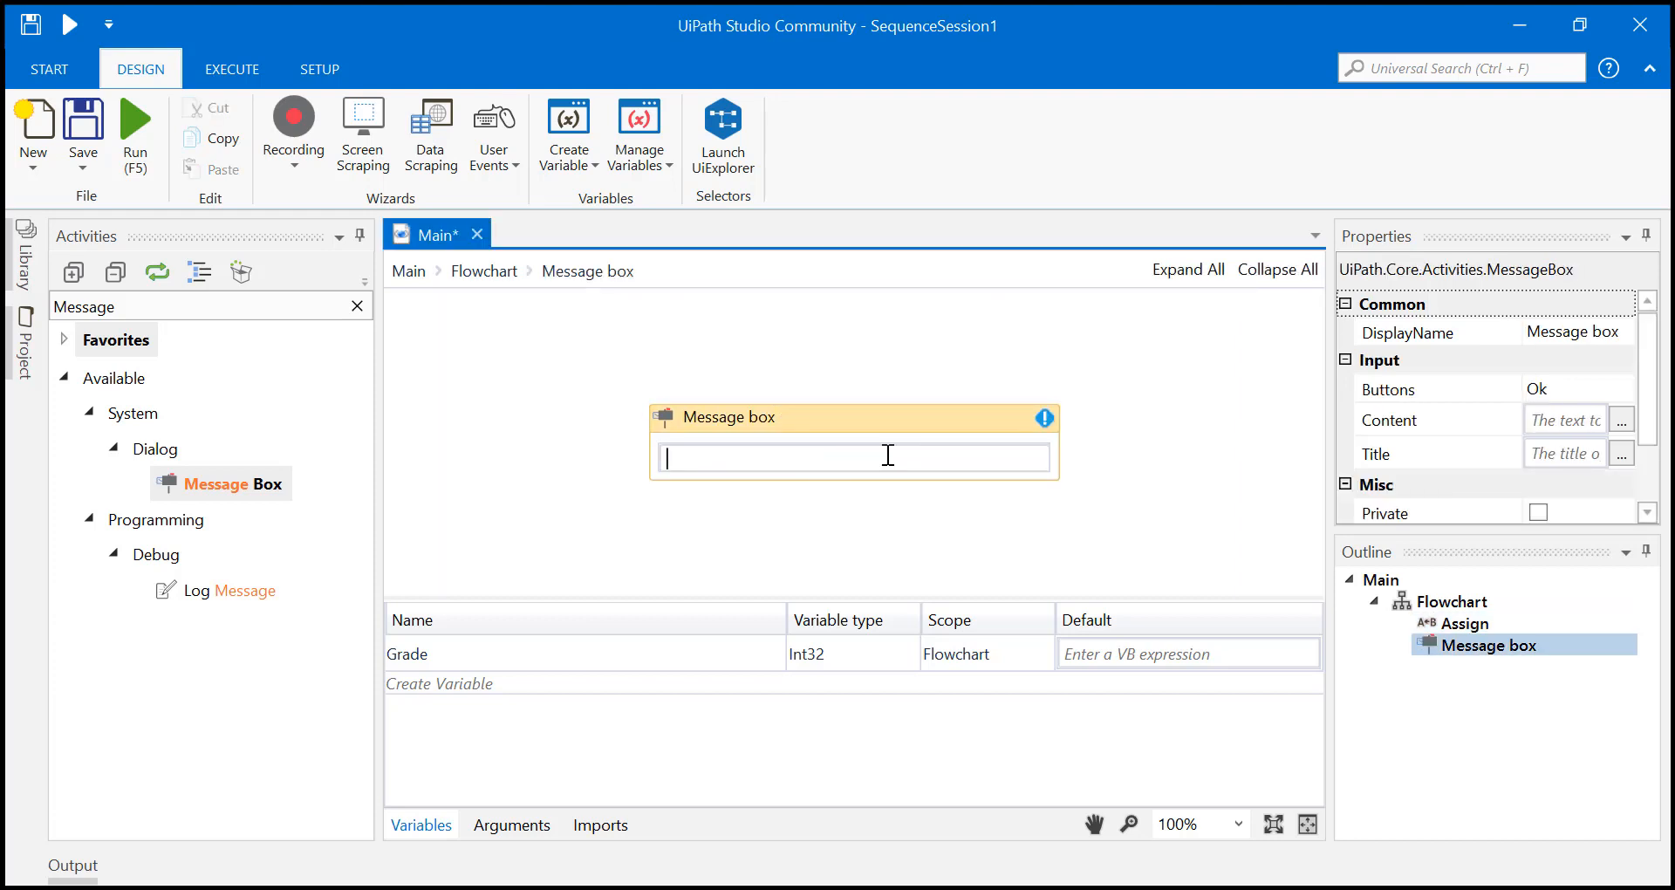
pyautogui.moveTo(958, 462)
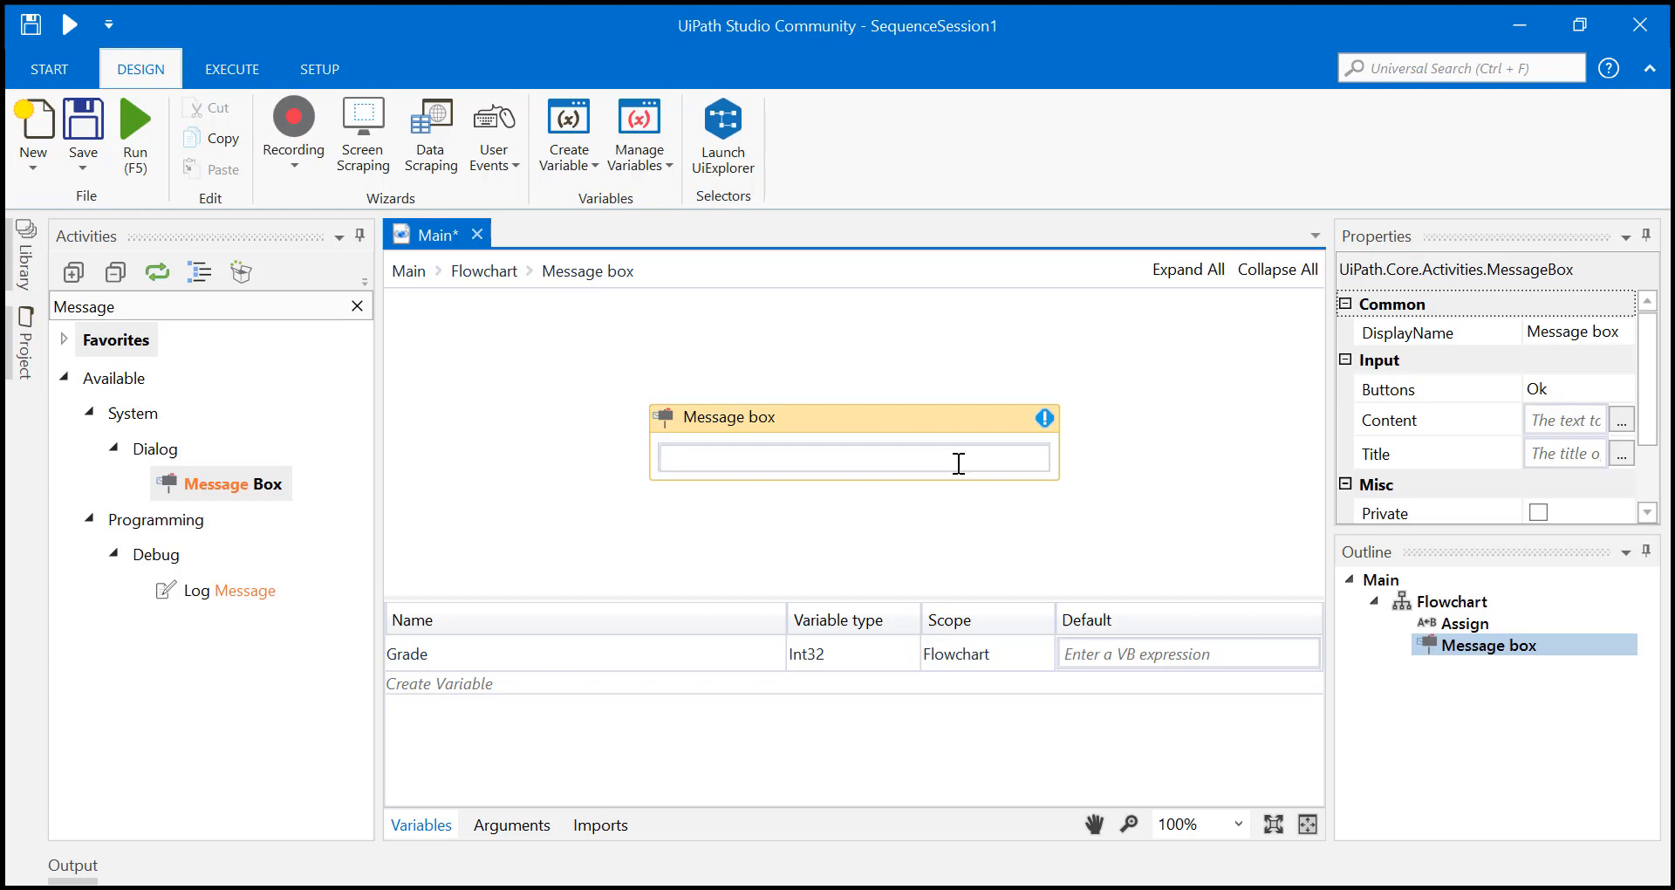
pyautogui.write('Yo')
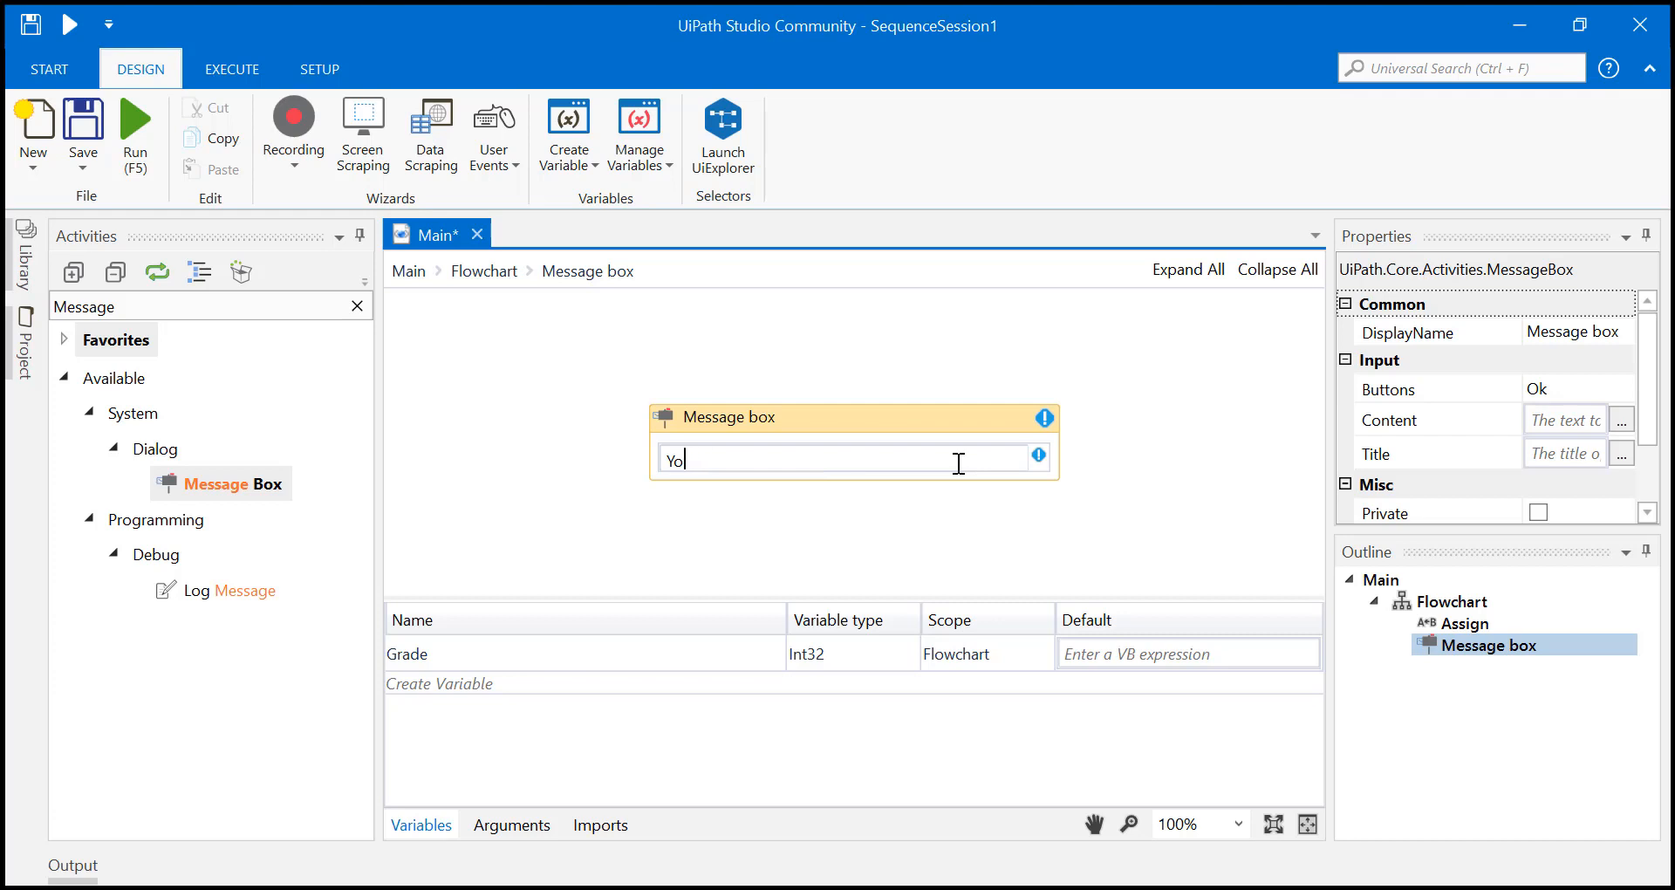
pyautogui.write('"You"')
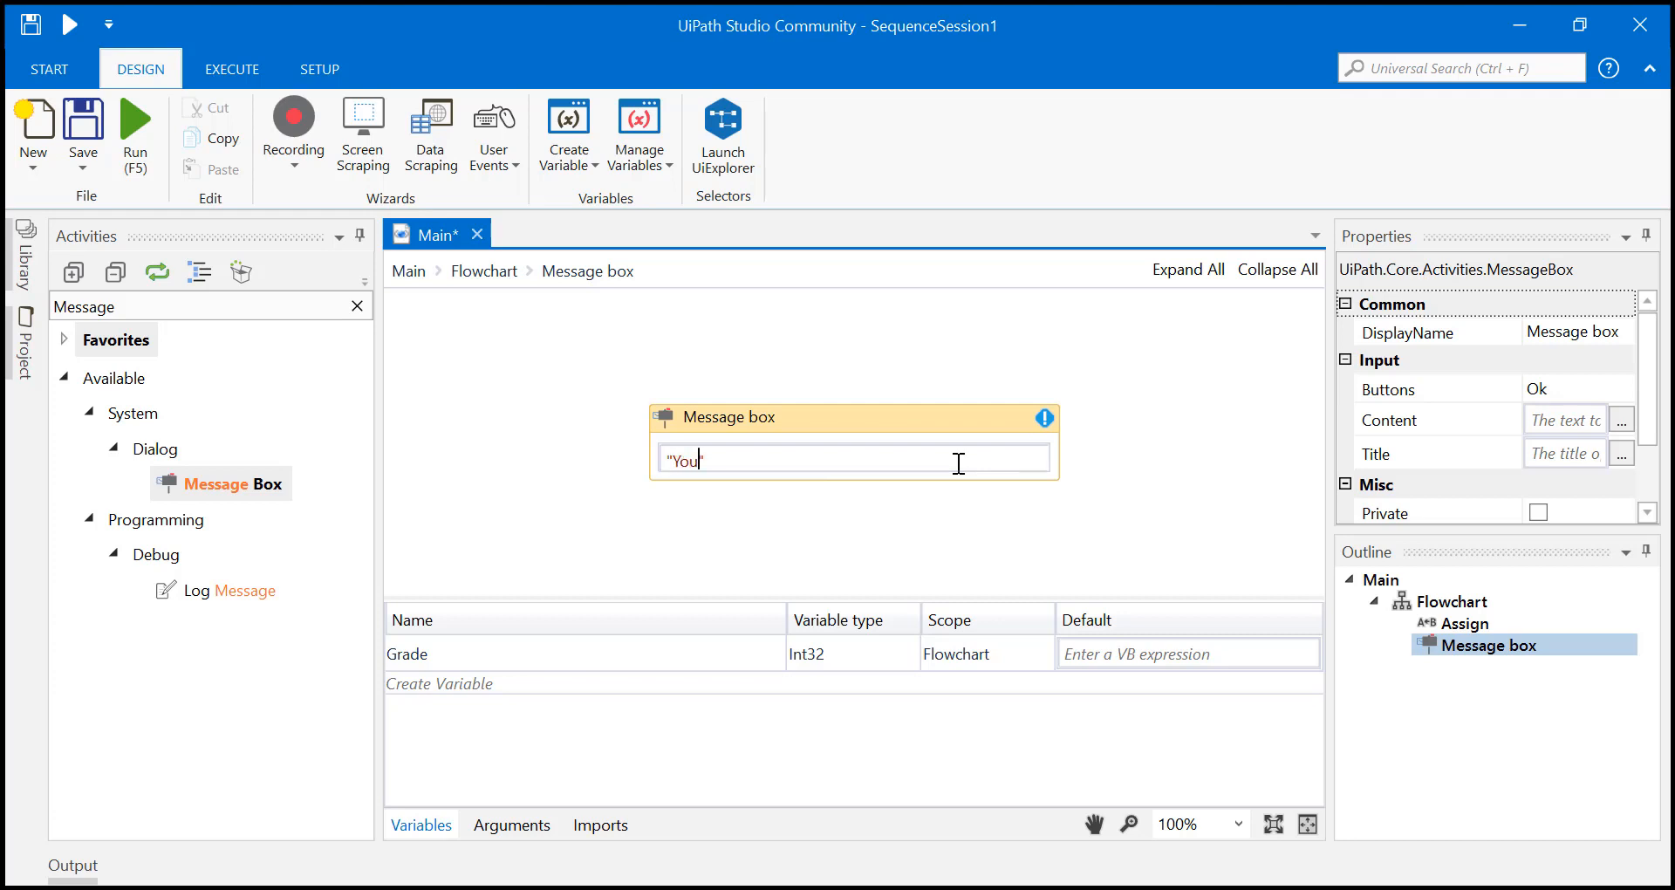
pyautogui.write('r Gra')
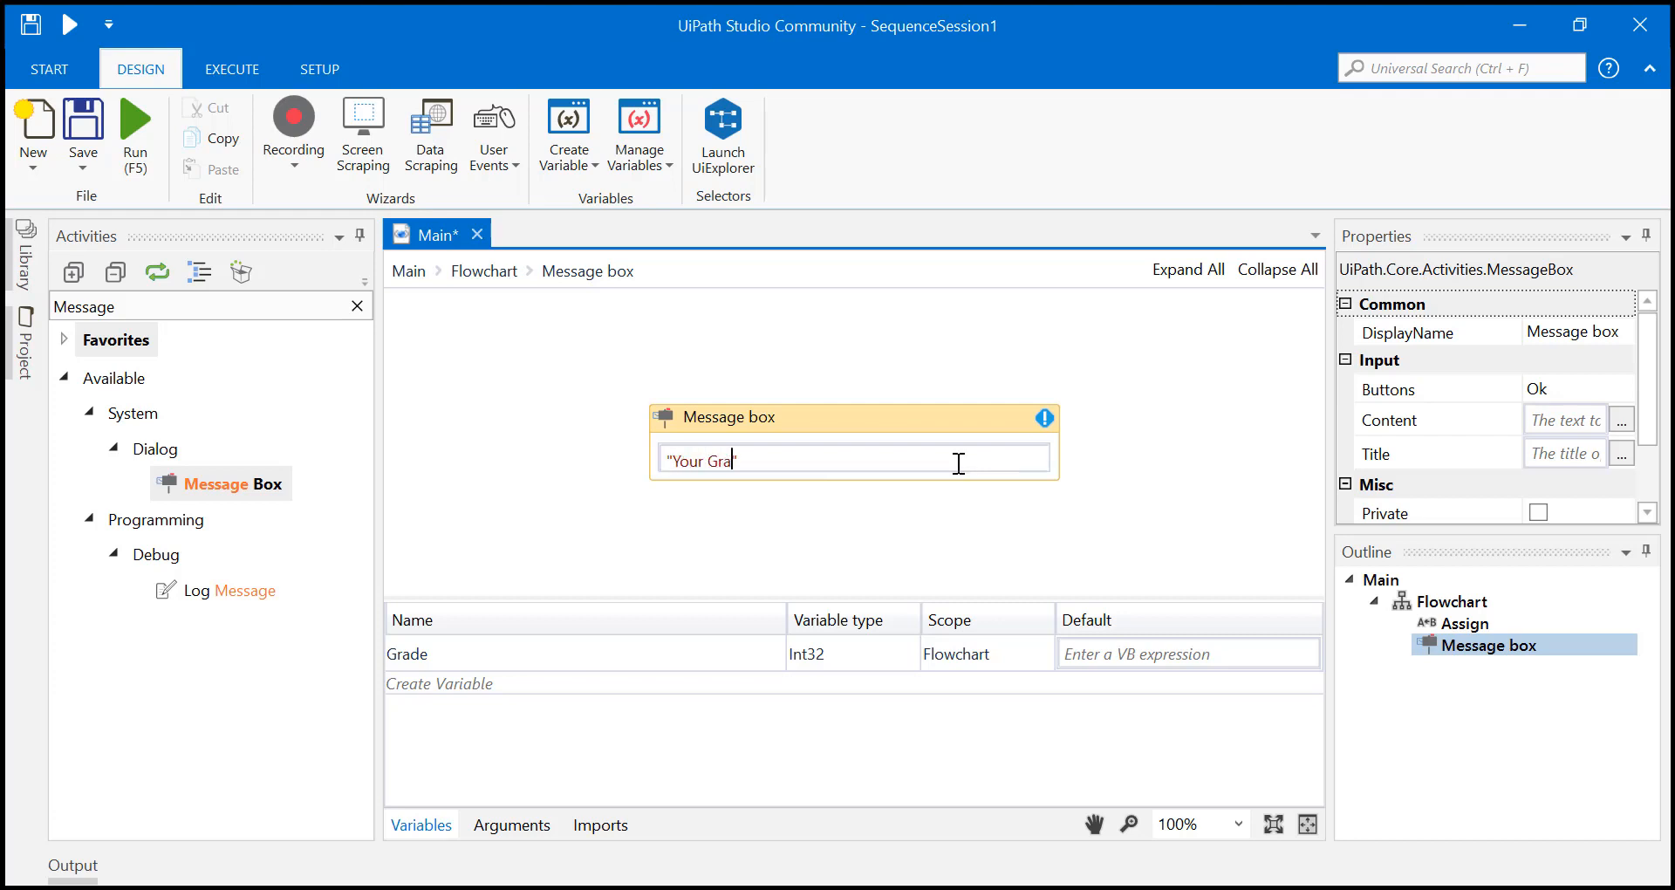
pyautogui.write('de is')
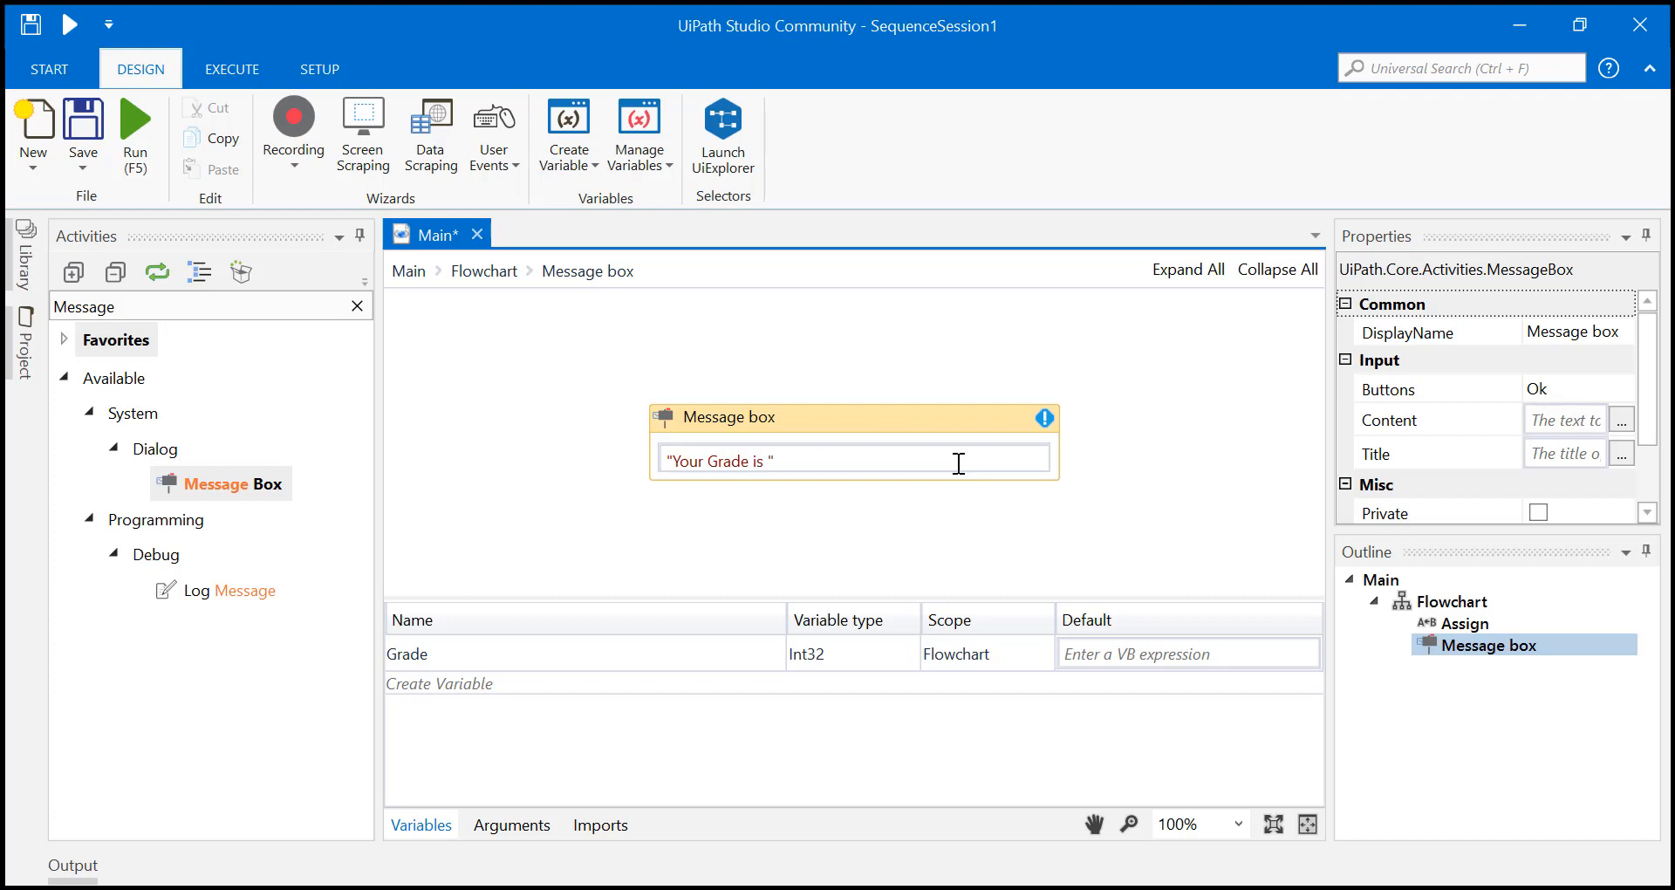
pyautogui.write('+')
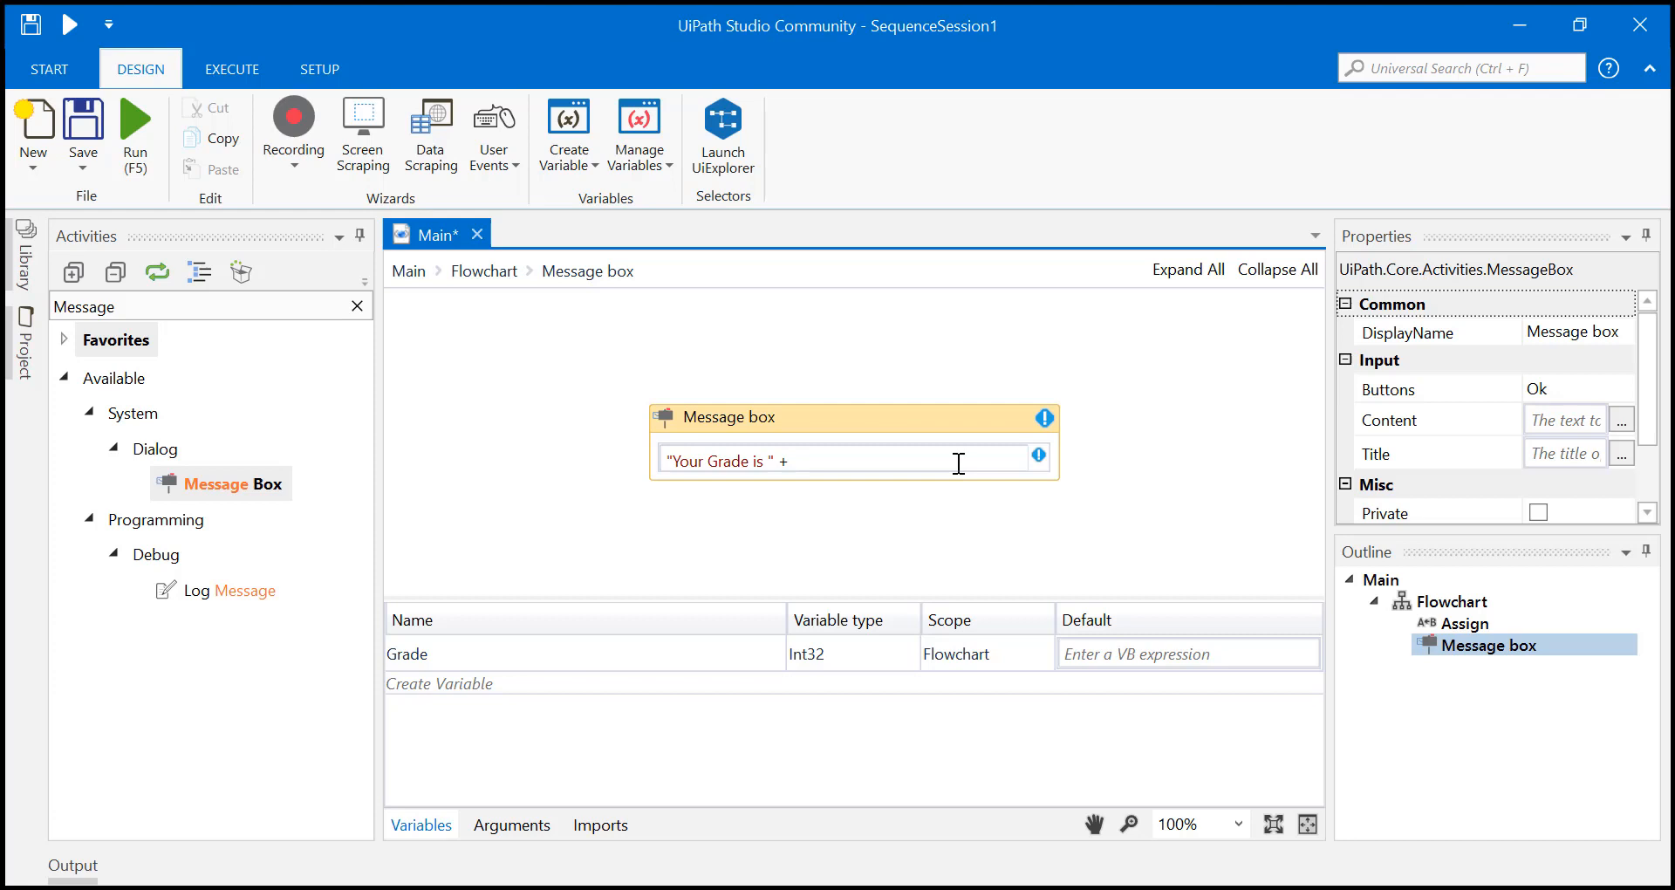
pyautogui.write('Grade')
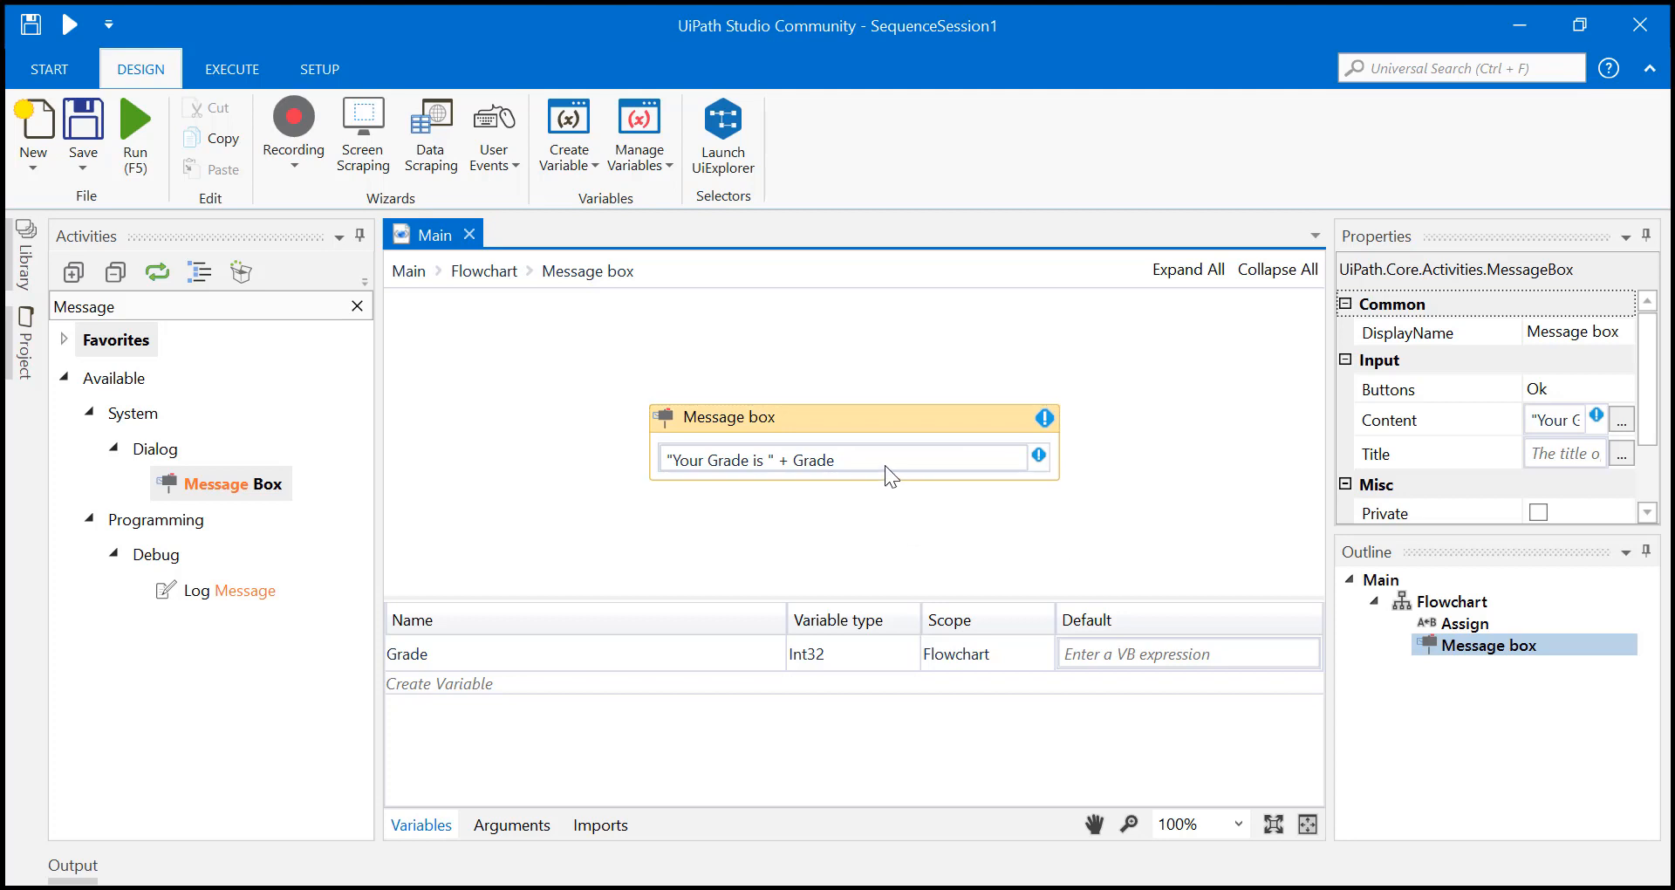
pyautogui.click(1622, 419)
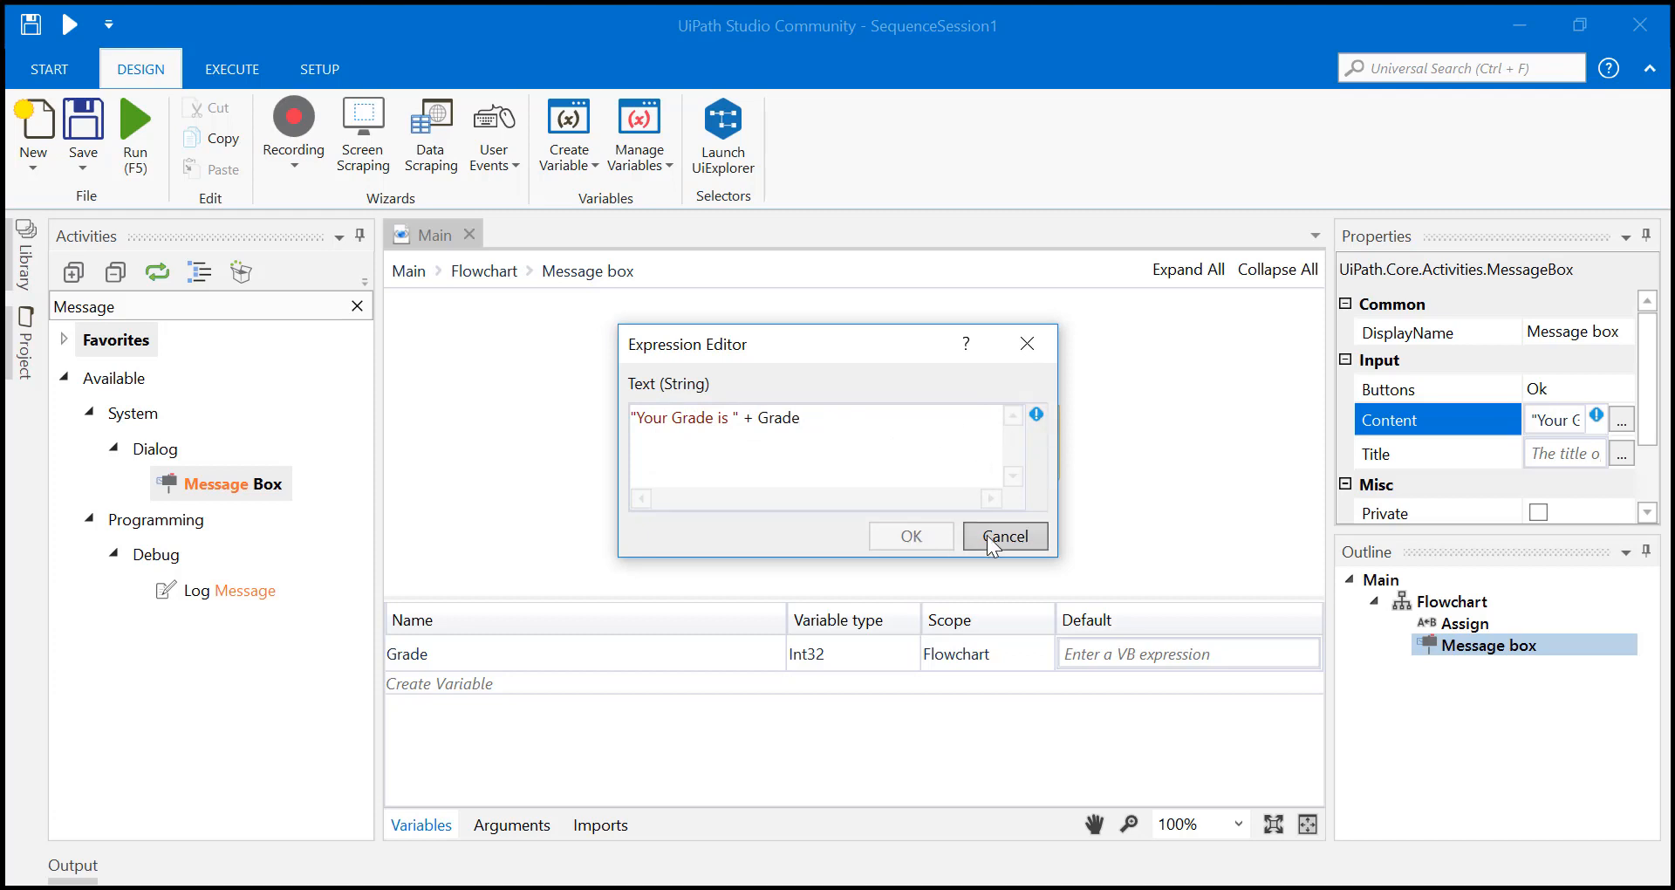
# - Cancel the Expression Editor, keeping the text "Your Grade is " + Grade
pyautogui.click(1003, 535)
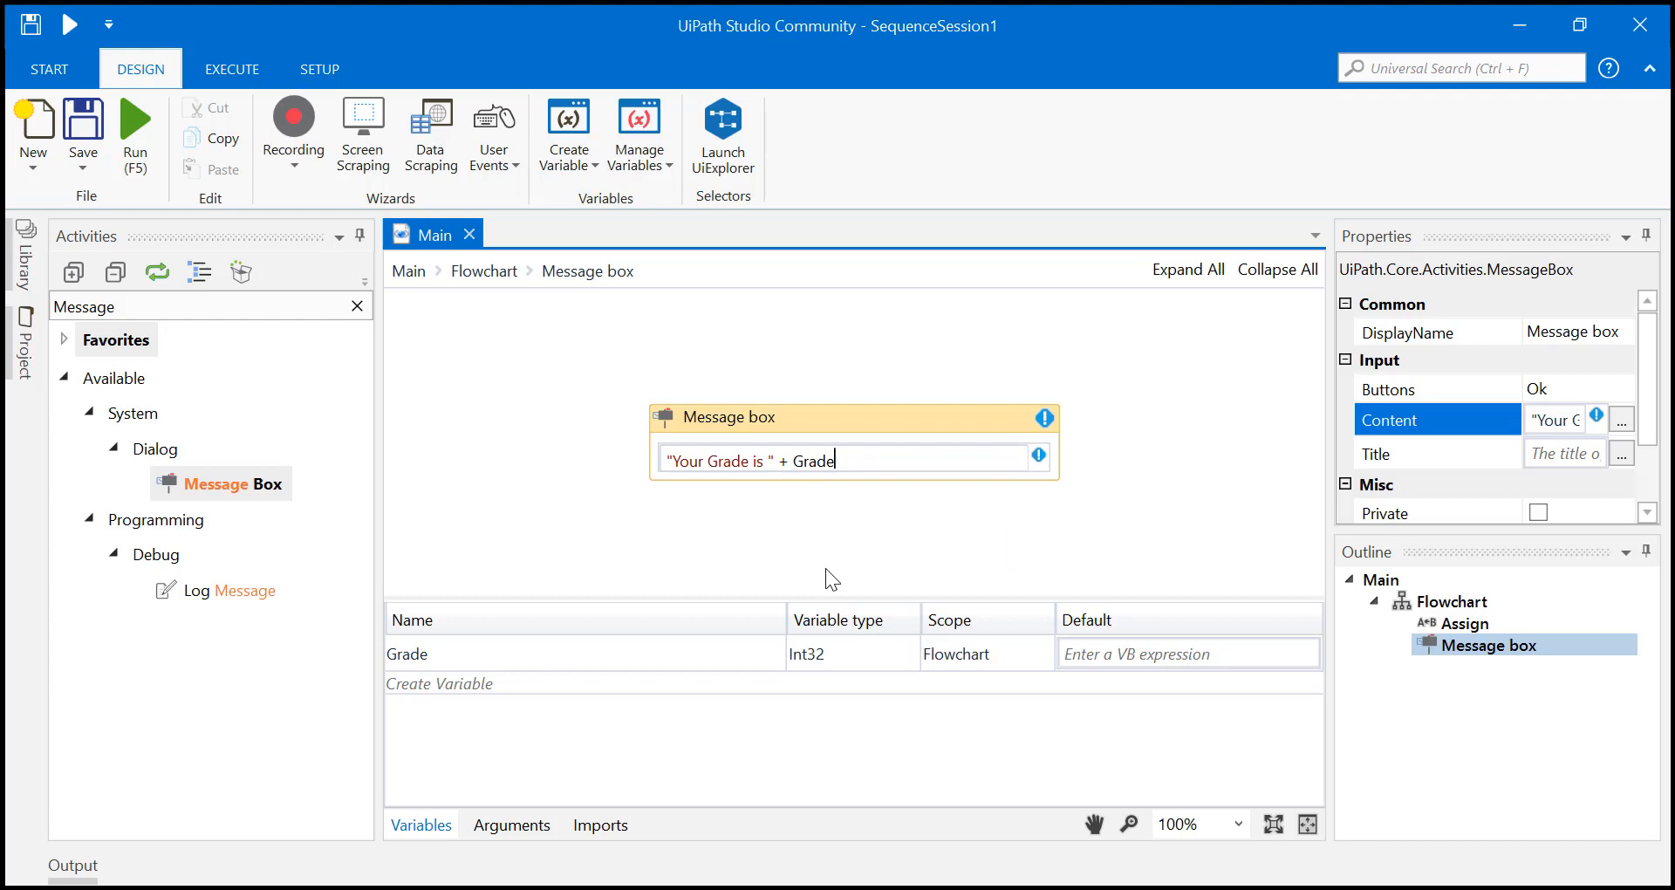
# - Change the content to "Your Grade is " + Grade.ToString and return to the full flowchart
pyautogui.write('.')
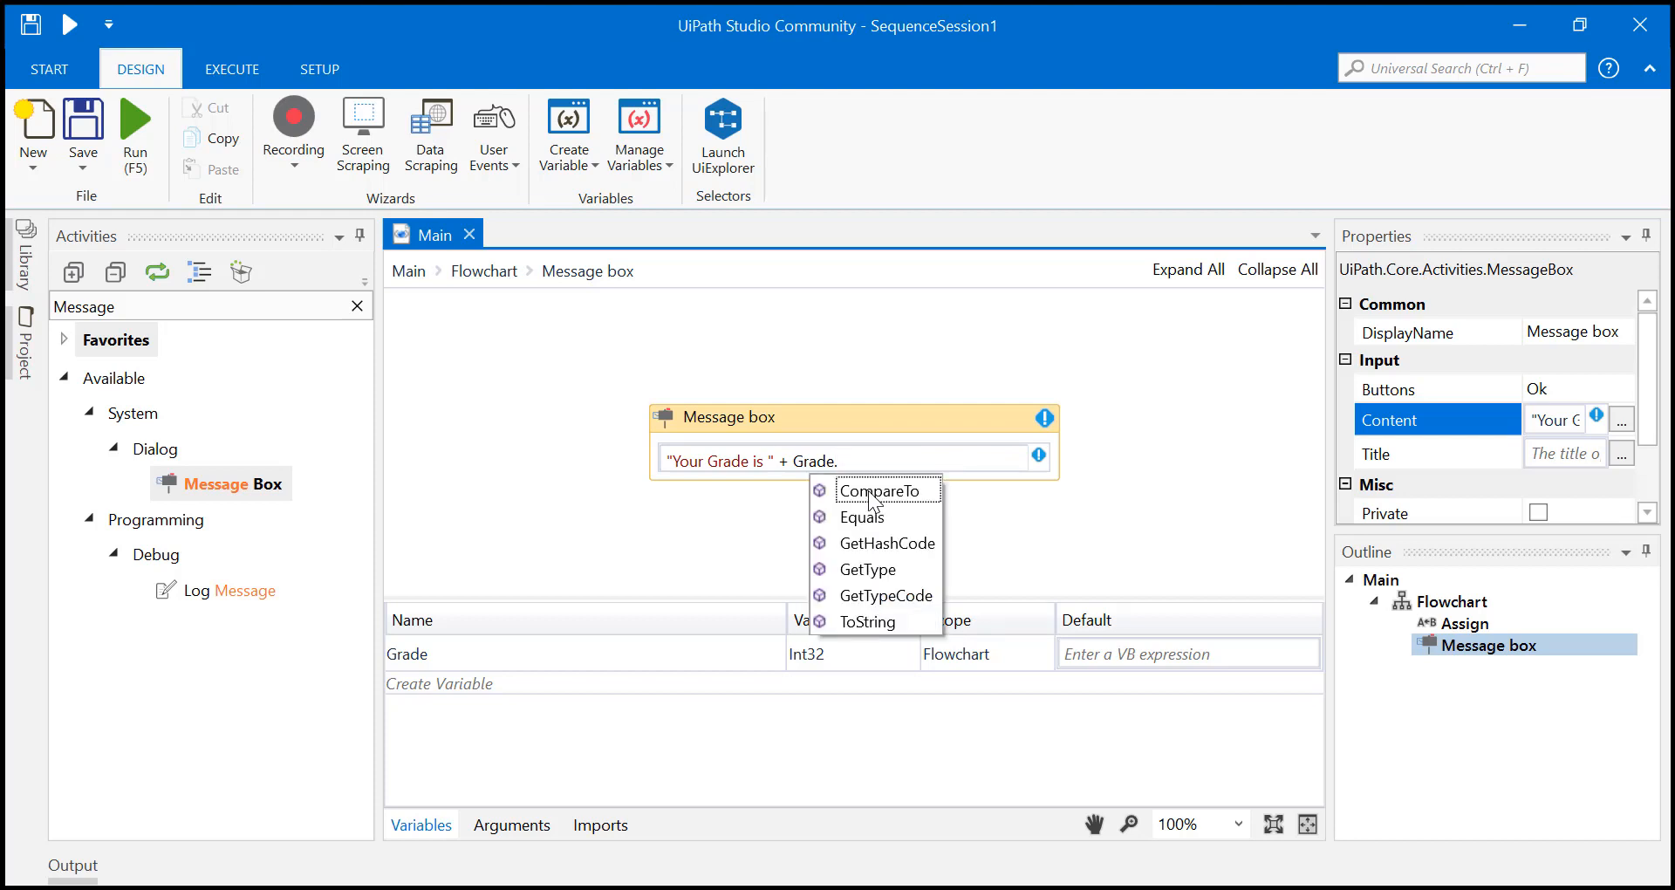
pyautogui.moveTo(868, 622)
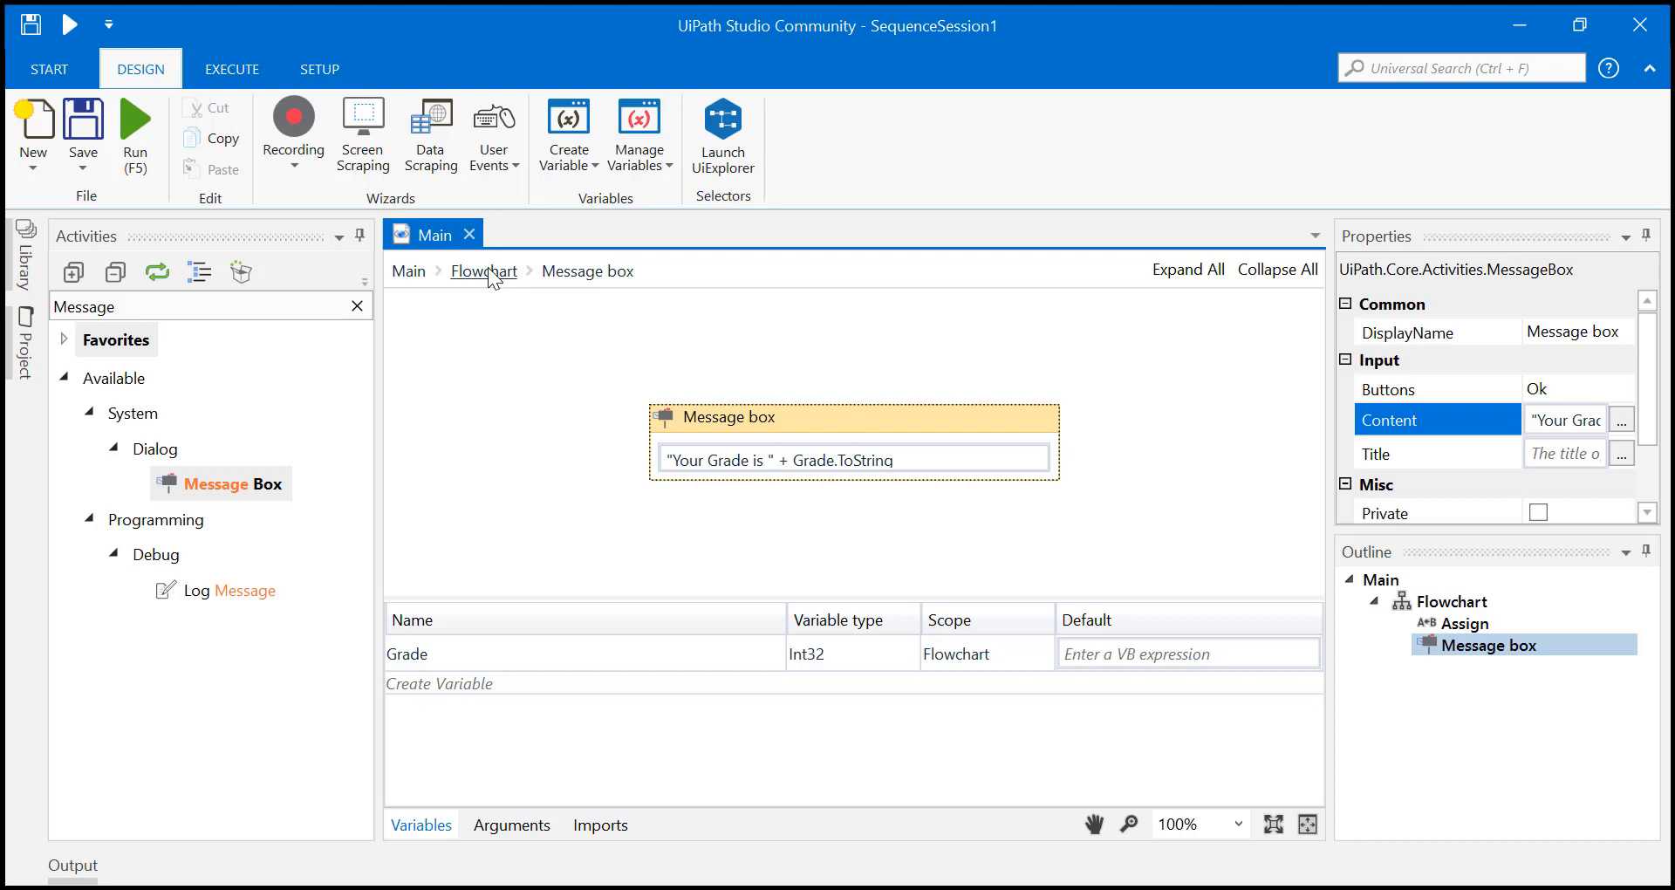
pyautogui.click(482, 271)
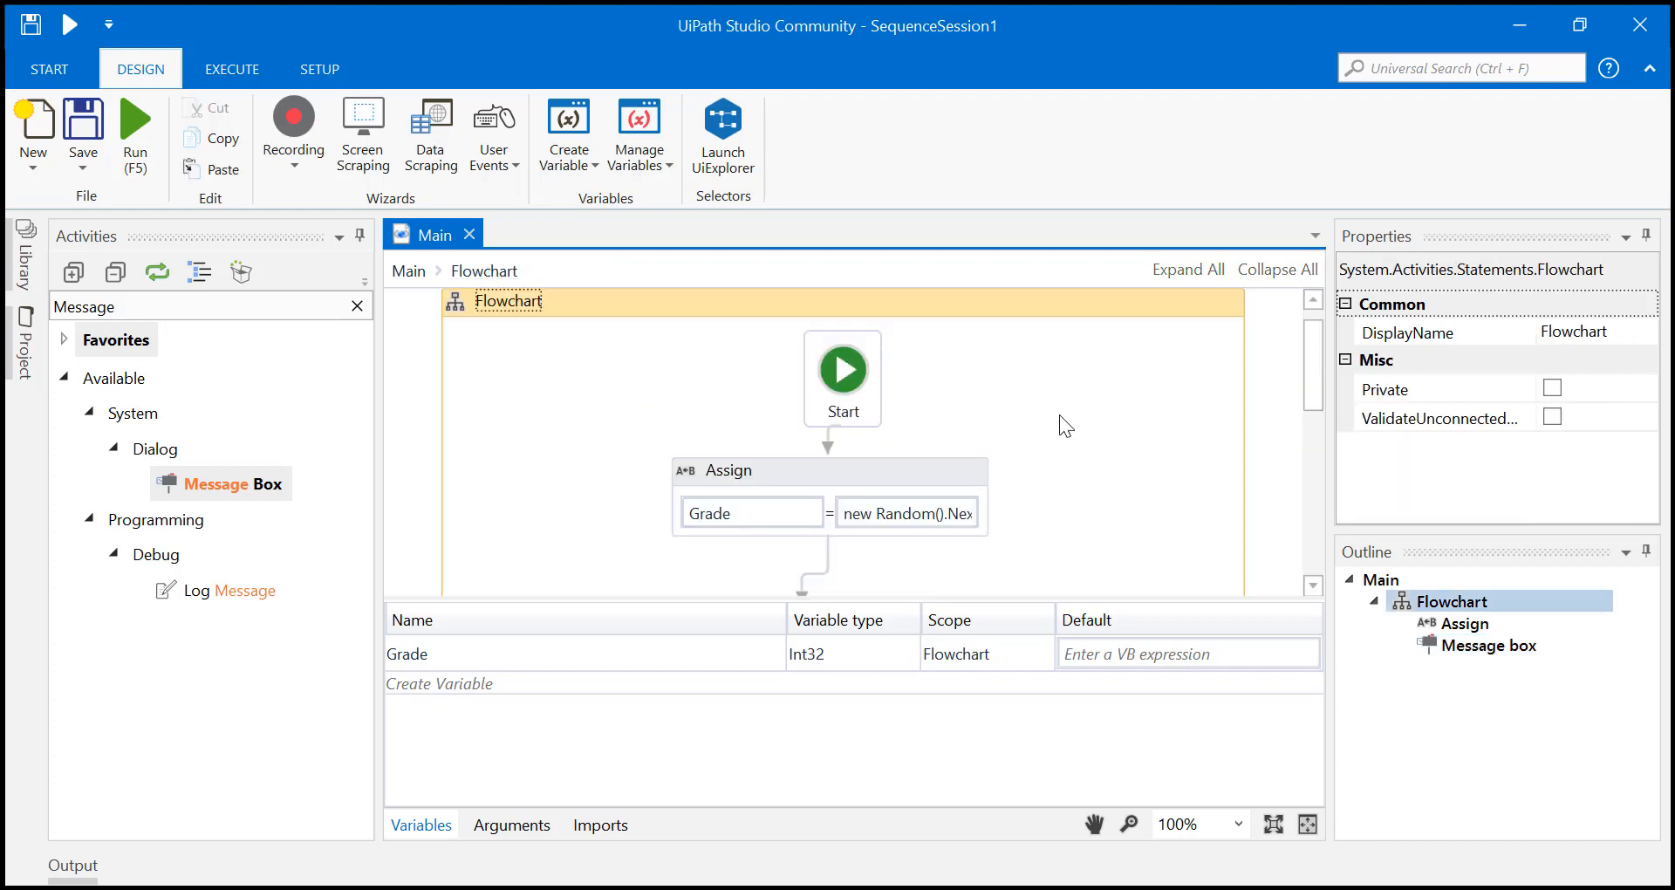
pyautogui.moveTo(136, 128)
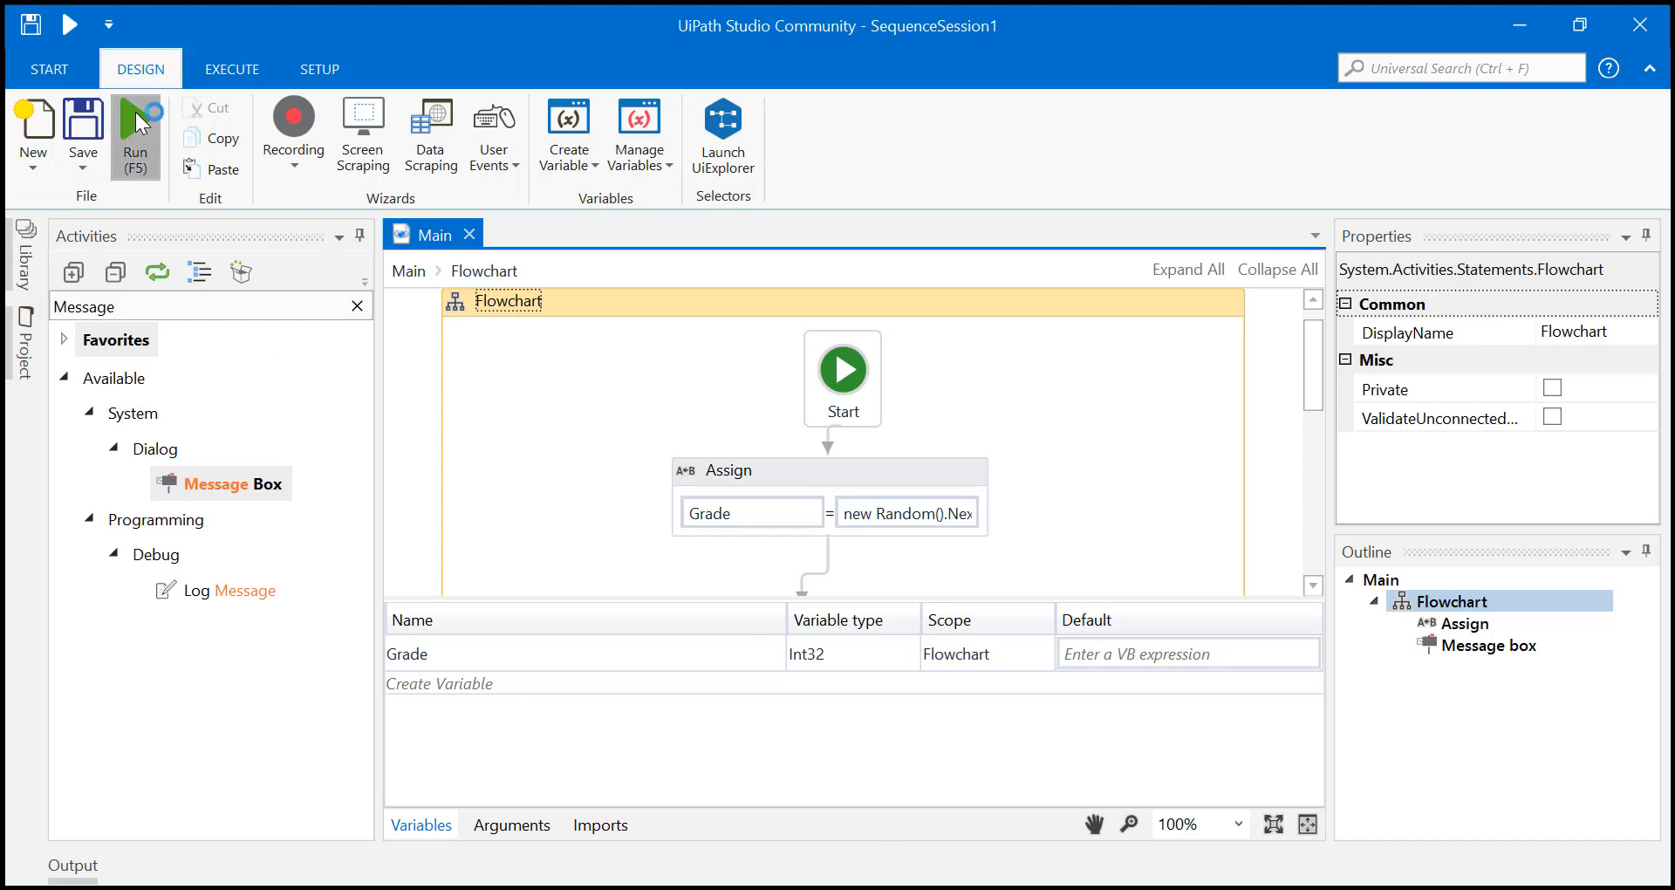
# - Run the workflow and dismiss the "Your Grade is 27" message
pyautogui.click(134, 125)
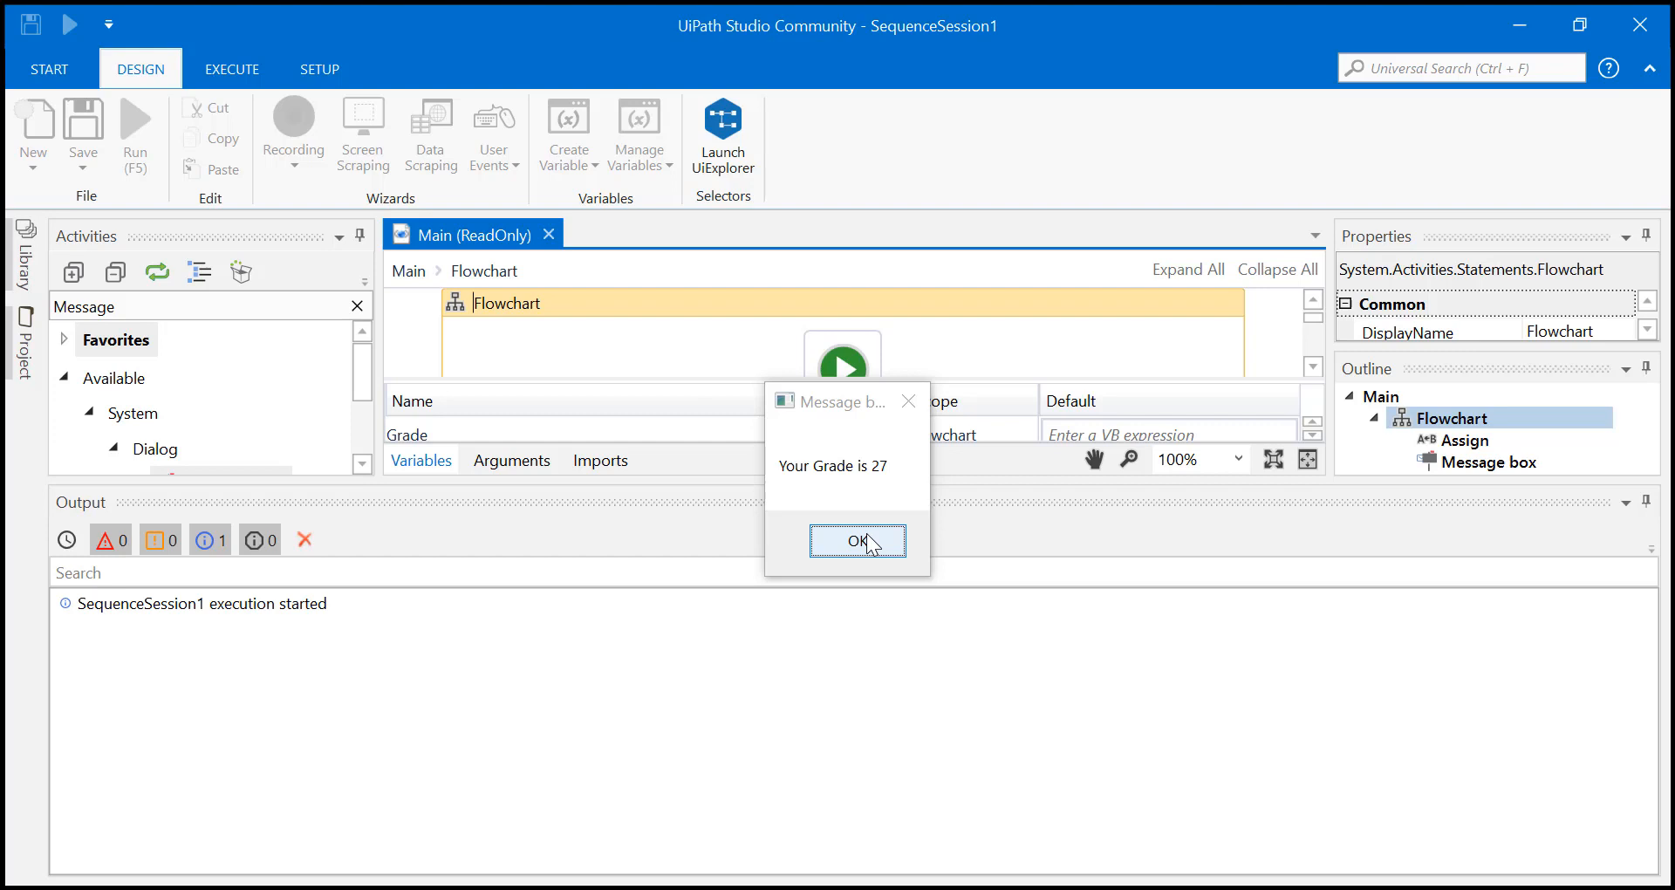
pyautogui.click(855, 541)
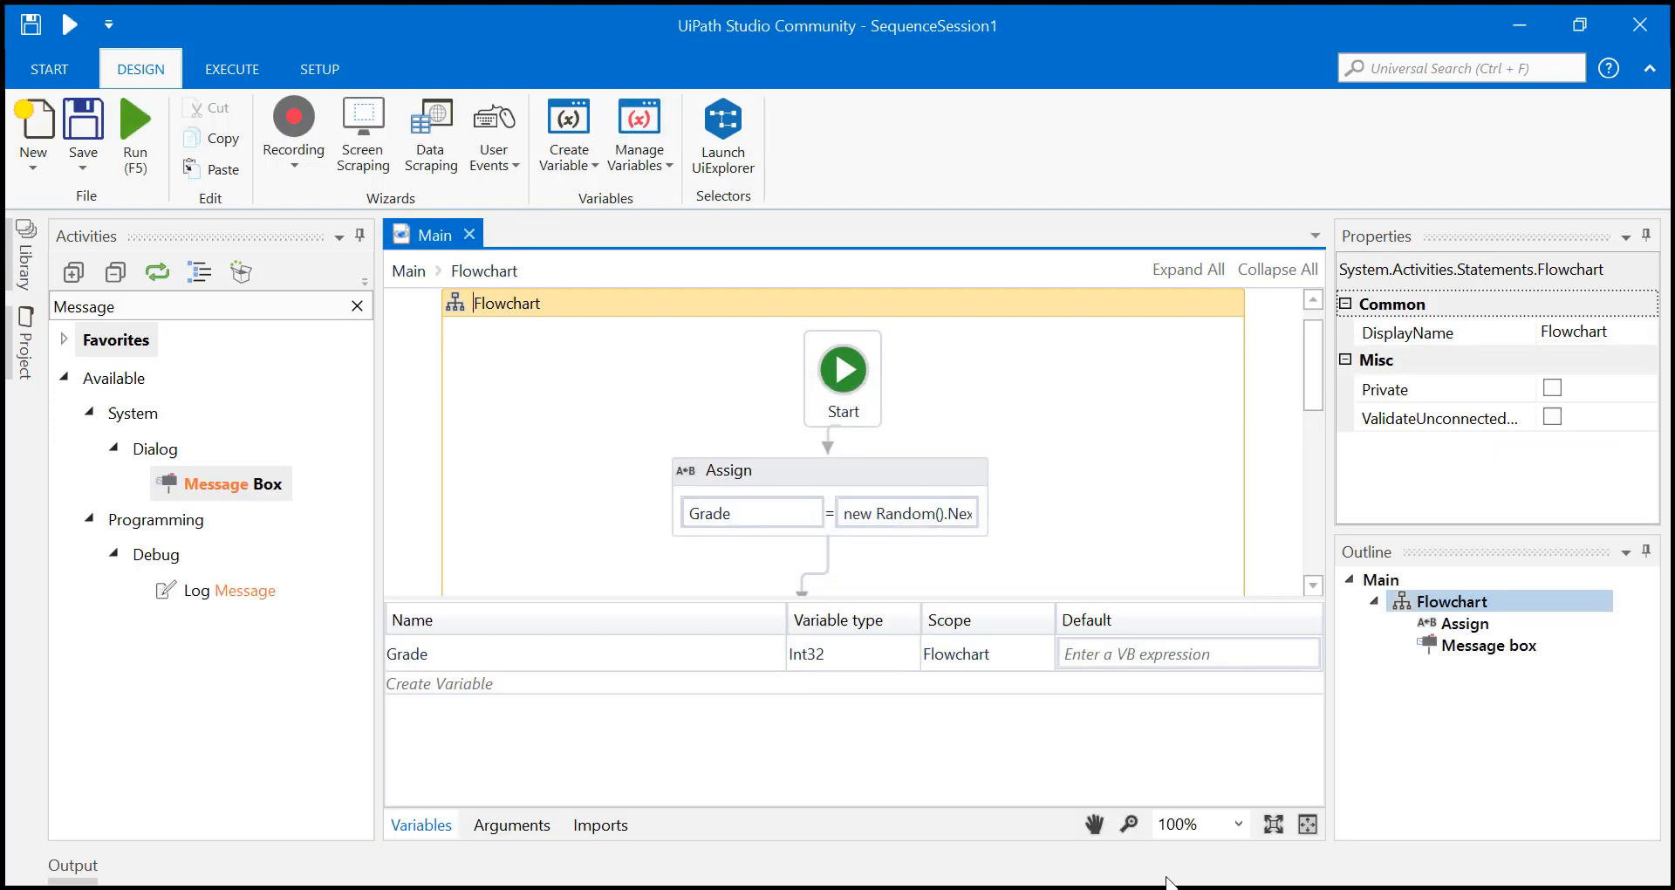
pyautogui.moveTo(895, 860)
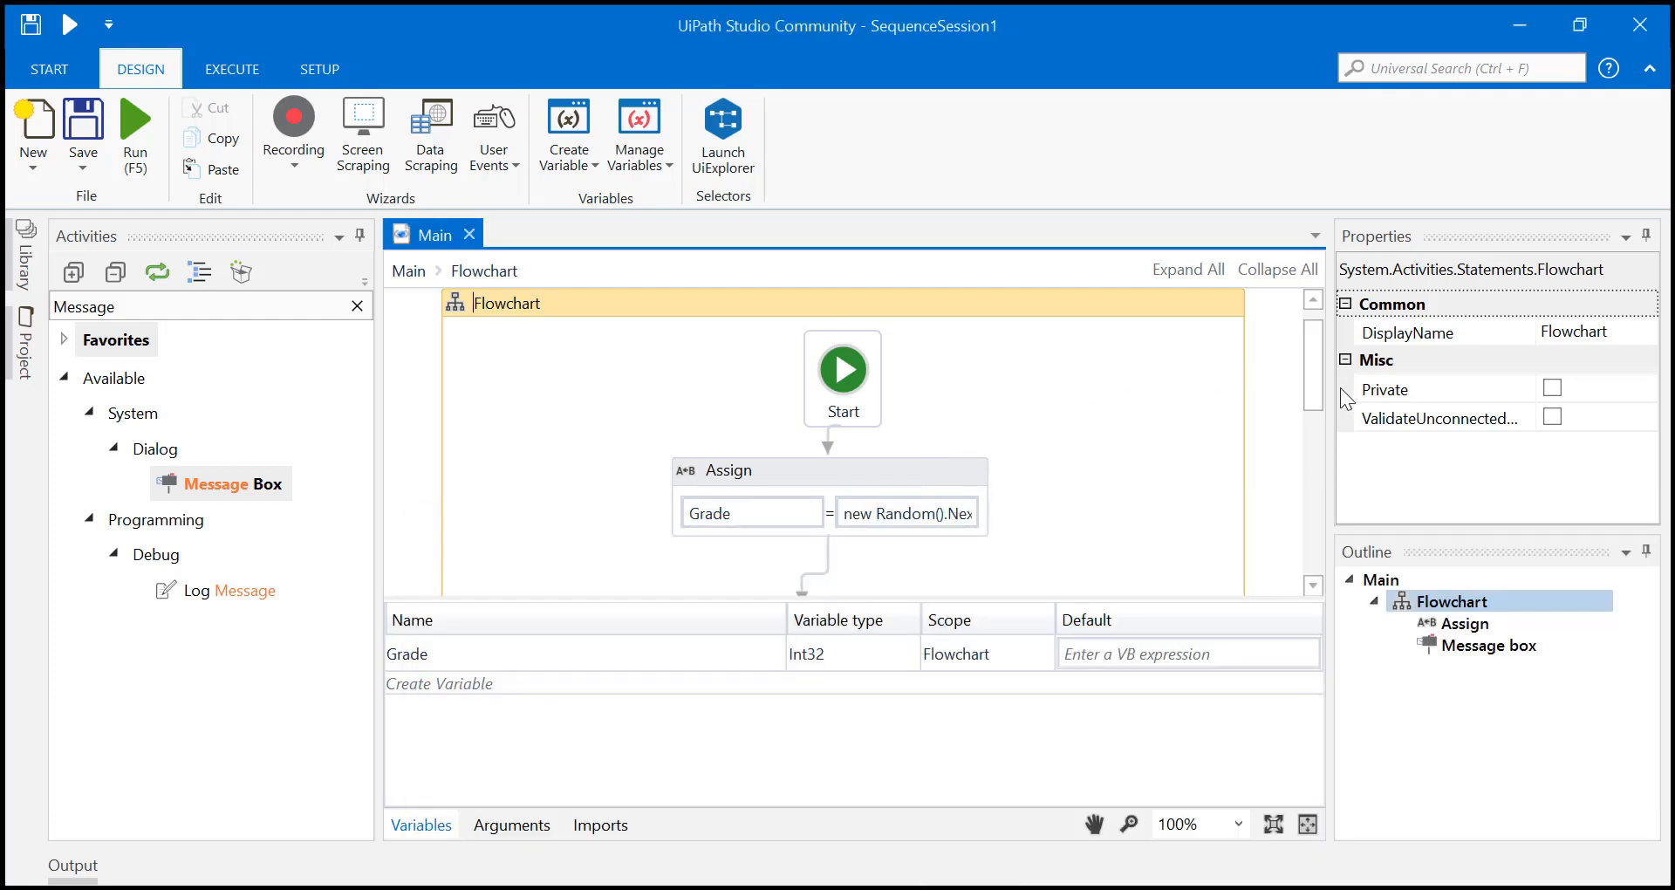
pyautogui.scroll(-3)
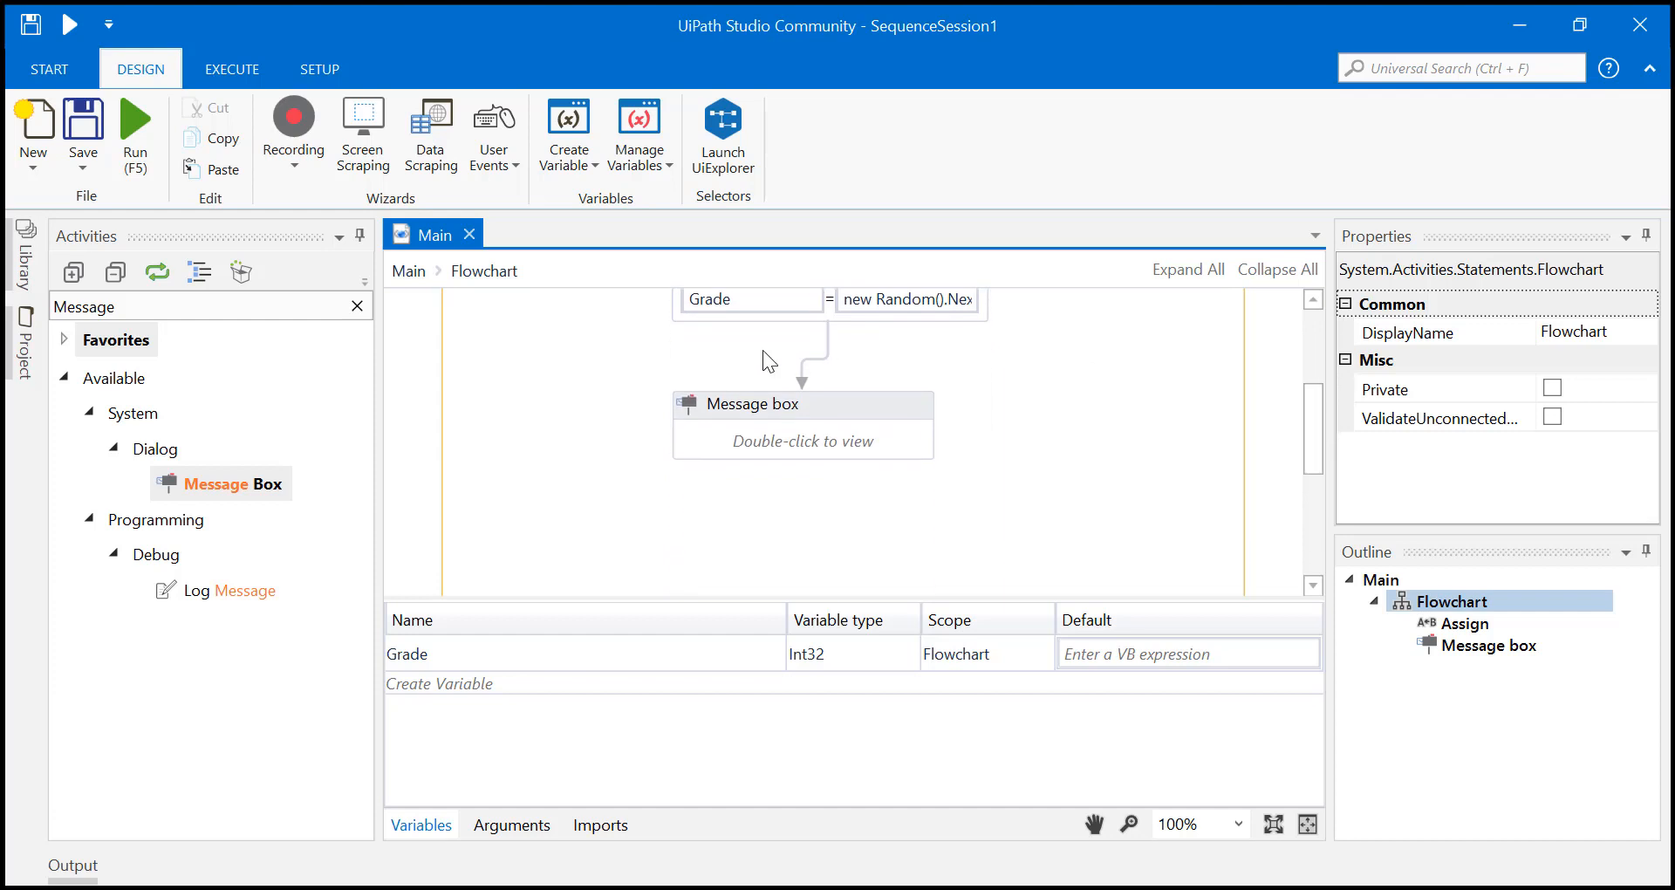
# - Delete the Message Box and place a Flow Decision below Assign, connected to it
pyautogui.click(769, 403)
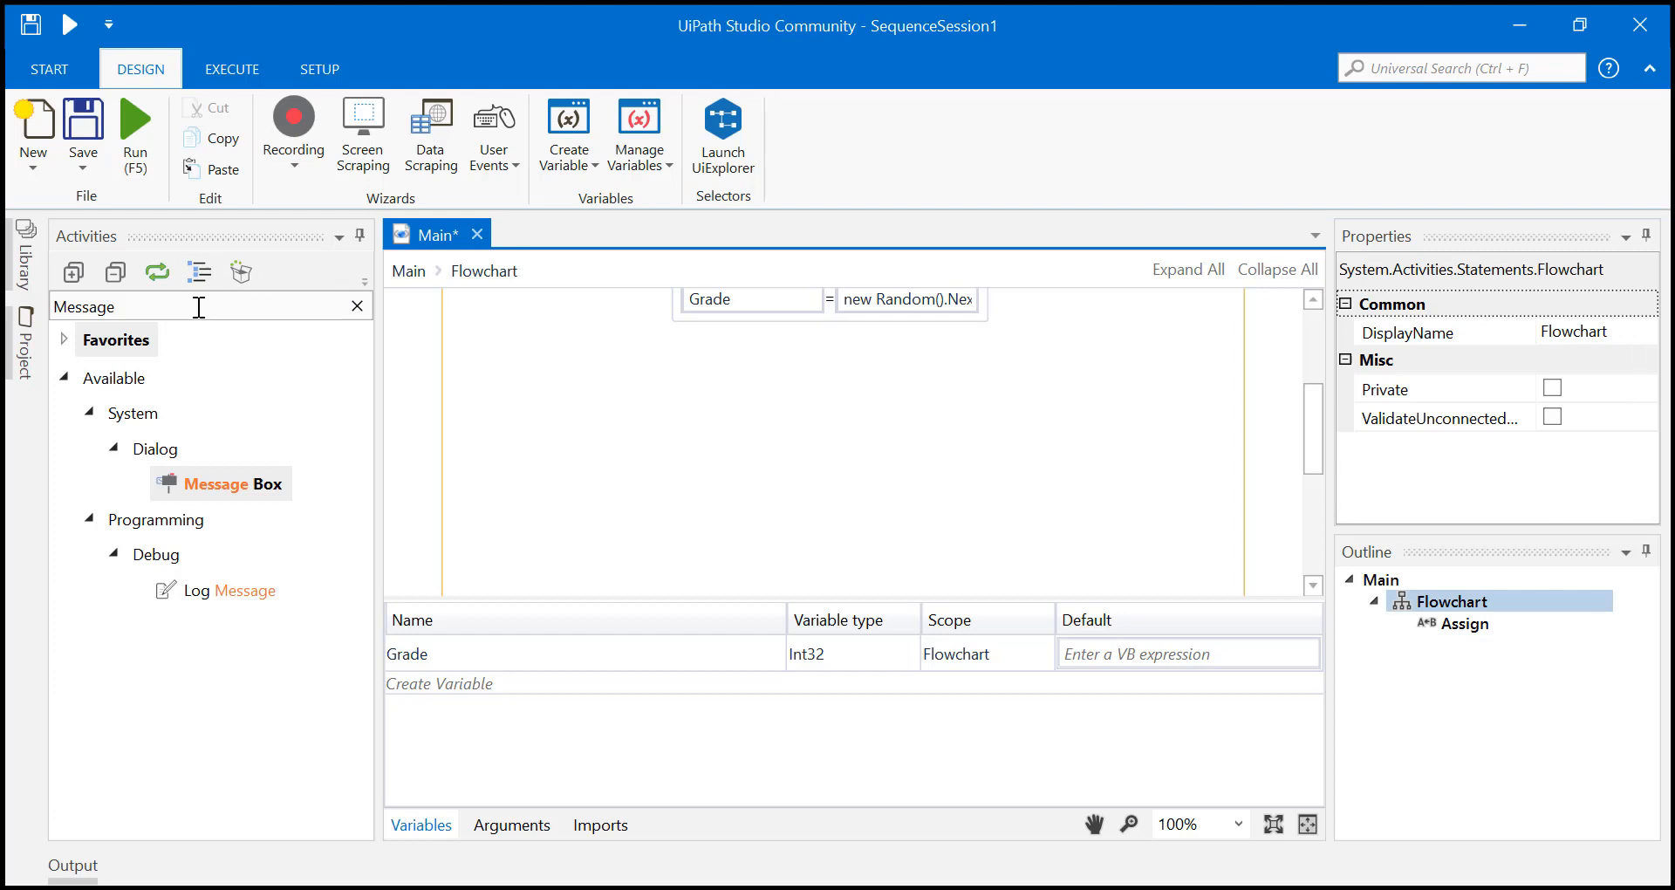
pyautogui.write('Decision')
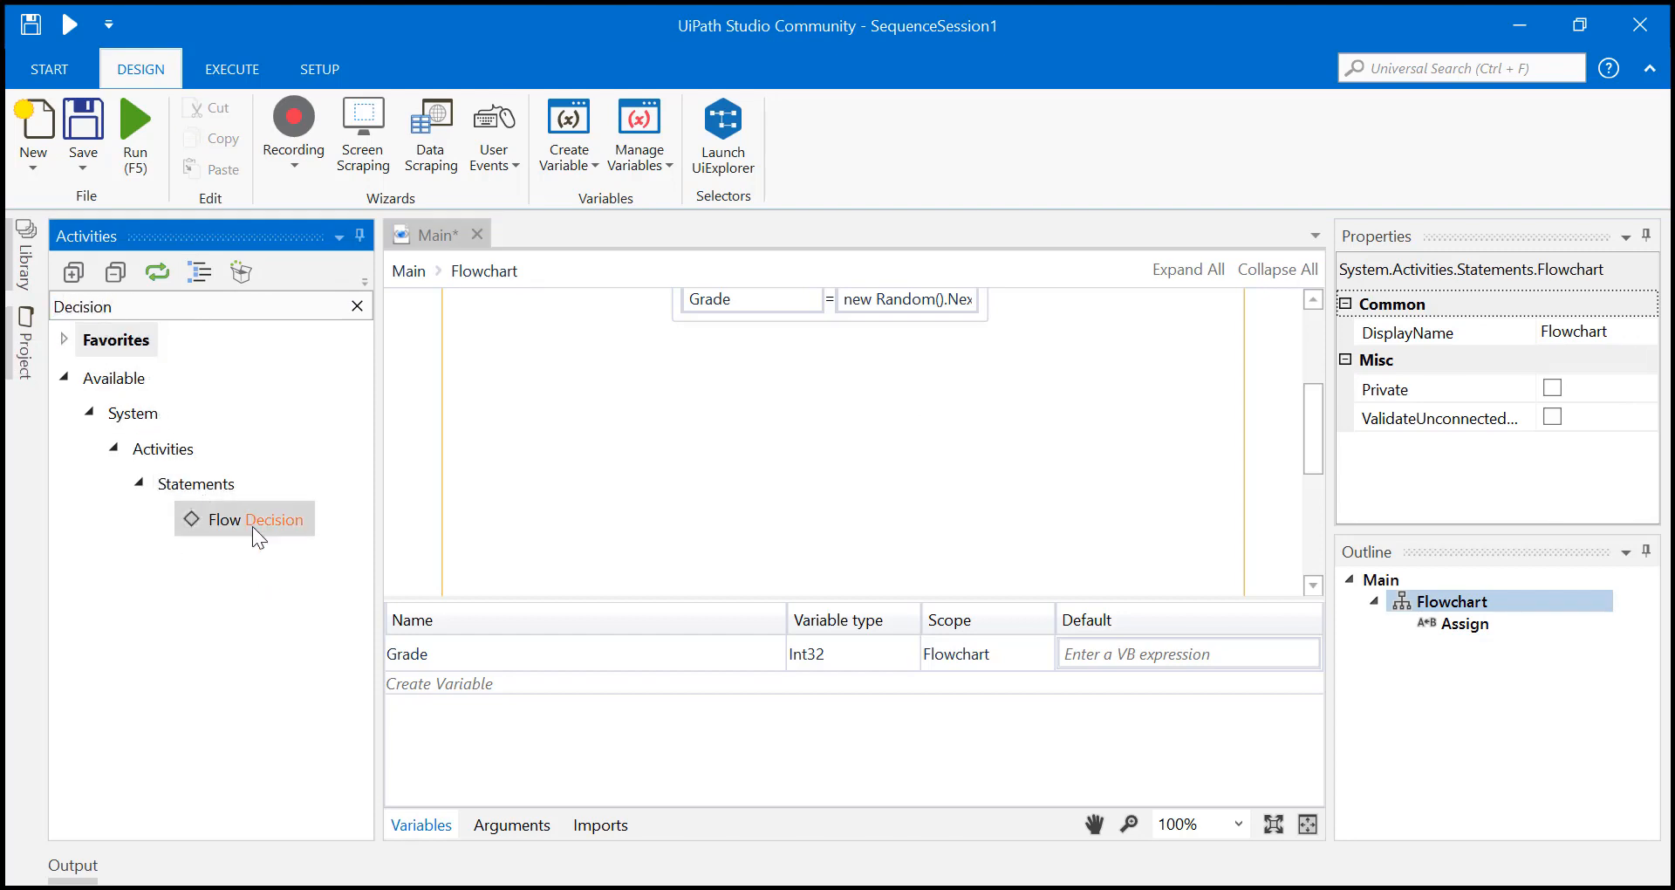
pyautogui.moveTo(246, 519); pyautogui.dragTo(869, 385)
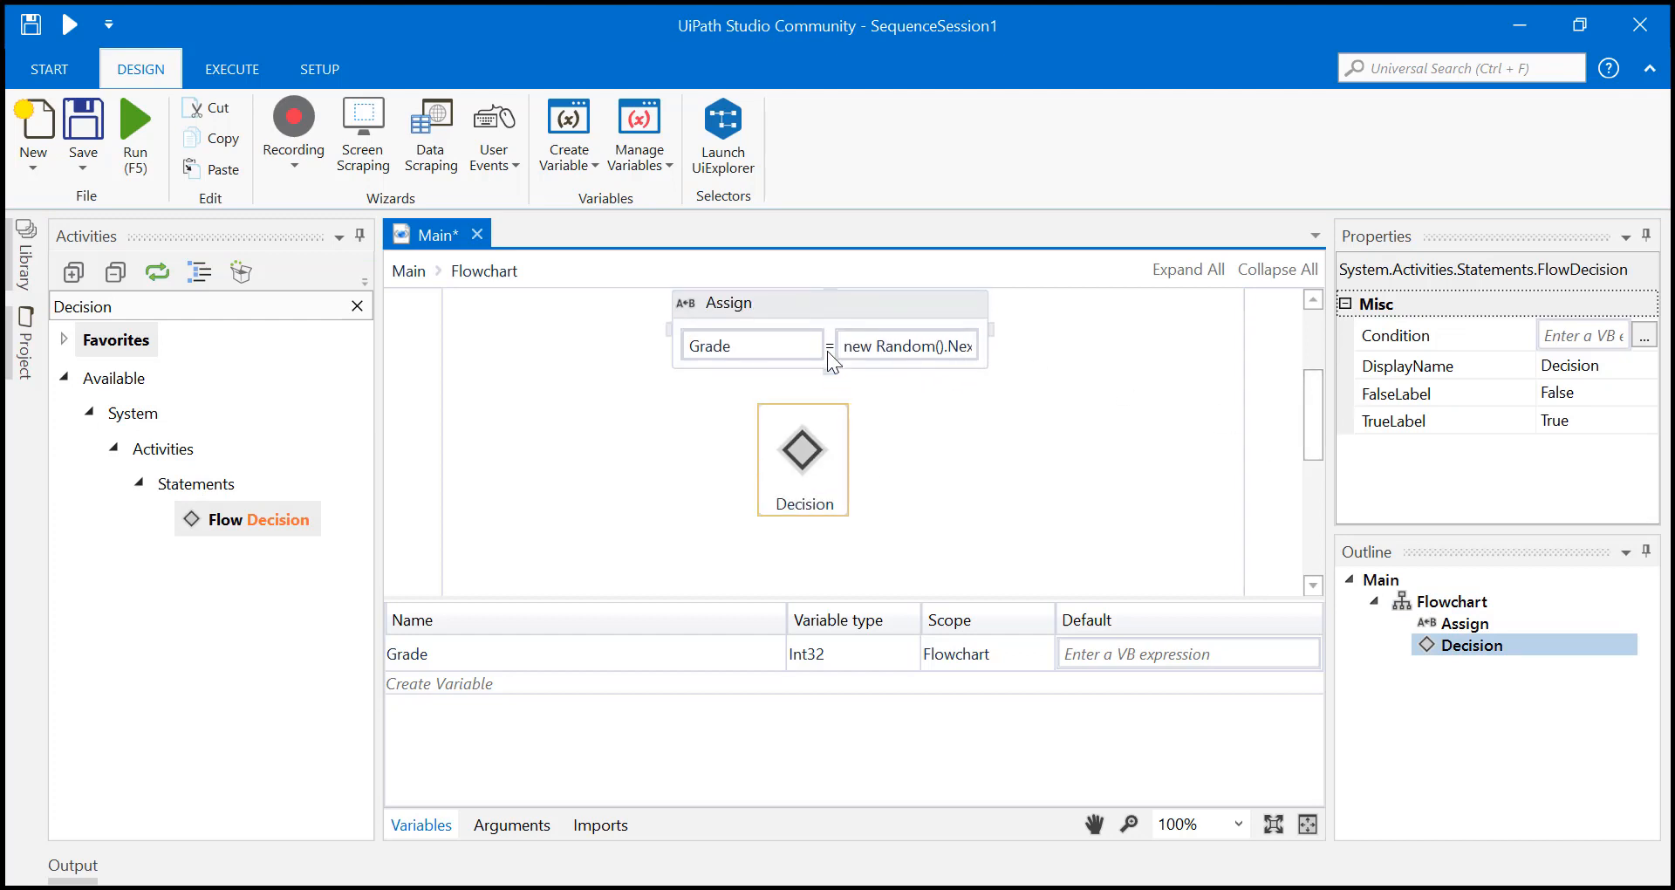
pyautogui.moveTo(803, 445); pyautogui.dragTo(839, 464)
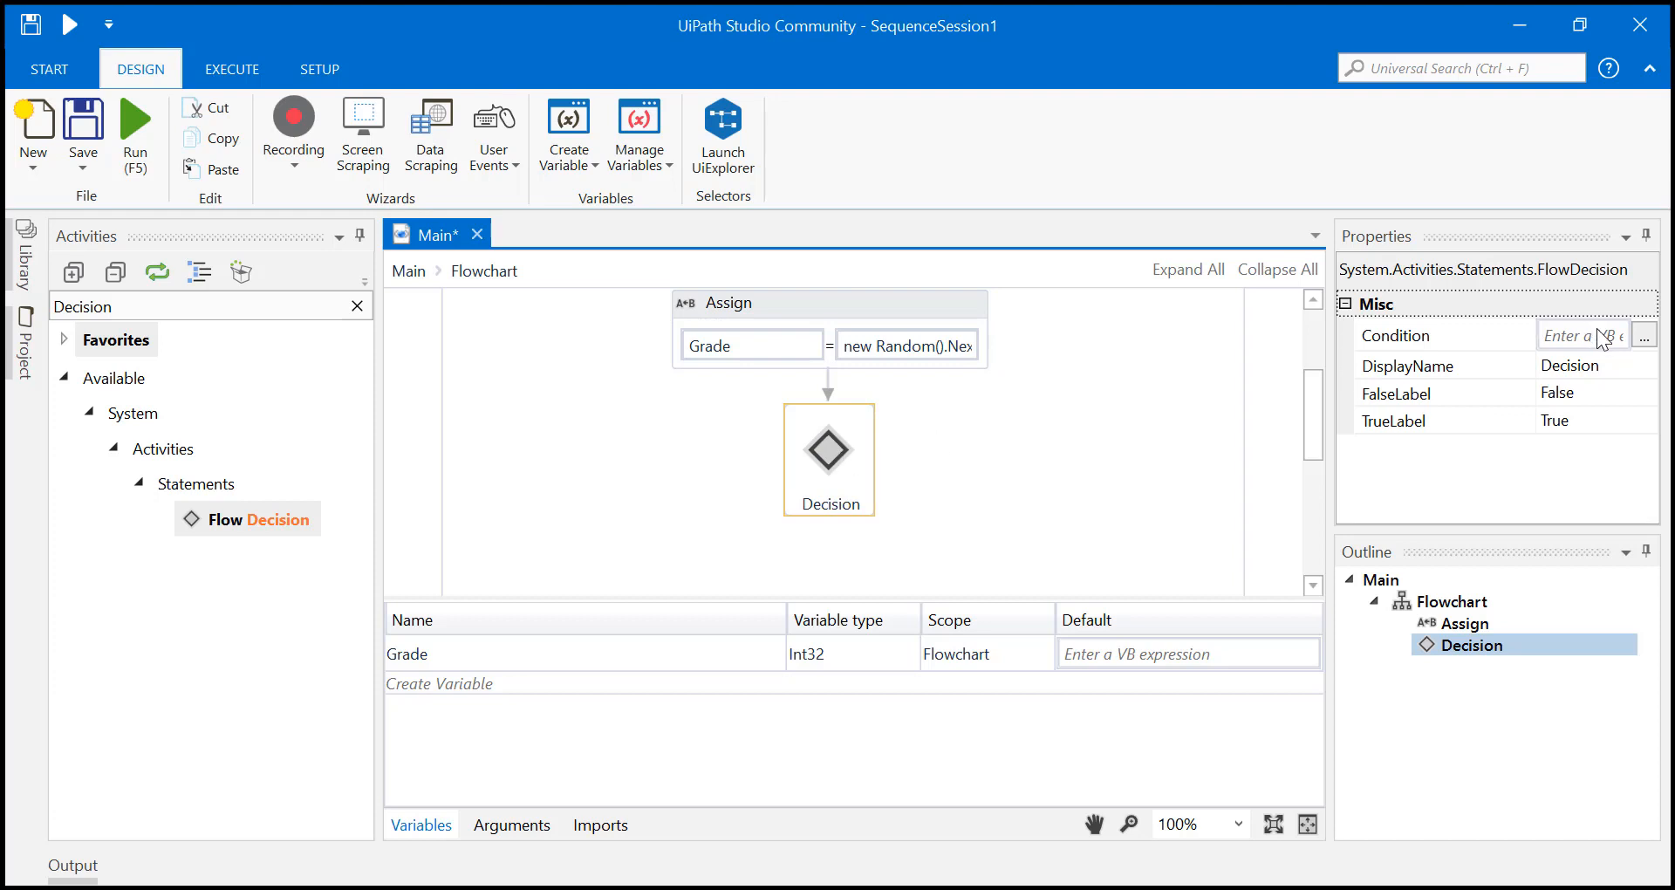
# - Enter Grade>40 as the Decision condition, correcting mistyped operators, and confirm
pyautogui.click(1644, 335)
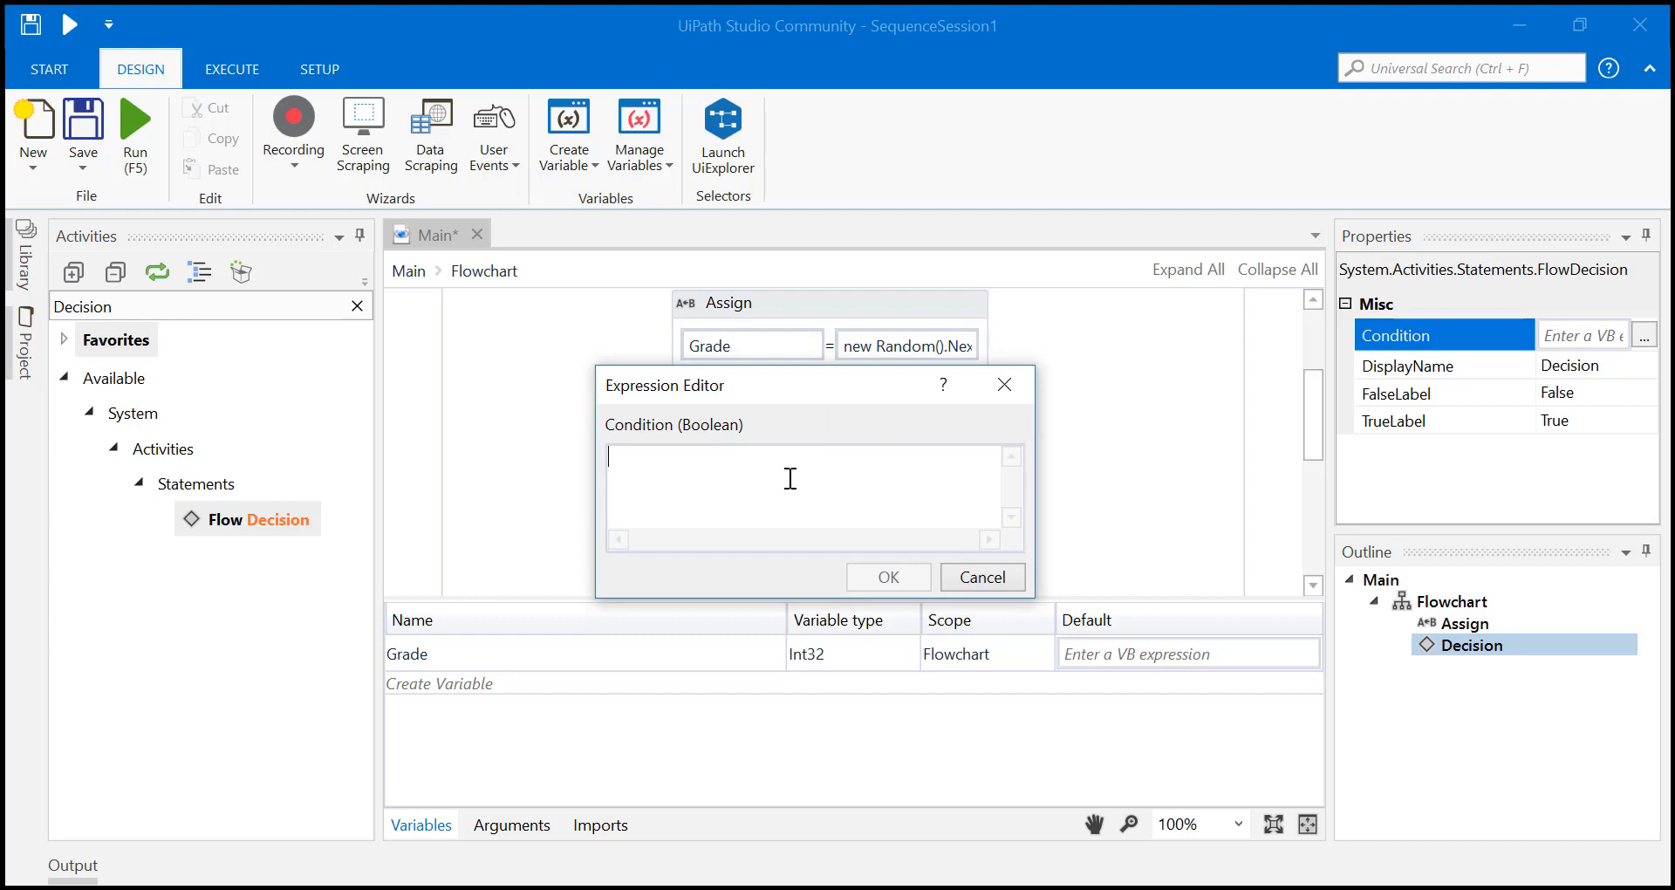
pyautogui.write('Grade')
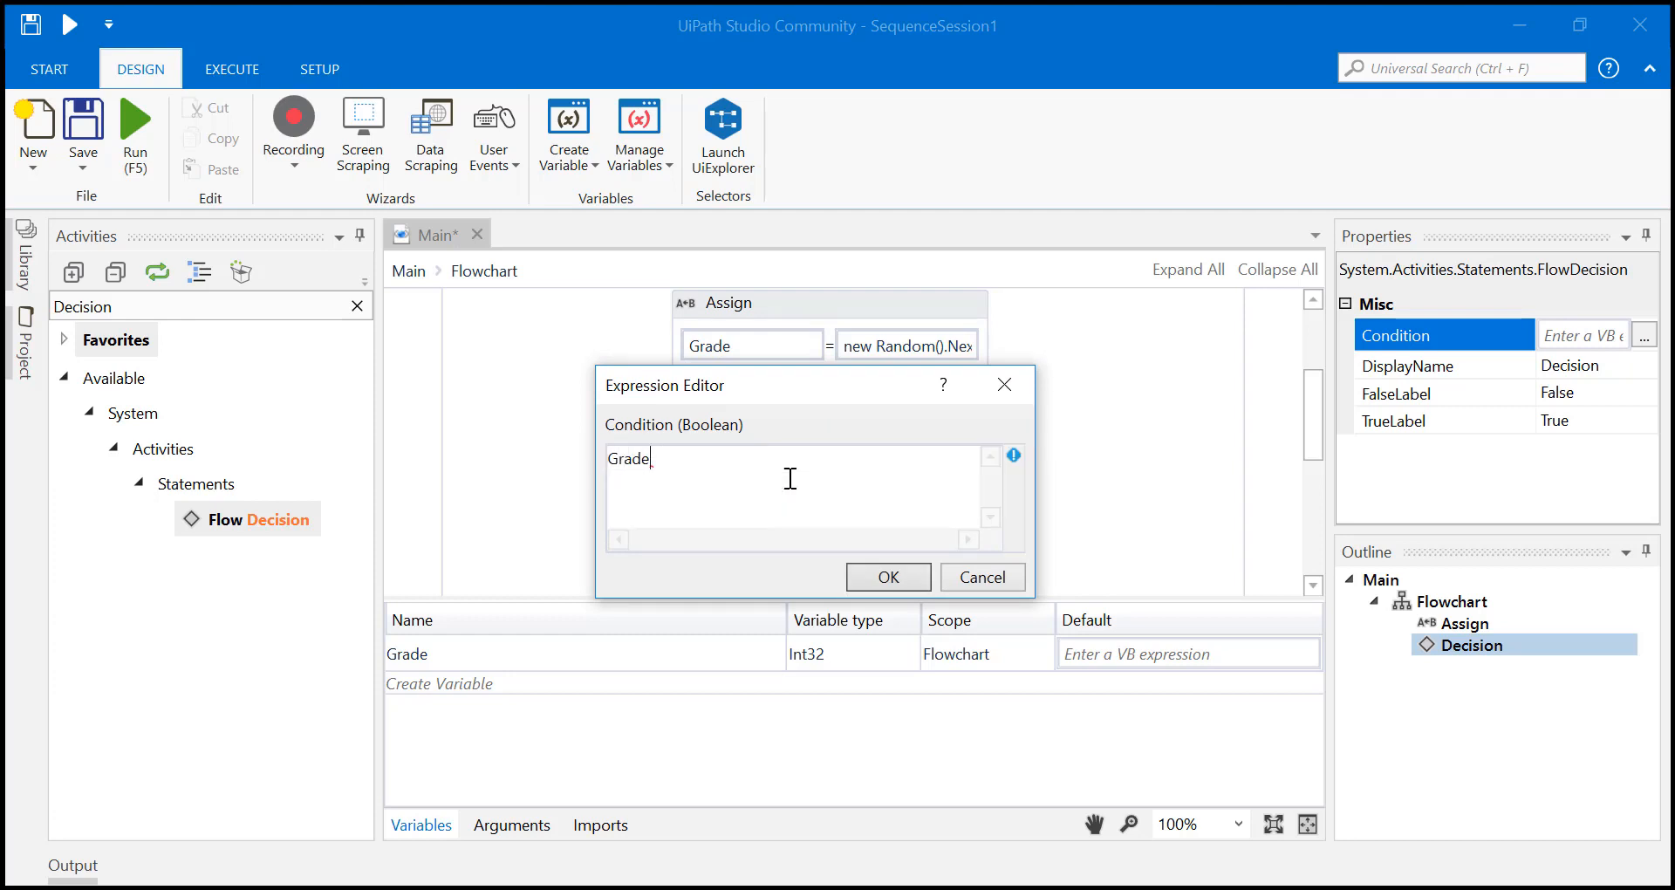
pyautogui.write('<>')
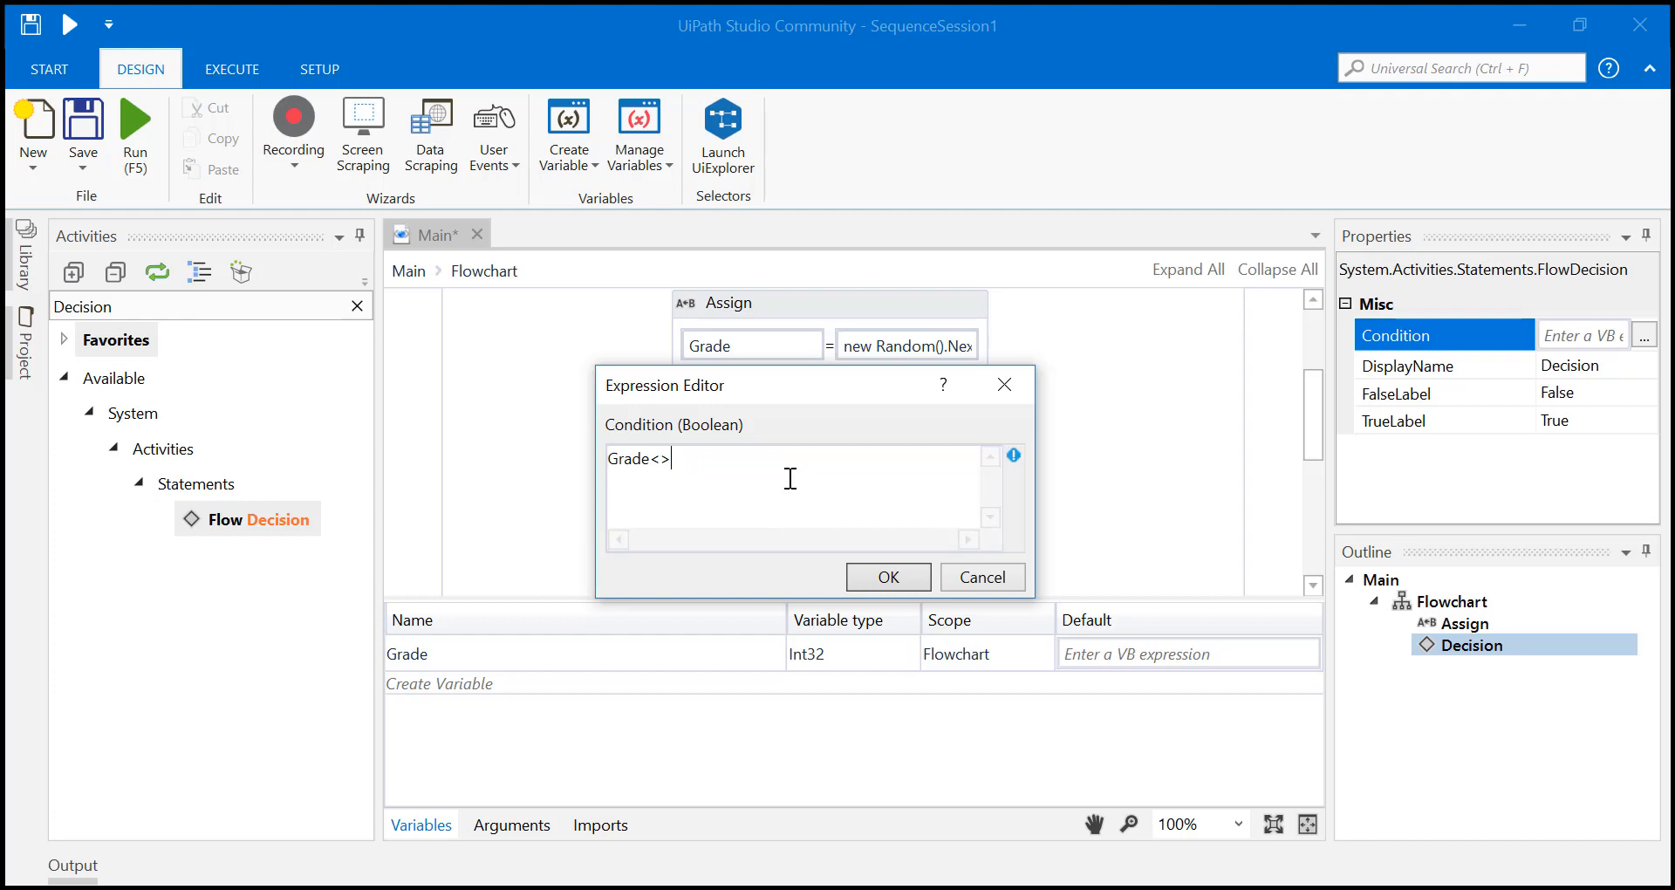
pyautogui.press('Backspace')
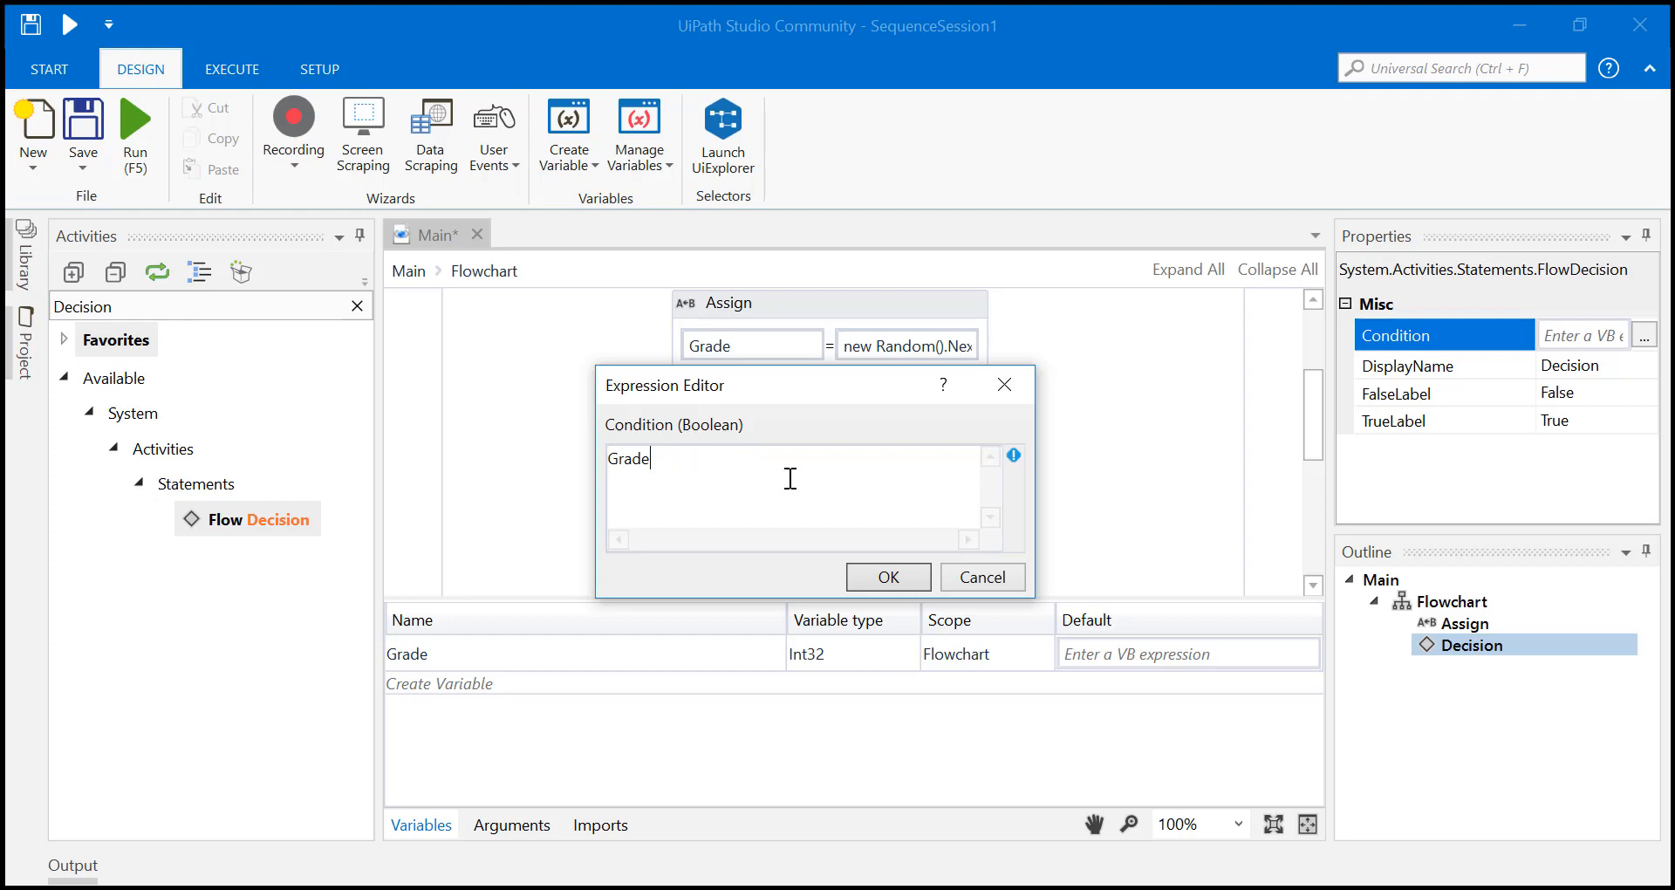
pyautogui.write('<')
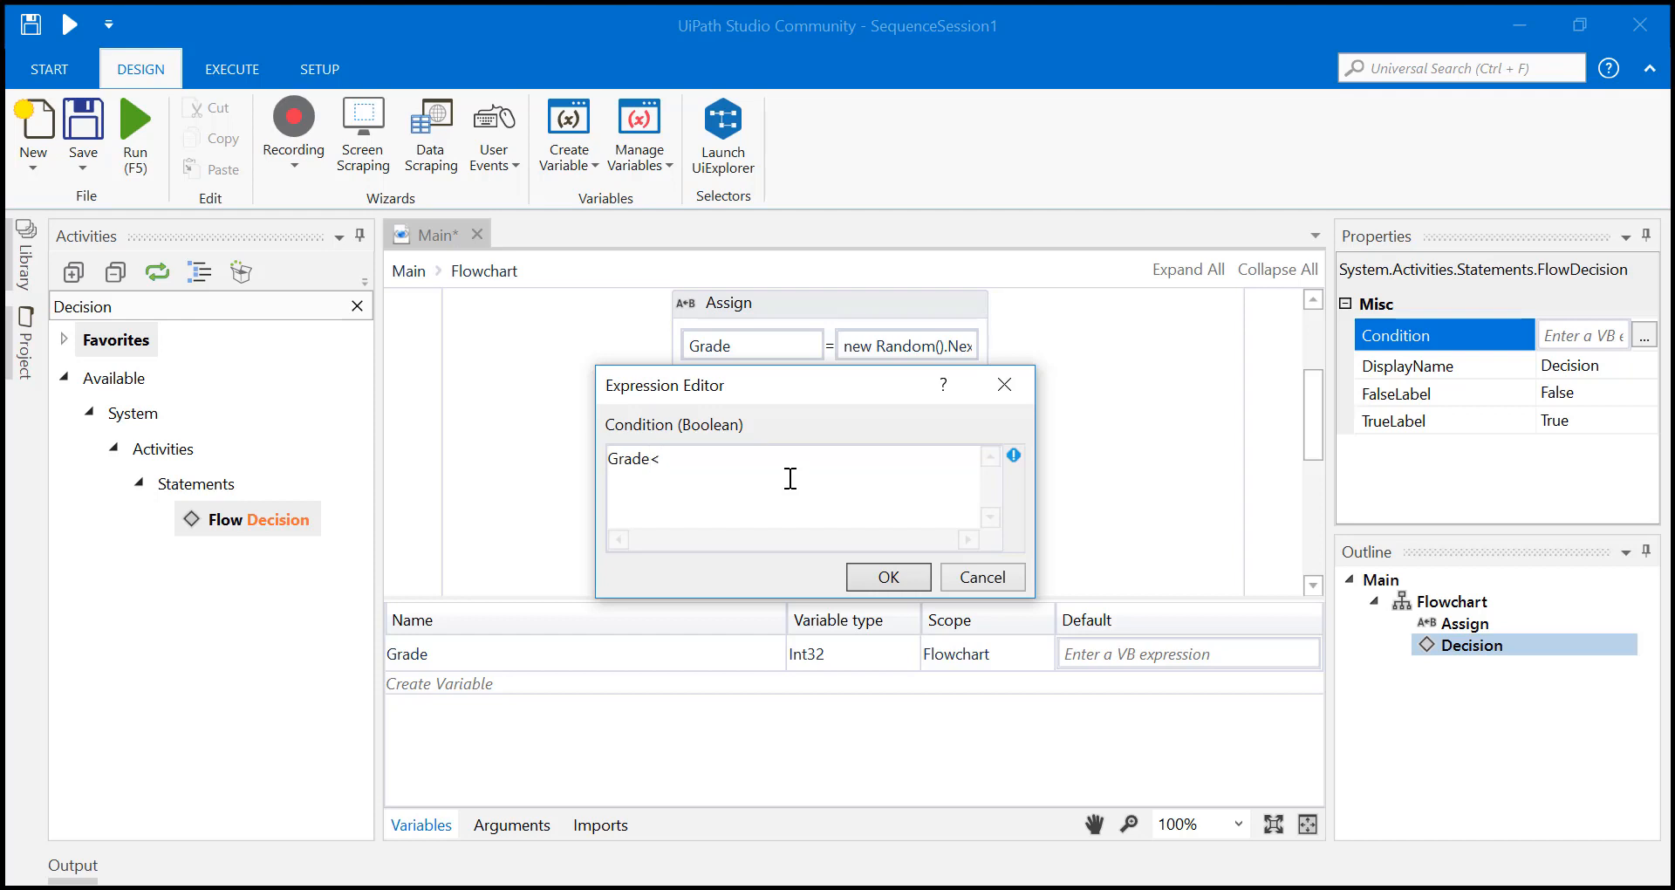
pyautogui.write('>')
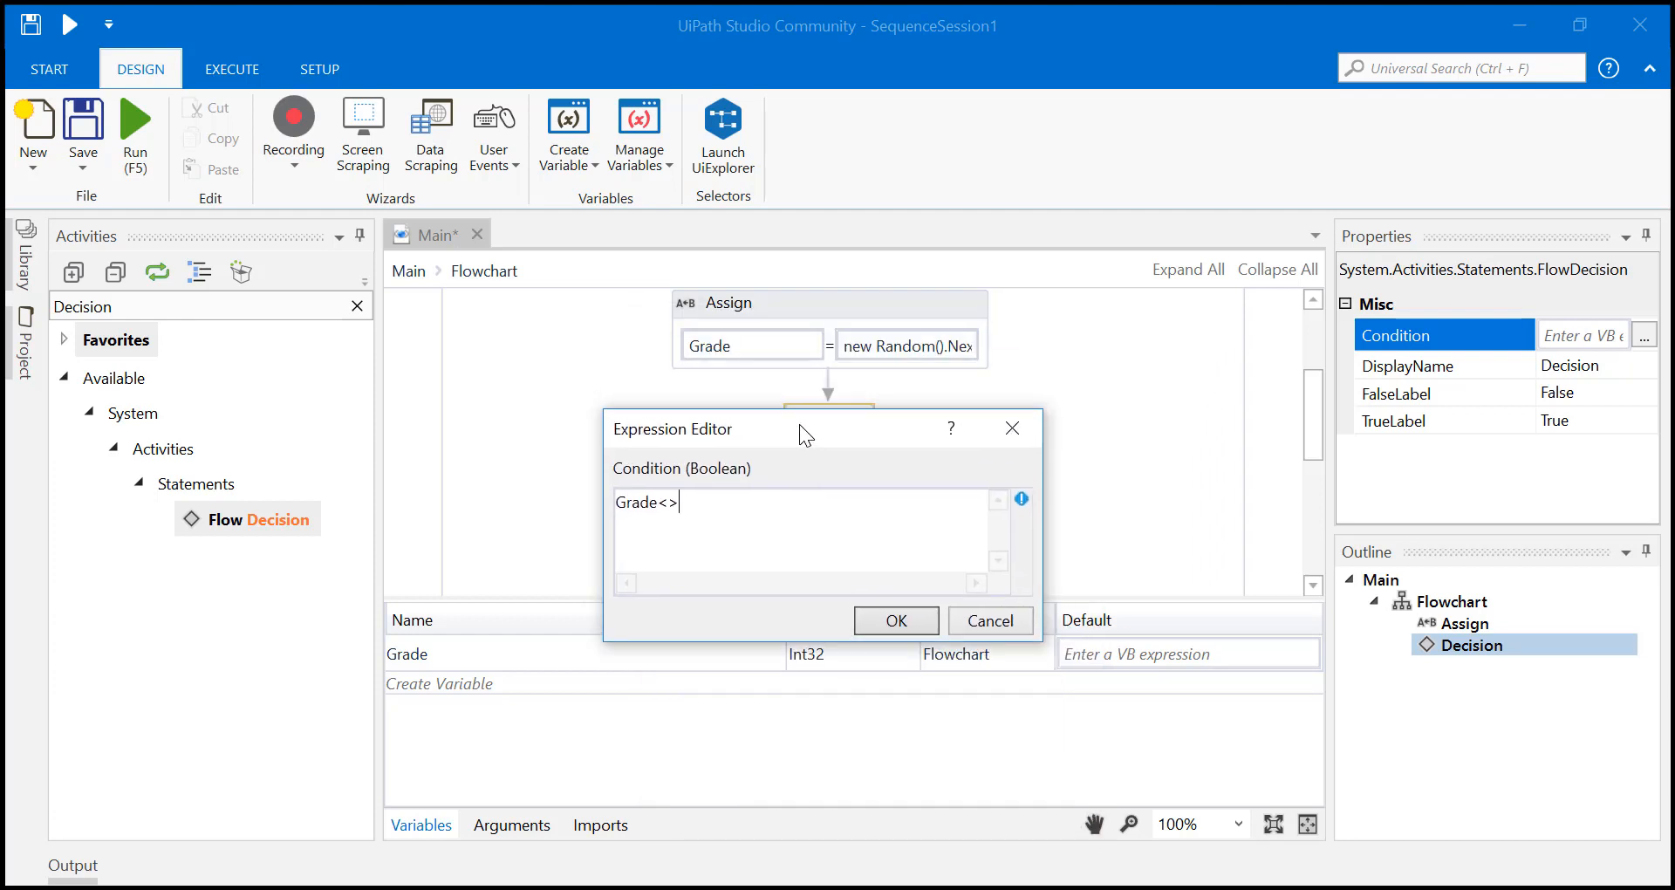
pyautogui.press('Backspace')
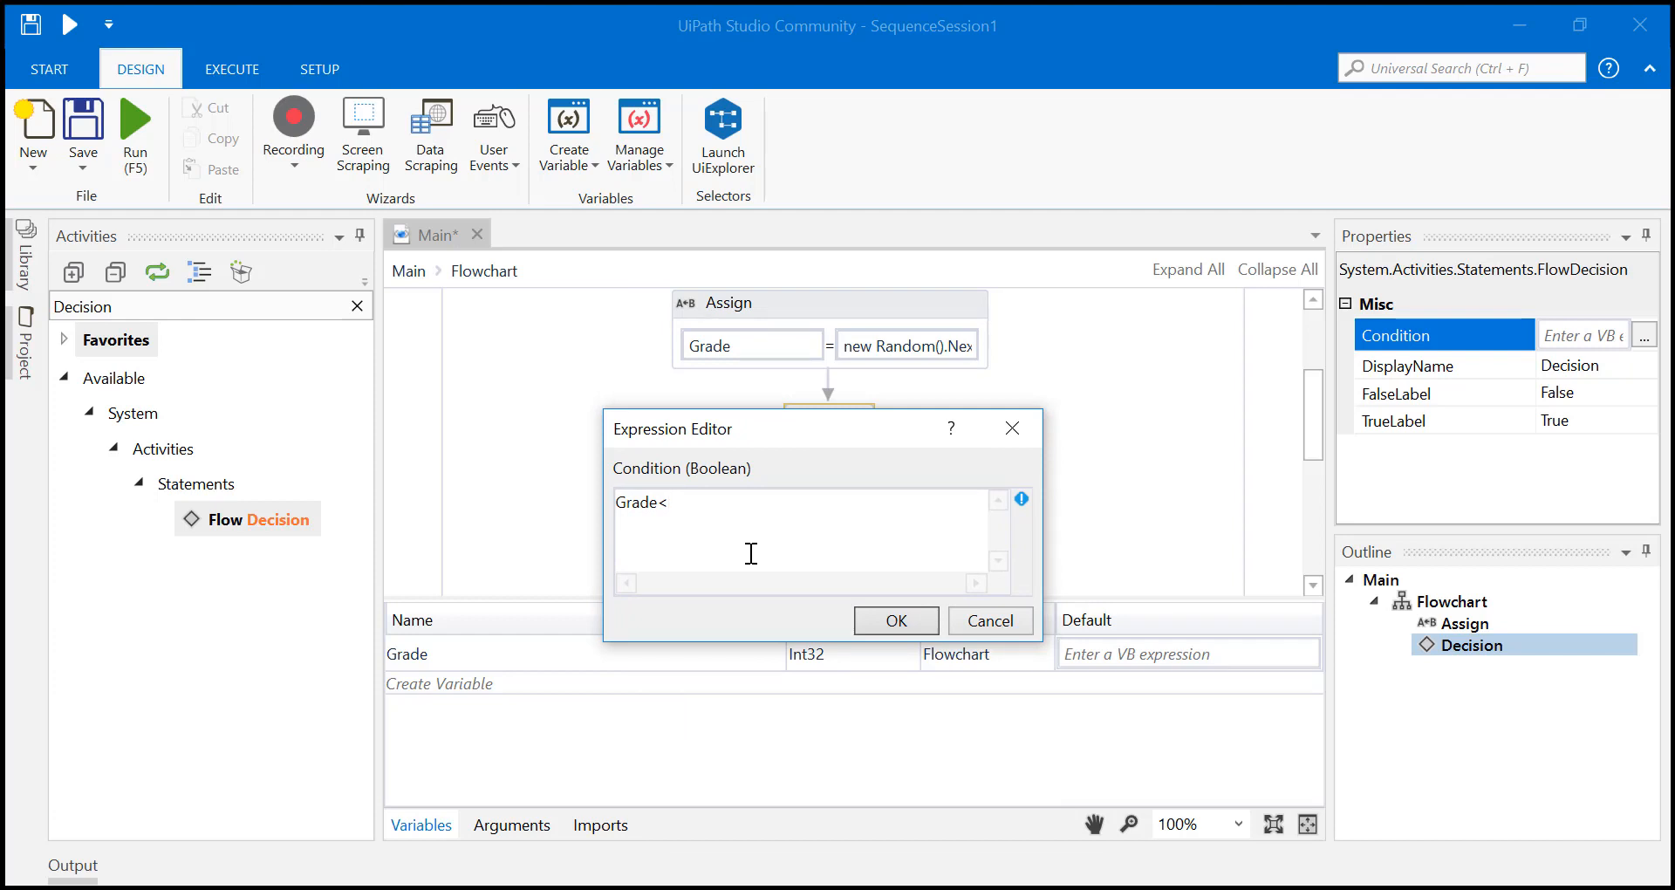
pyautogui.press('Backspace')
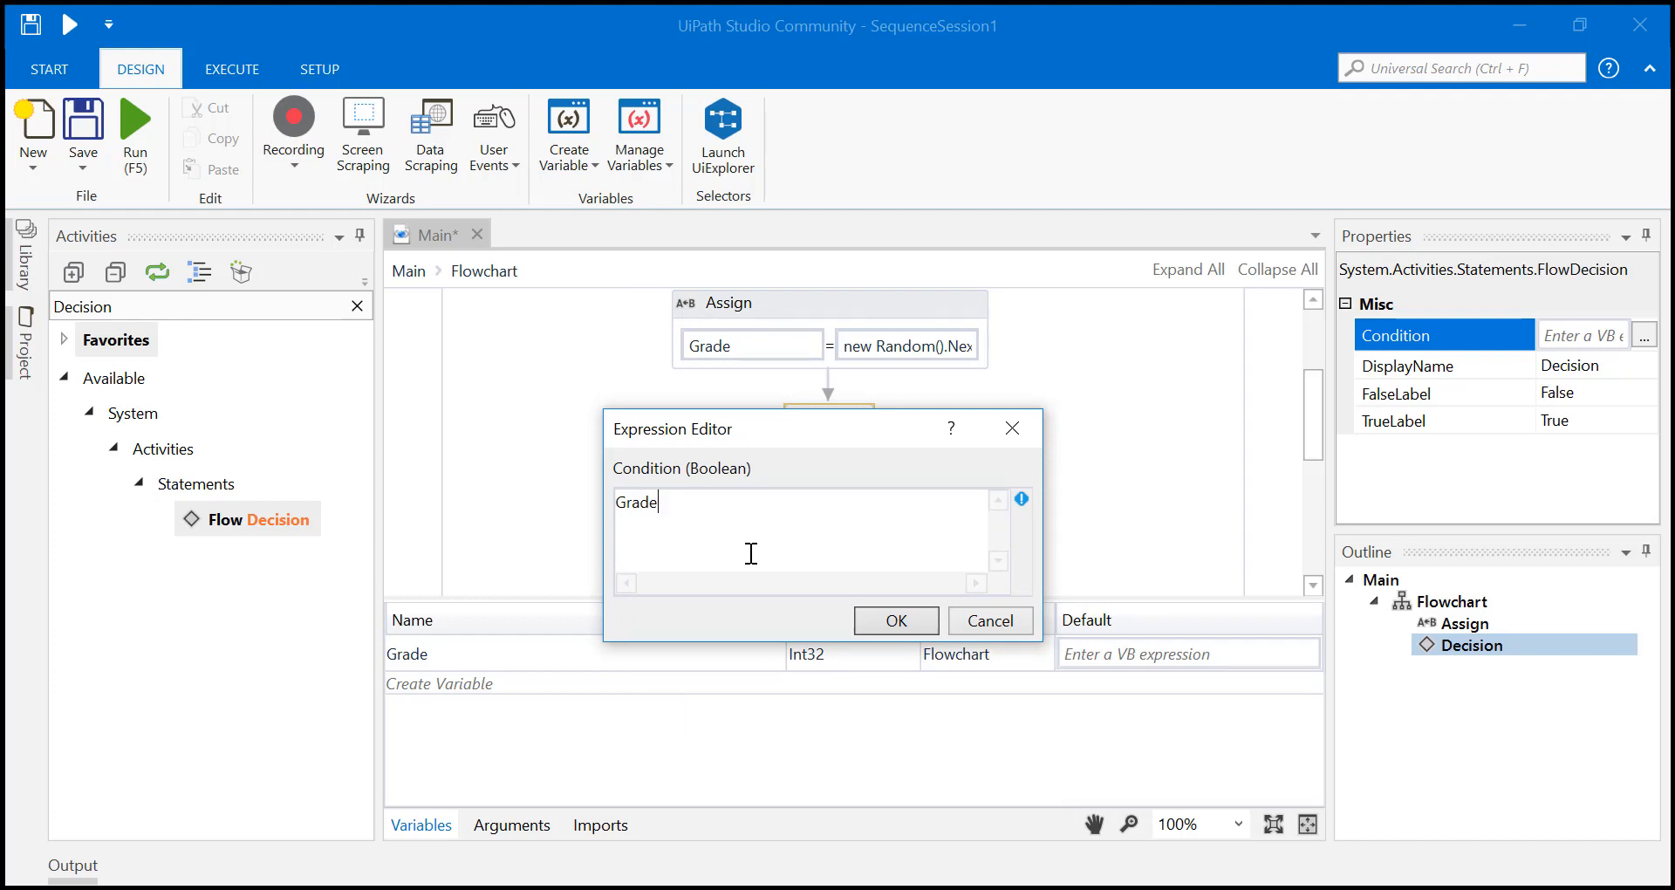
pyautogui.write('>')
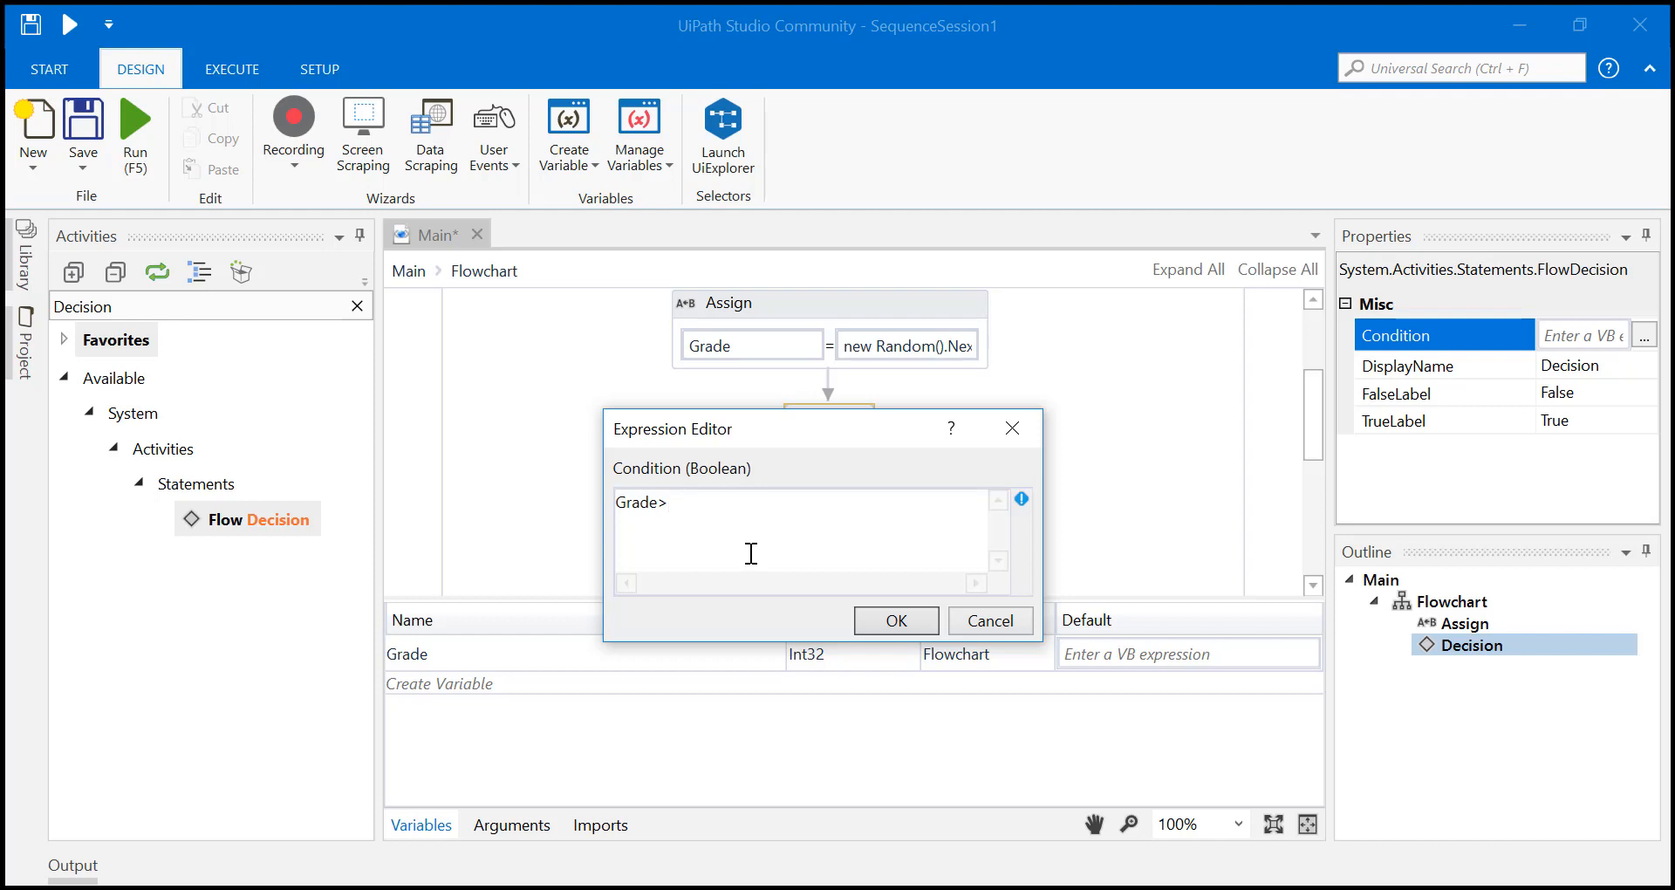
pyautogui.write('40')
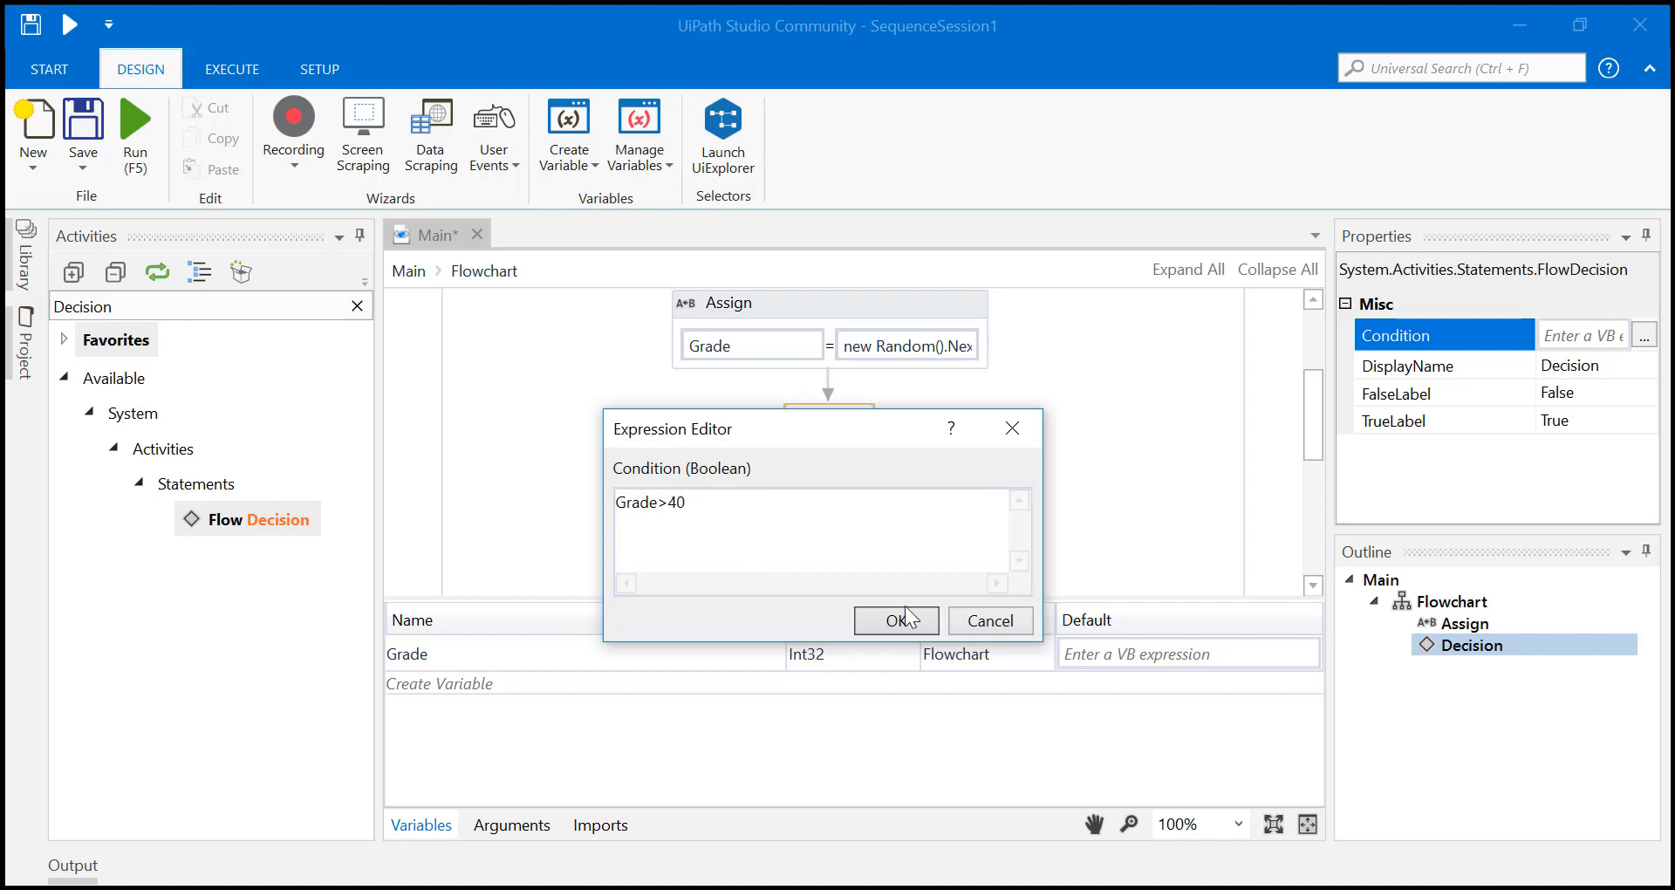
pyautogui.click(895, 619)
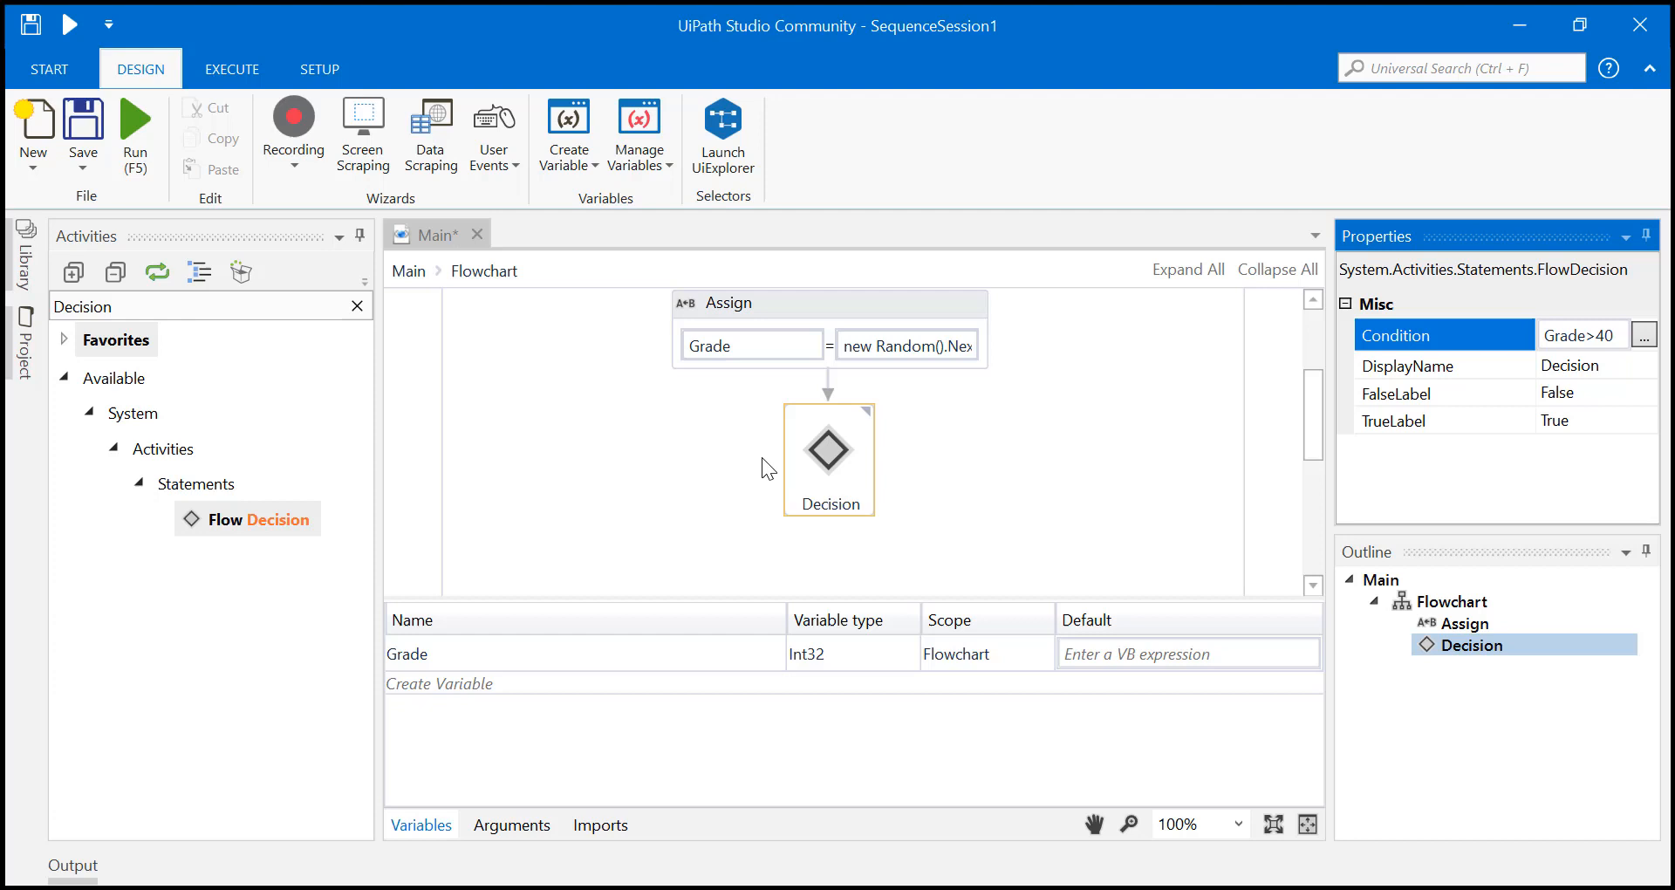
# - Add Message Boxes beside the Decision, setting the True one to "Pass" and selecting the second for "Fail"
pyautogui.write('M')
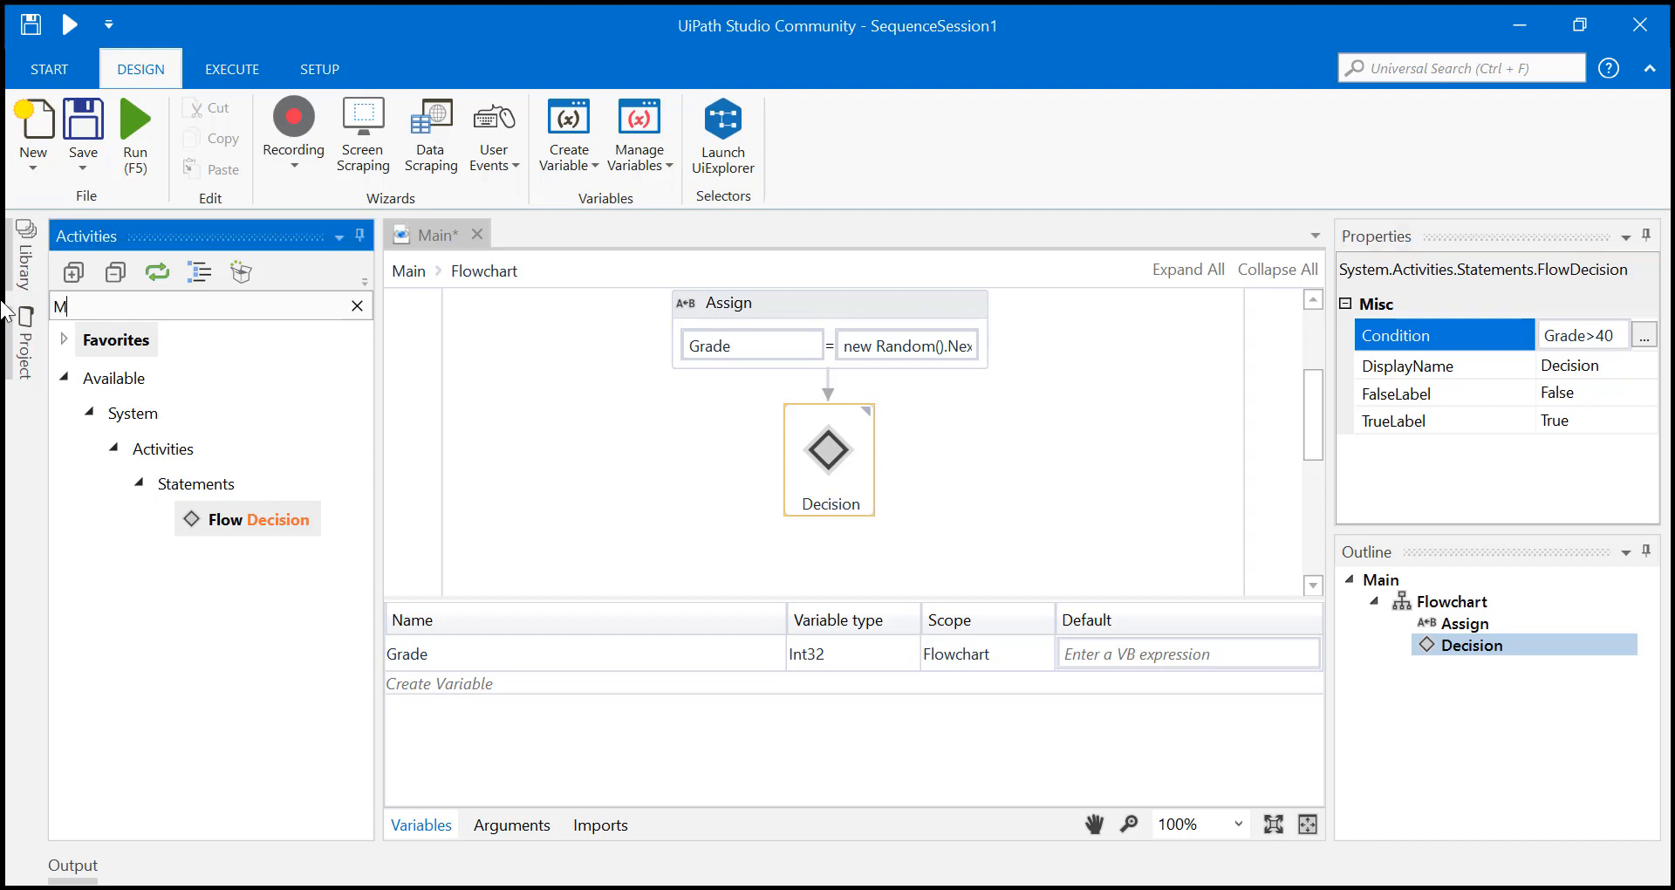
pyautogui.write('essage')
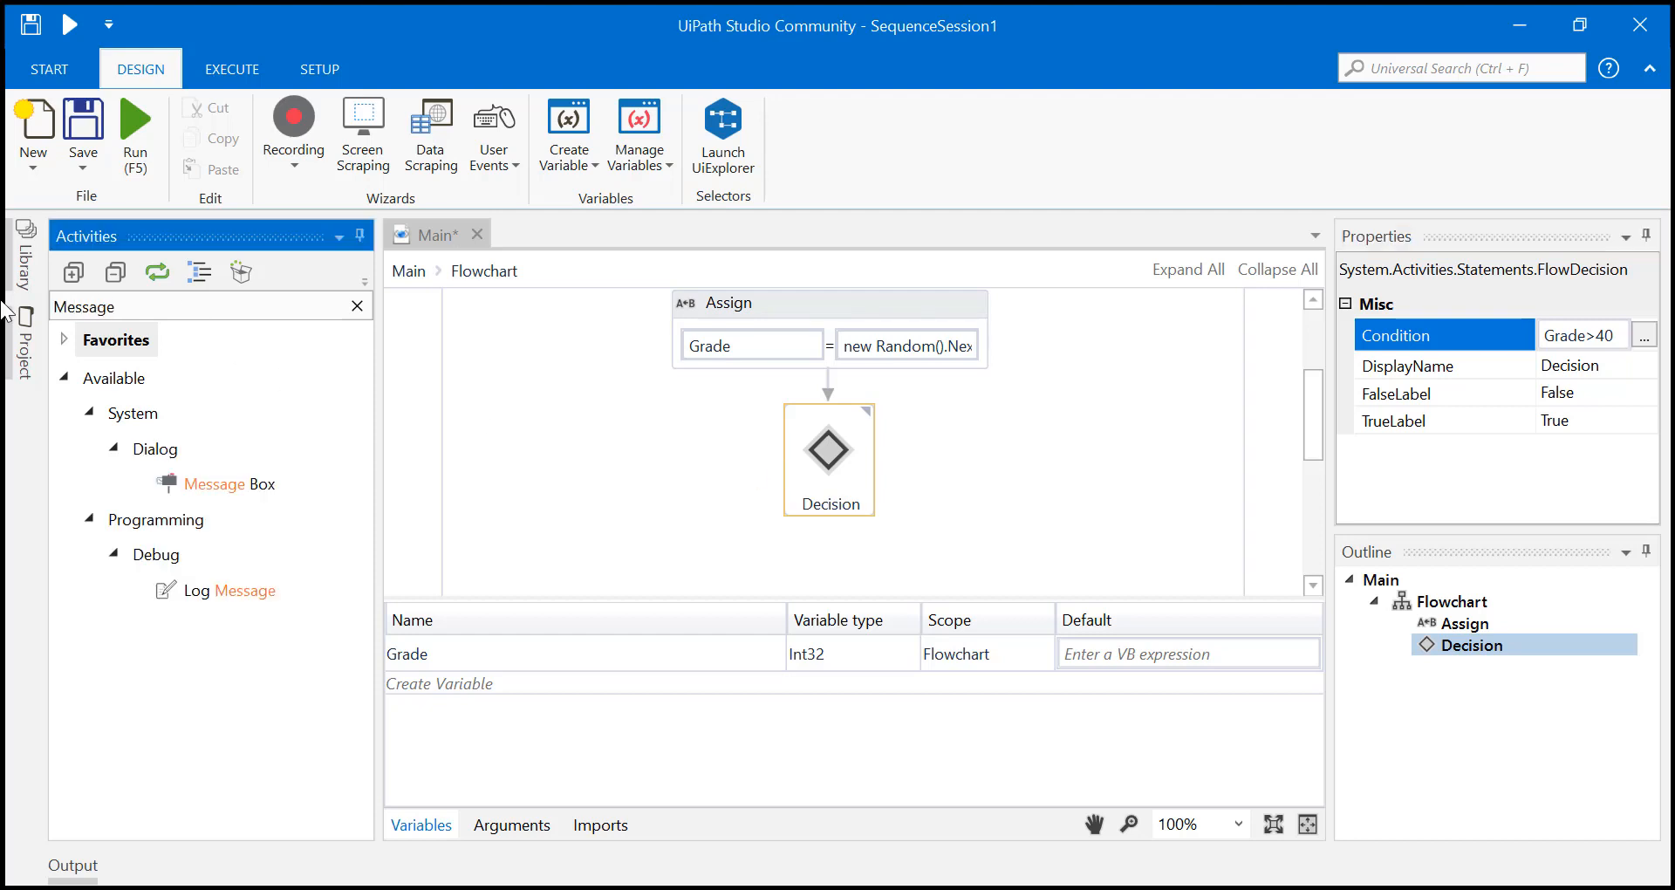
pyautogui.moveTo(235, 483); pyautogui.dragTo(580, 426)
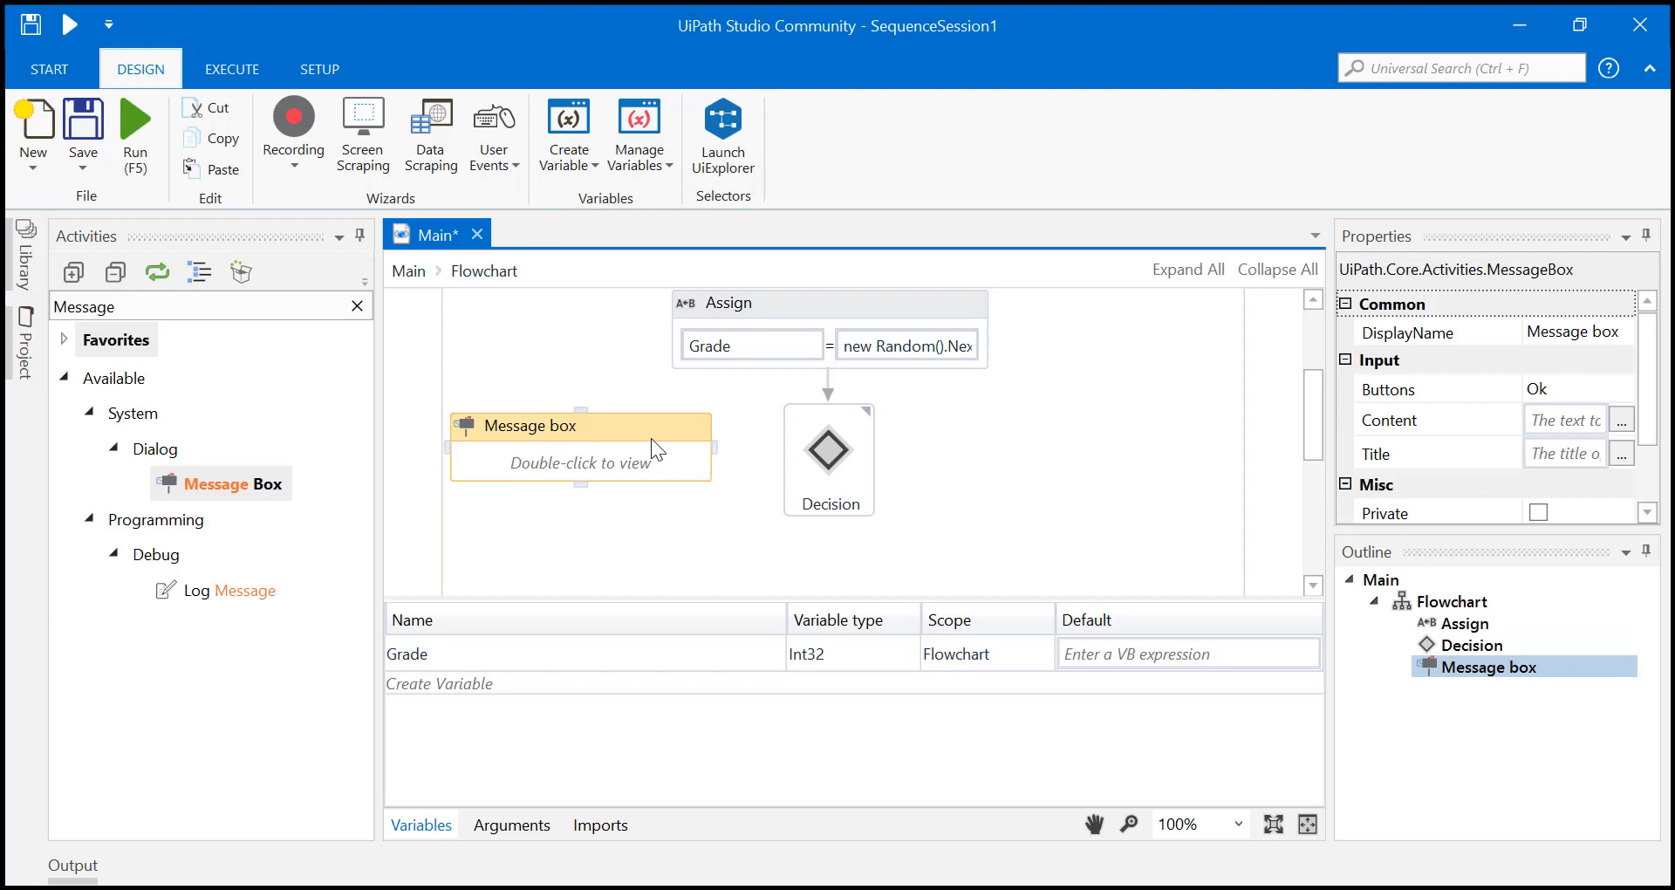
pyautogui.click(828, 457)
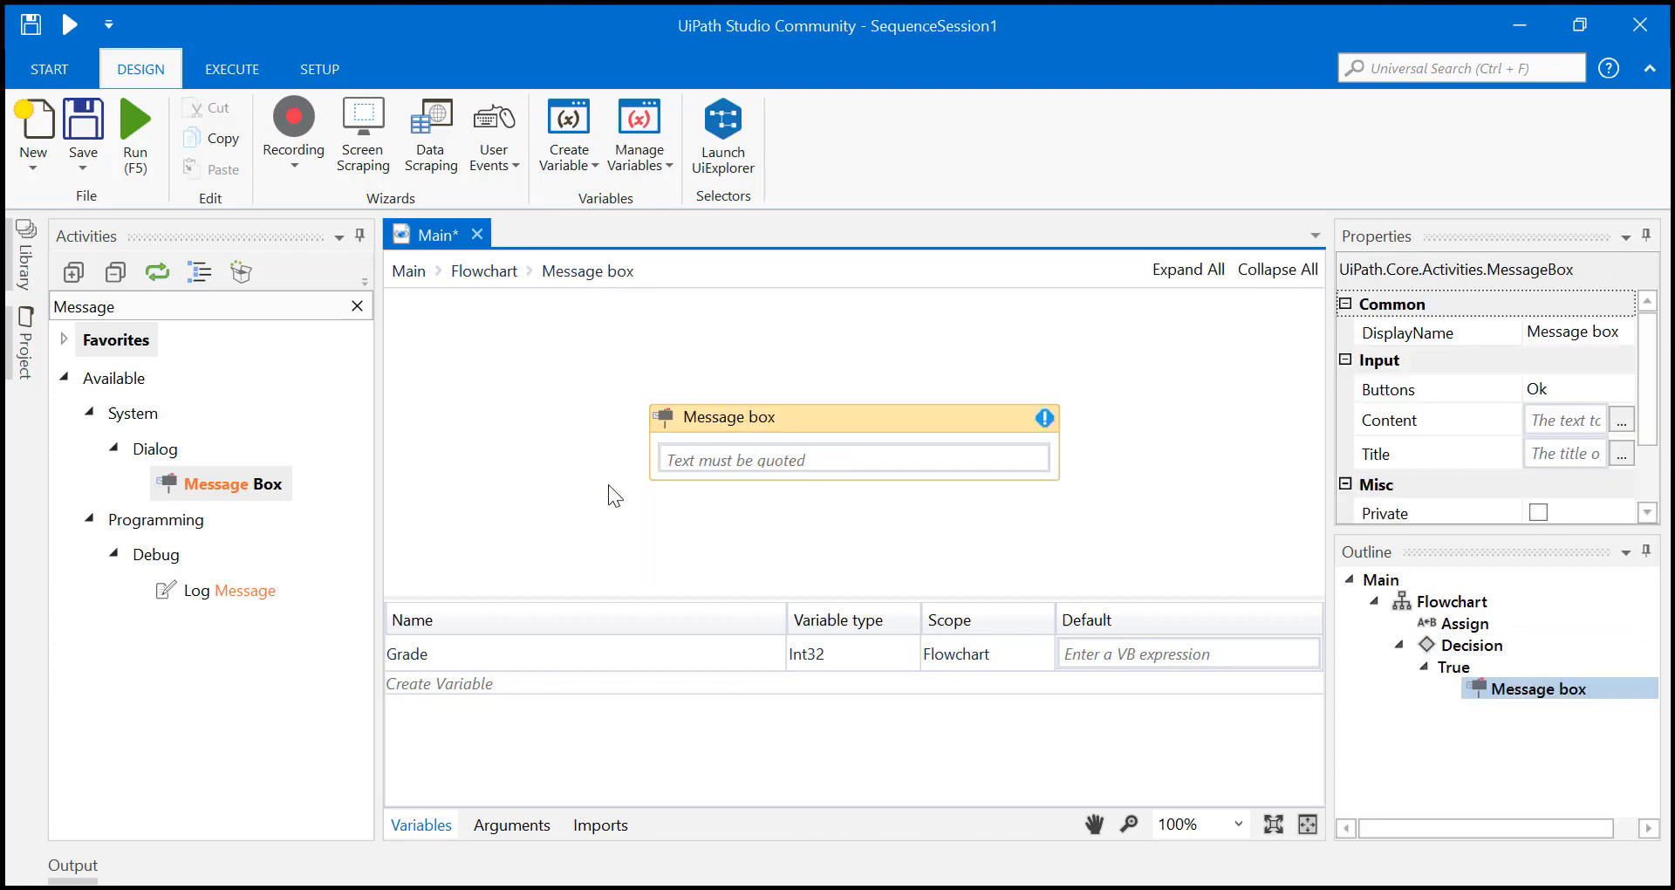
pyautogui.write('"Pass')
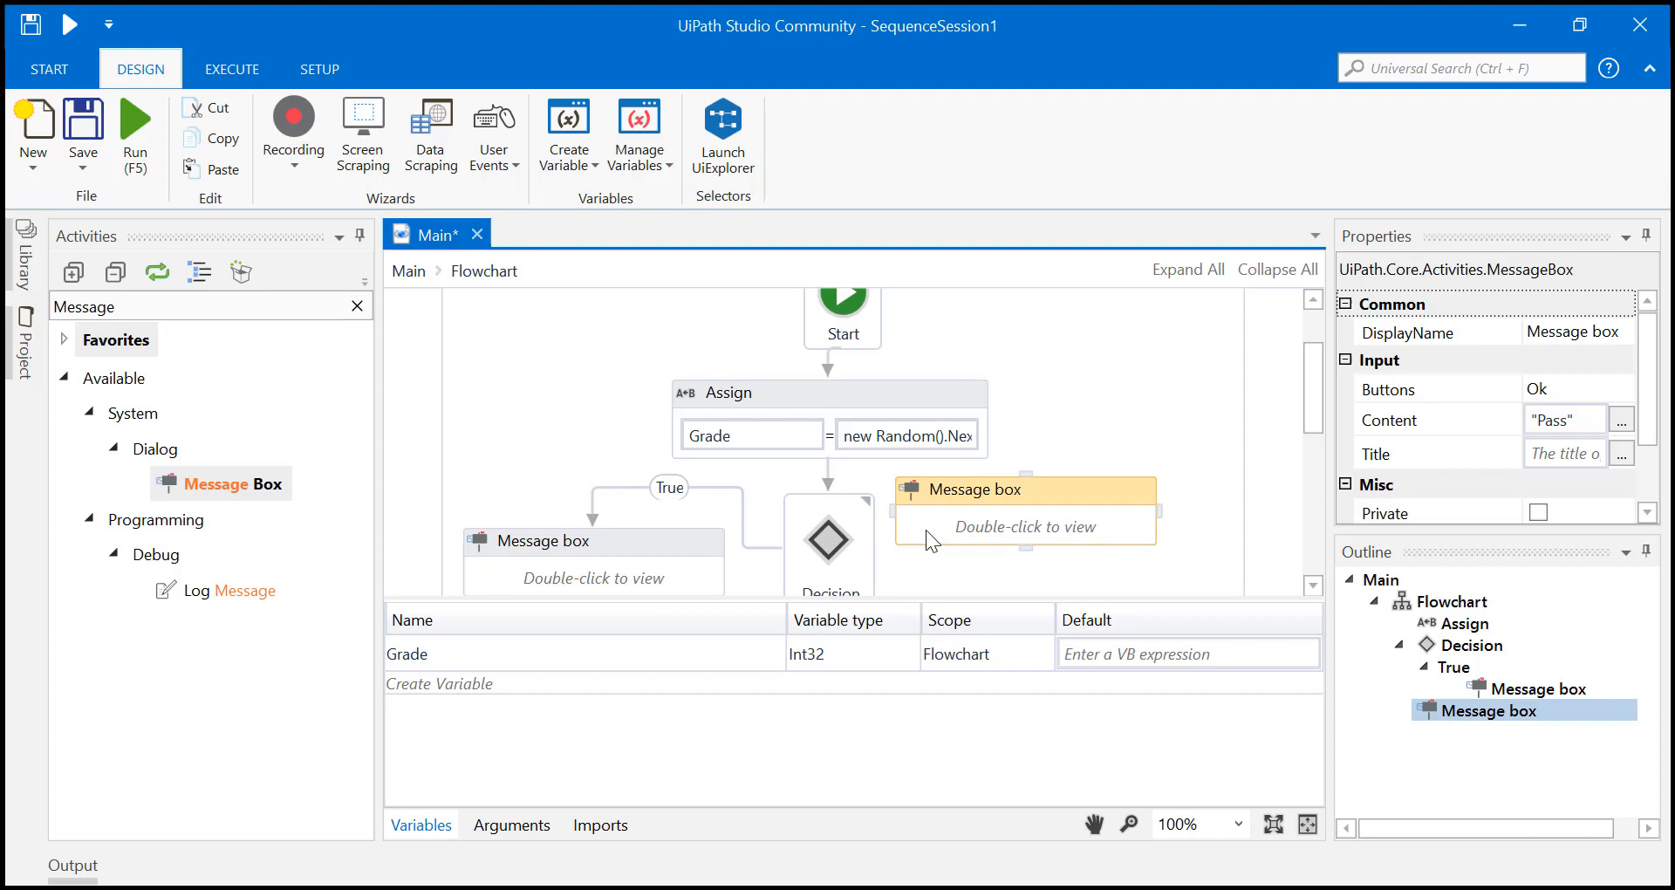
pyautogui.click(827, 539)
pyautogui.write('Fail')
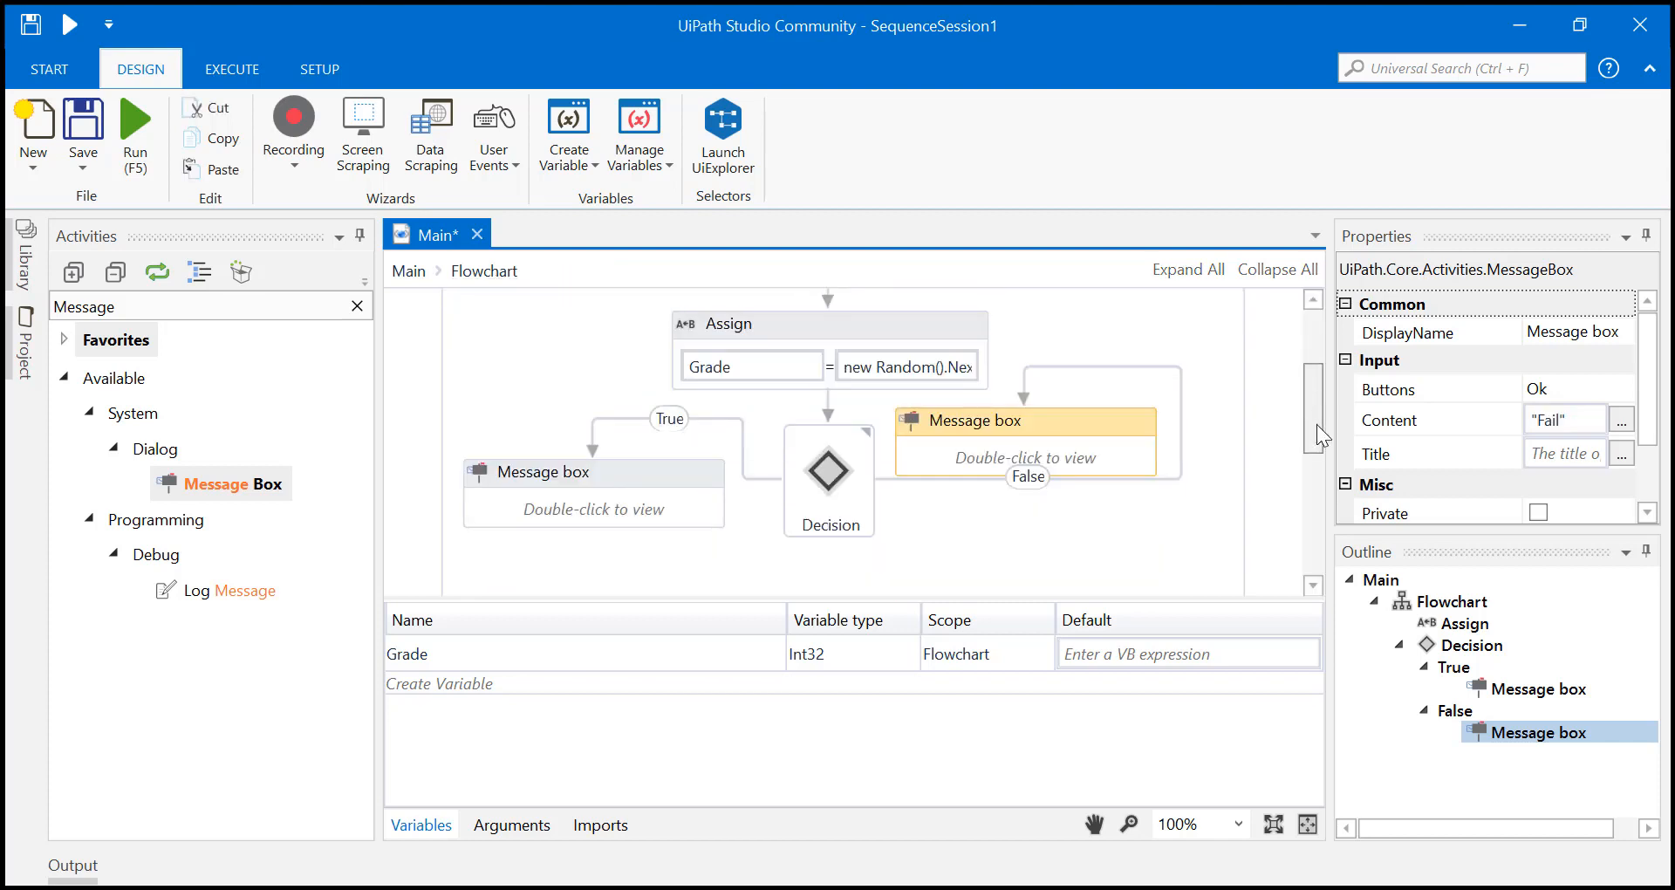
# - Run the flowchart with F5 and dismiss the resulting "Pass" message box with OK
pyautogui.click(827, 417)
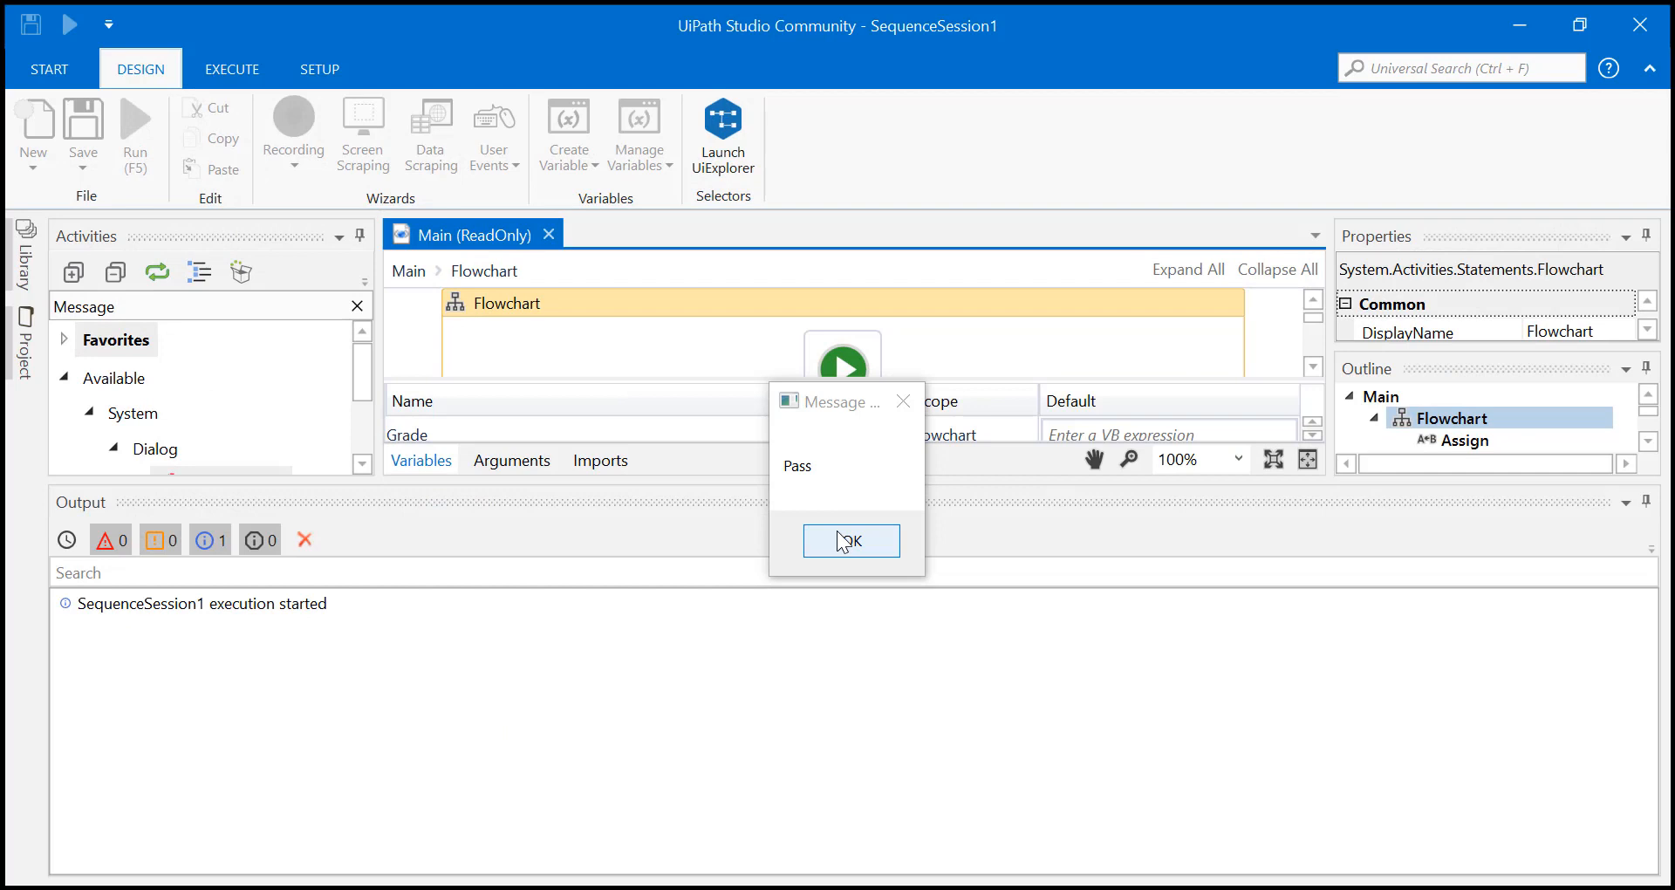
pyautogui.click(850, 541)
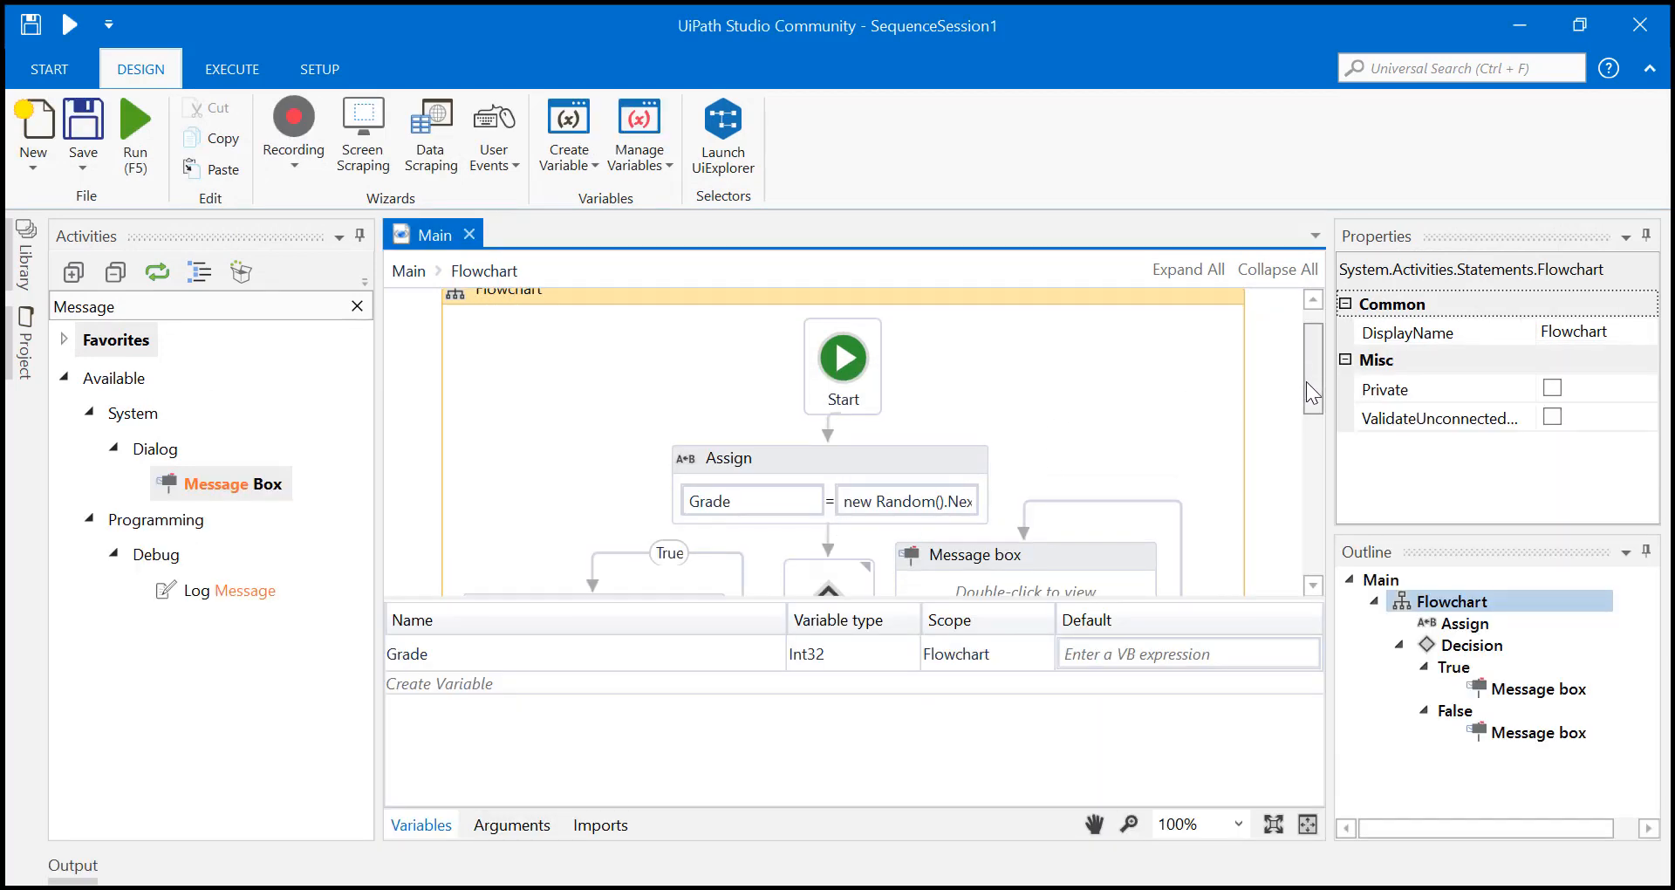
pyautogui.scroll(-3)
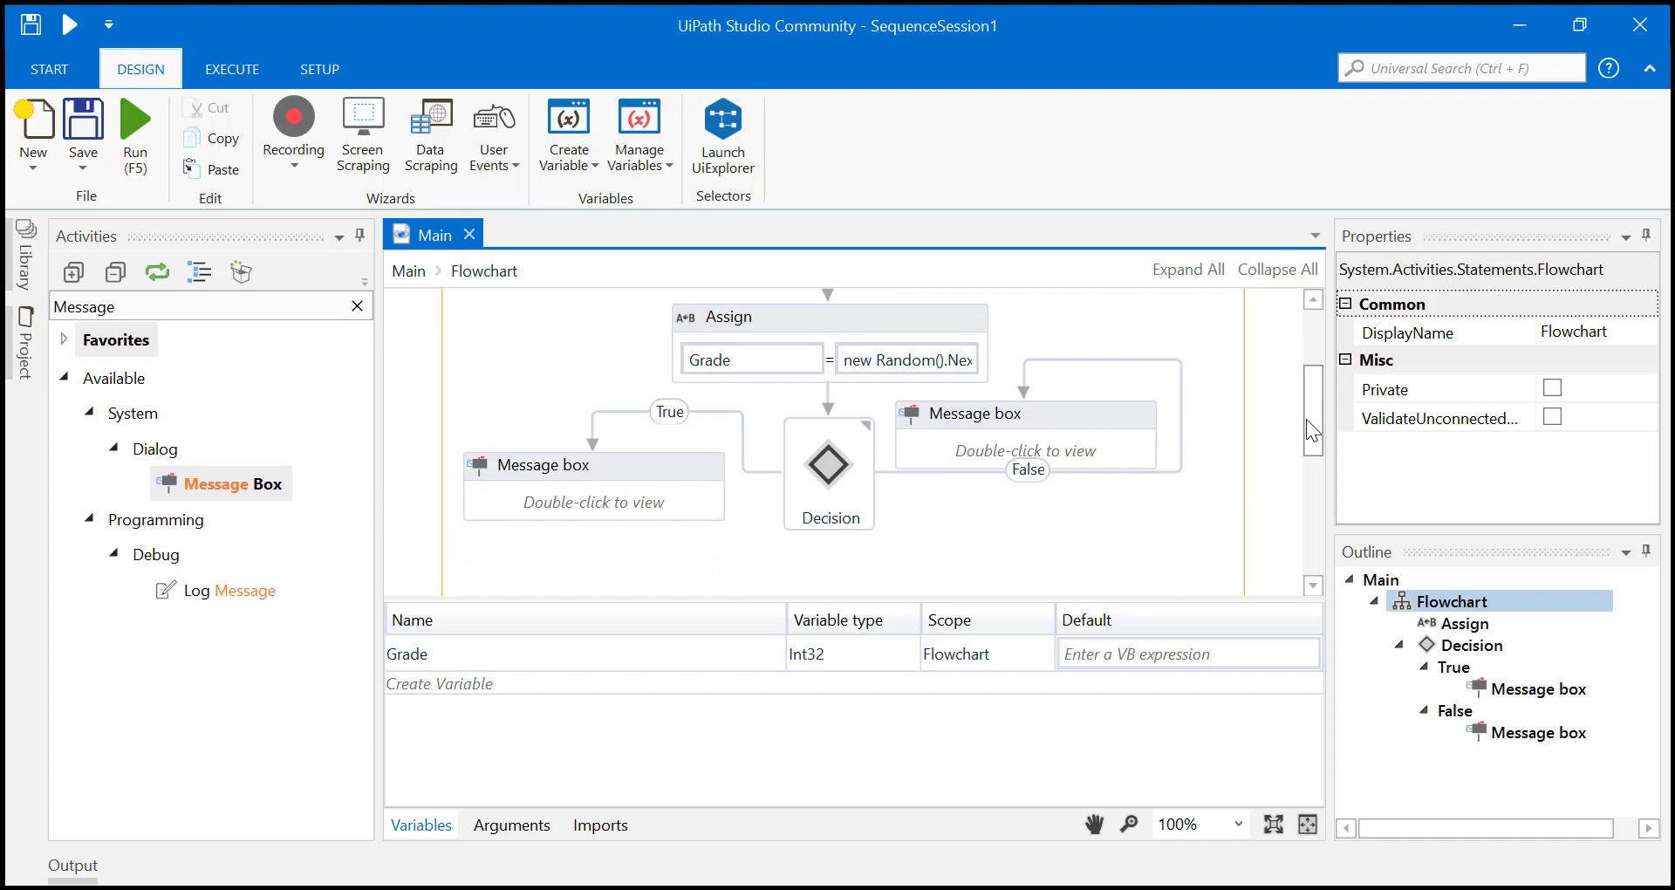